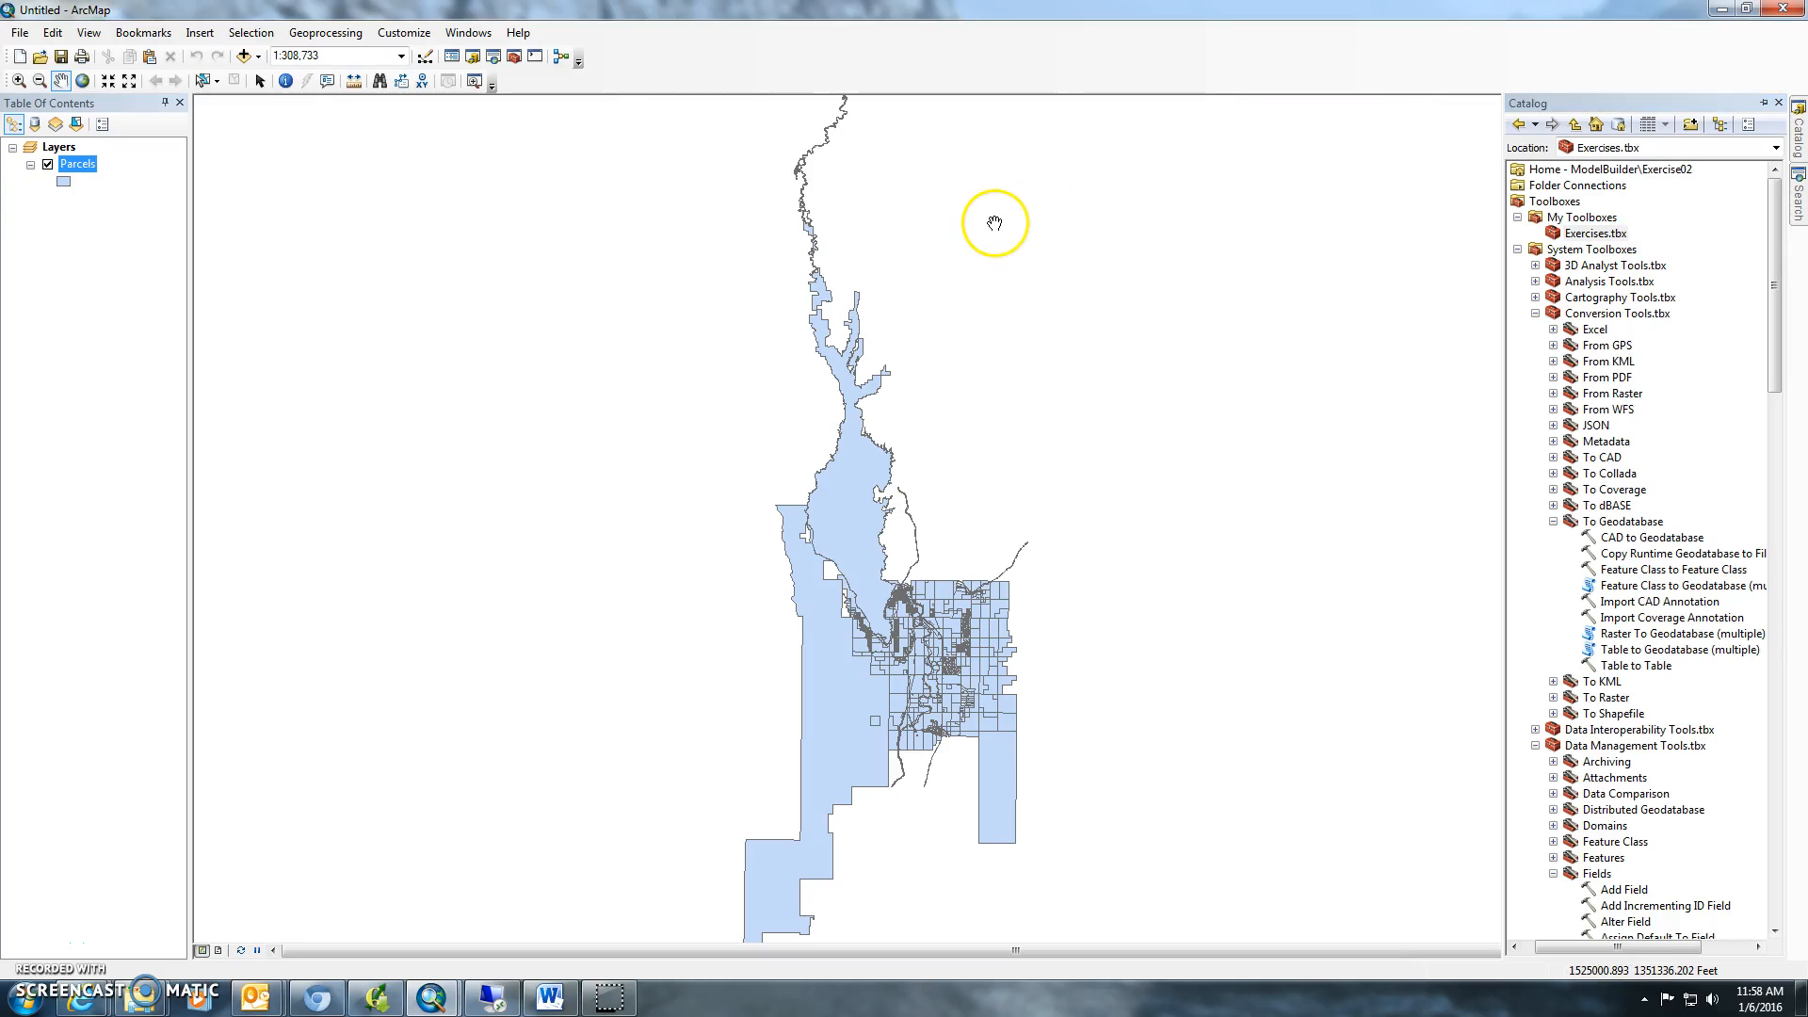
Step: Hide the Catalog pane and open the Exercise2 map document from the Exercise02 folder
{"action": "left_click", "coordinate": [1765, 103]}
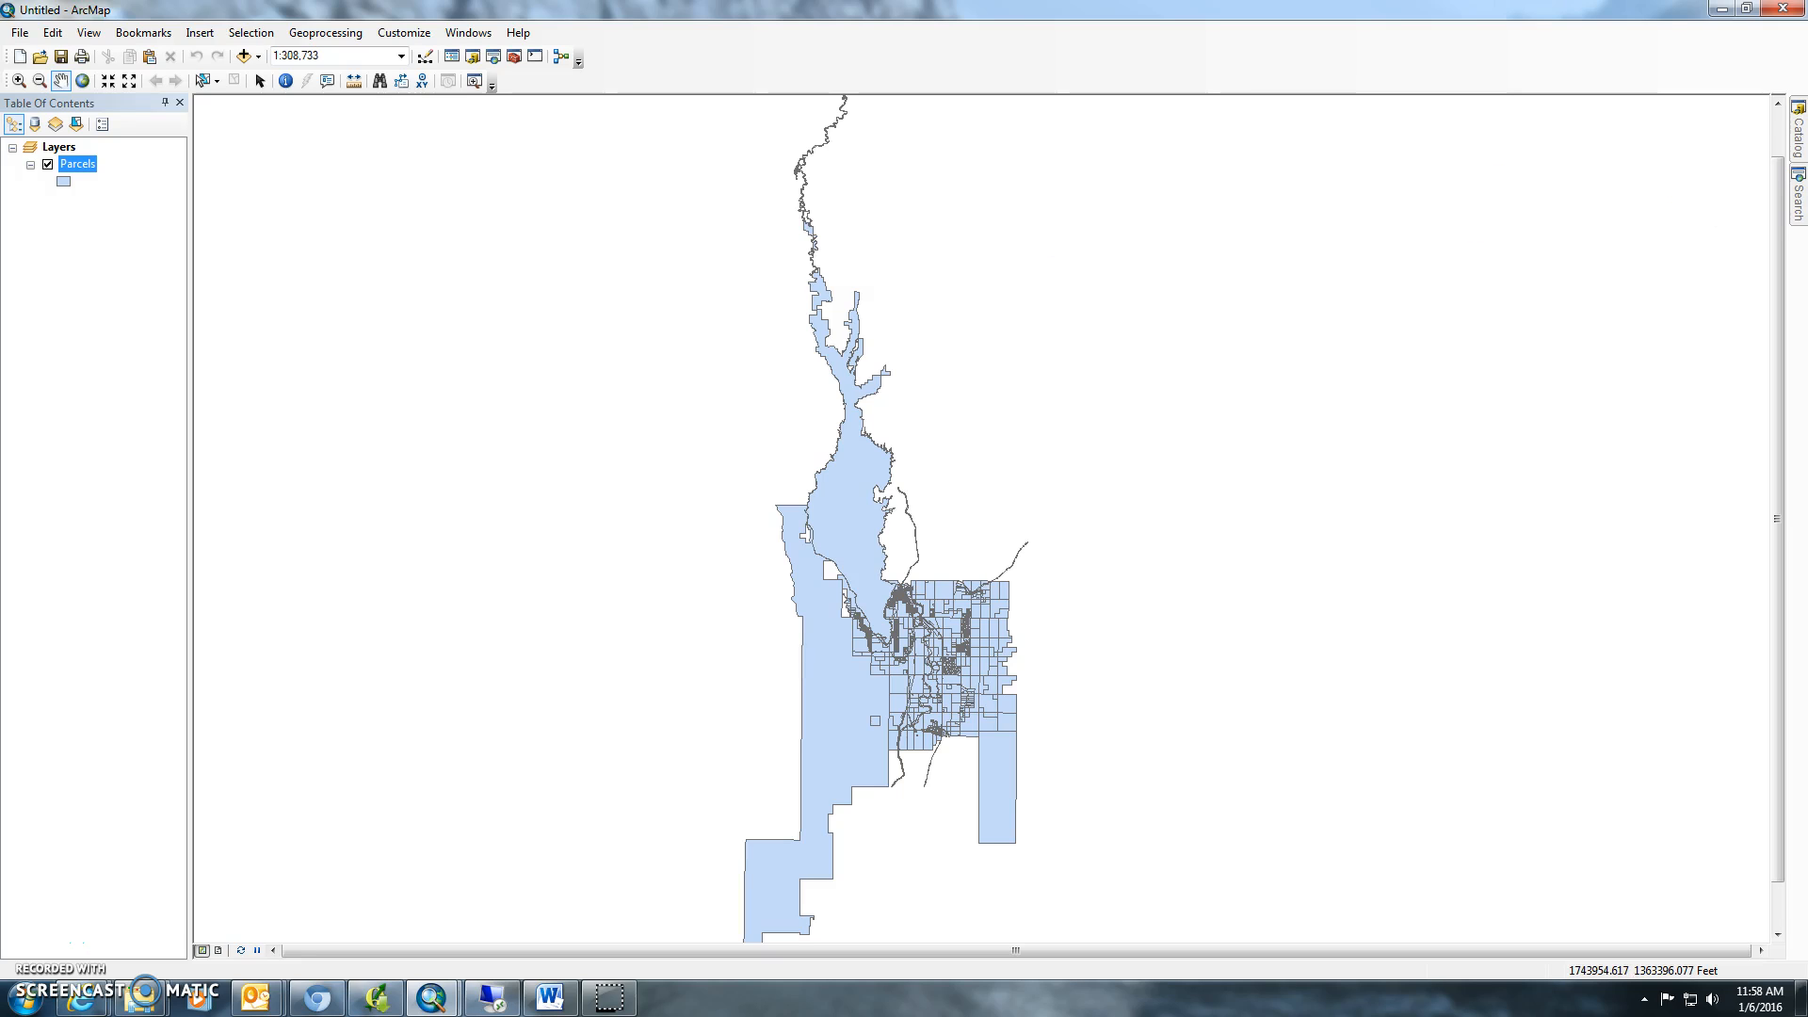
{"action": "mouse_move", "coordinate": [17, 55]}
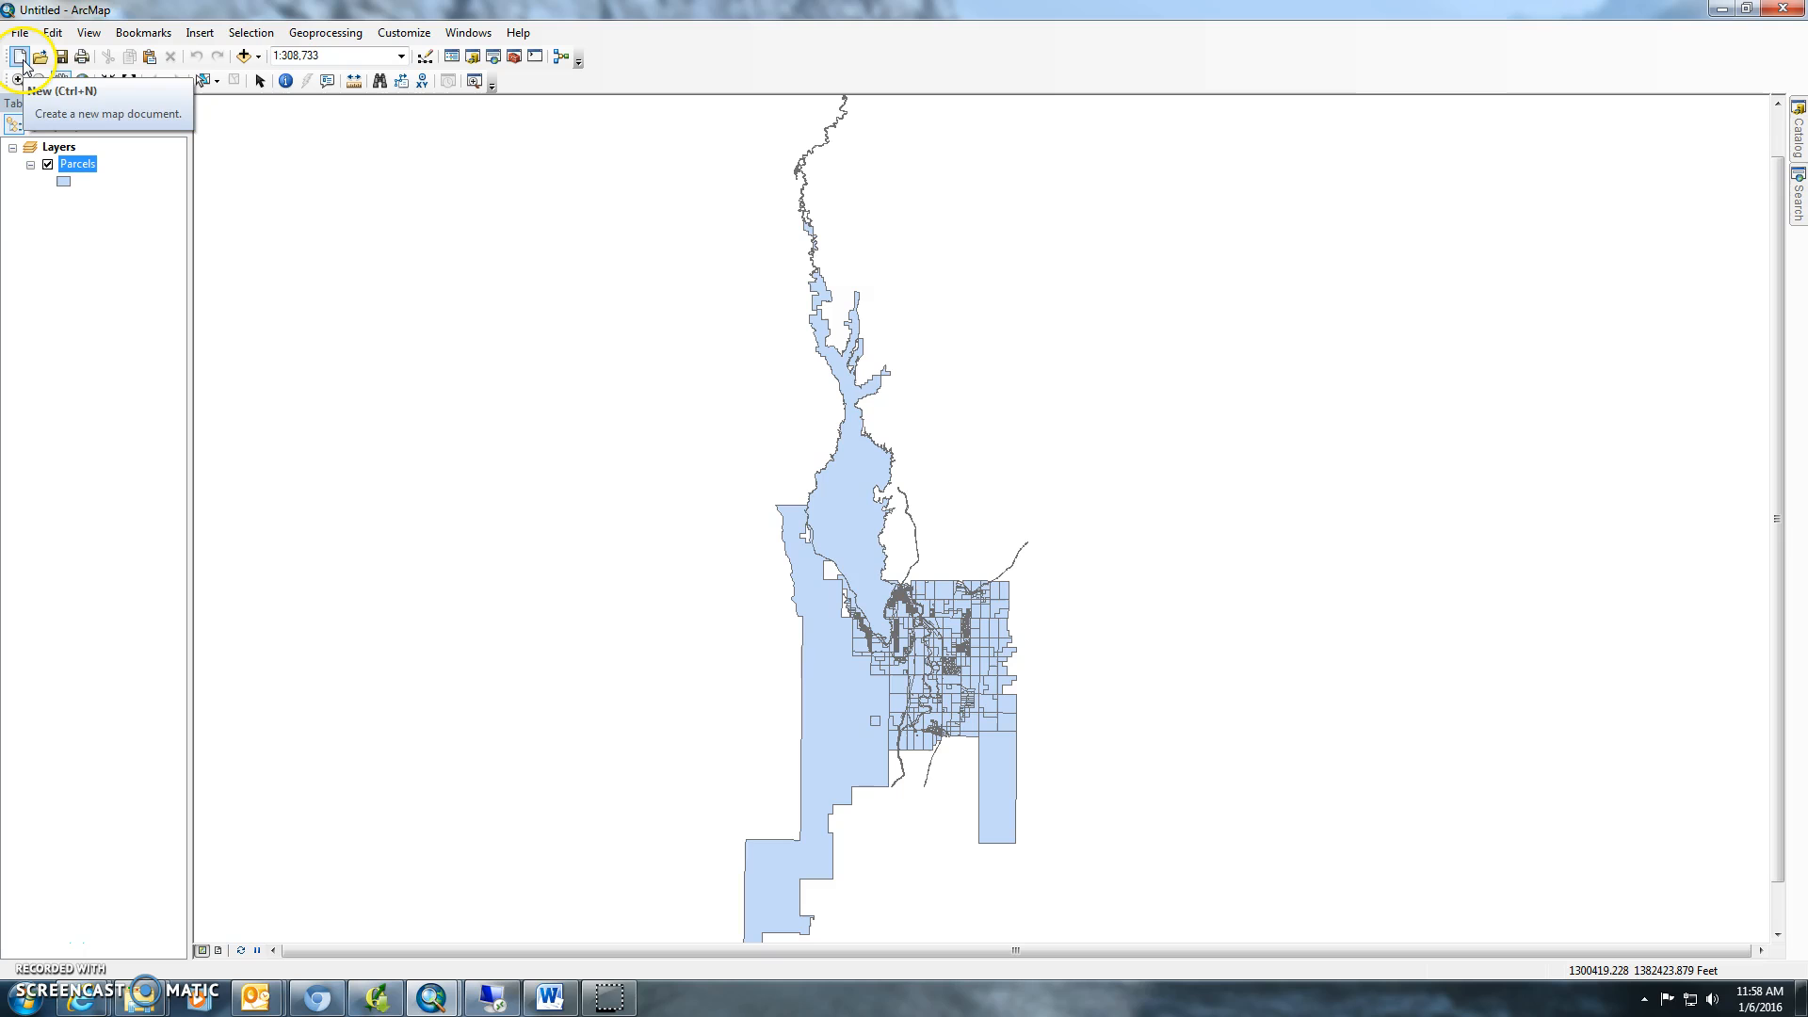
{"action": "left_click", "coordinate": [62, 55]}
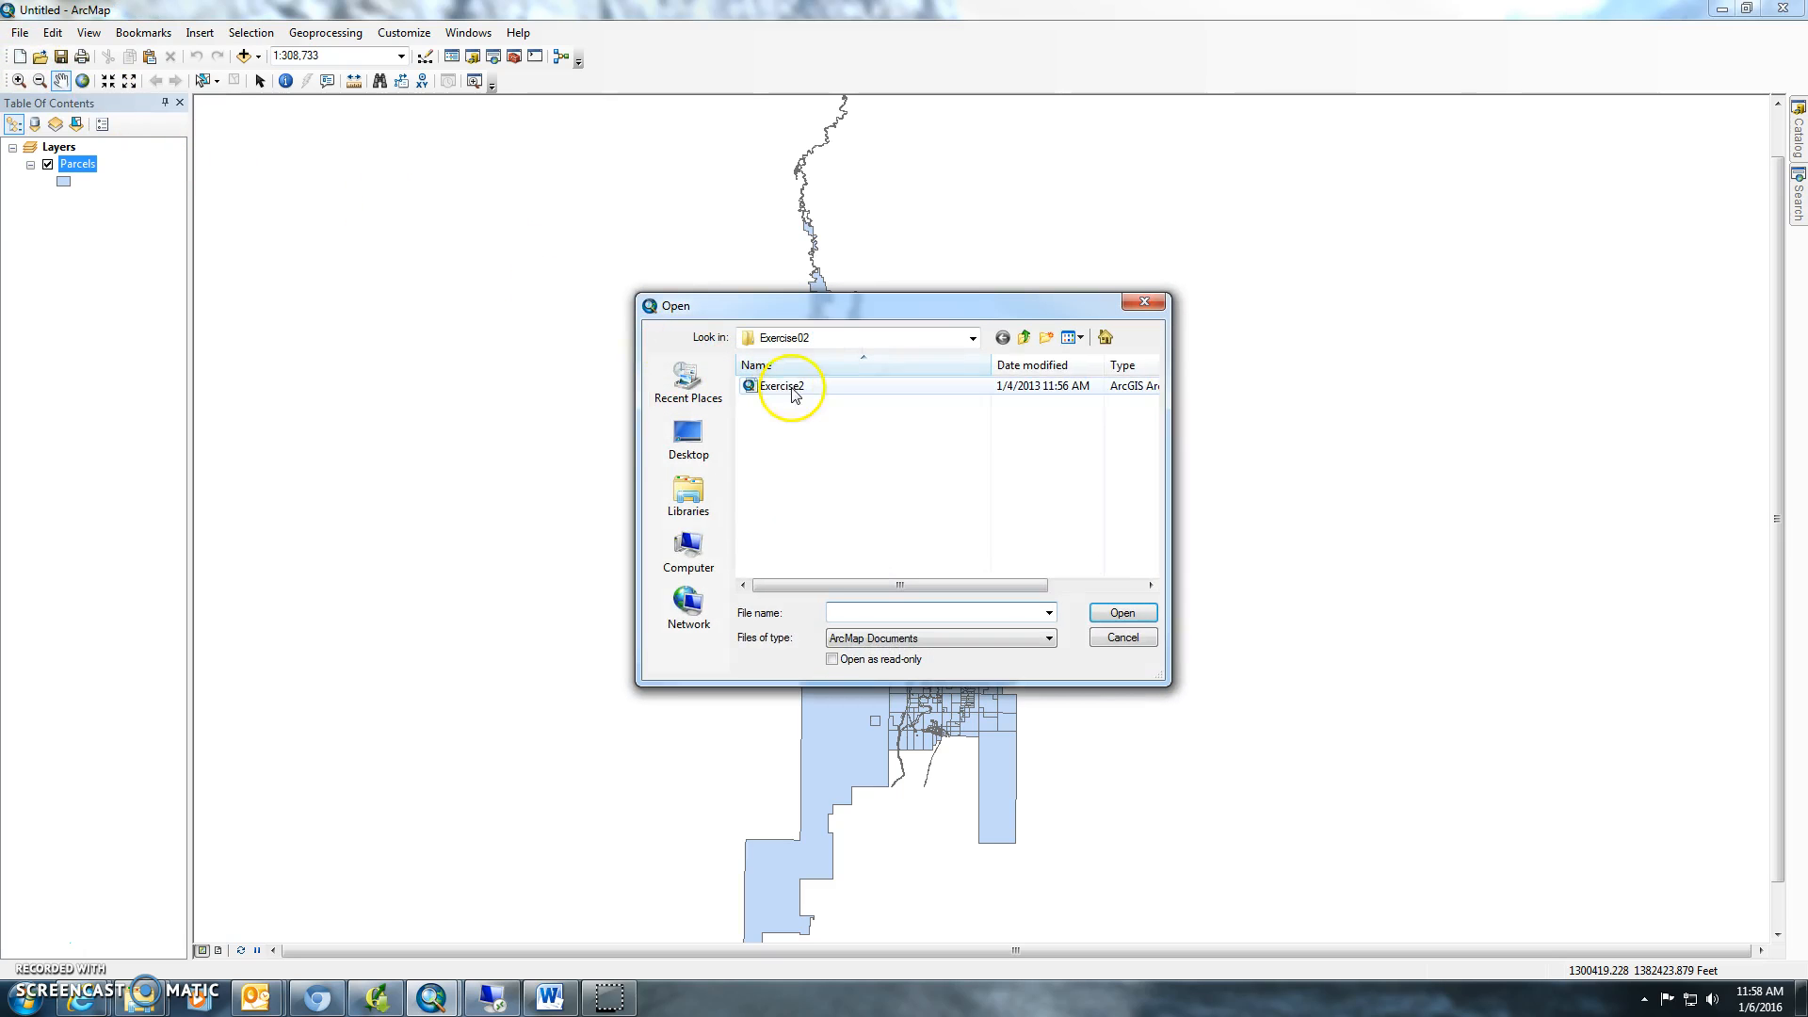
{"action": "left_click", "coordinate": [783, 385]}
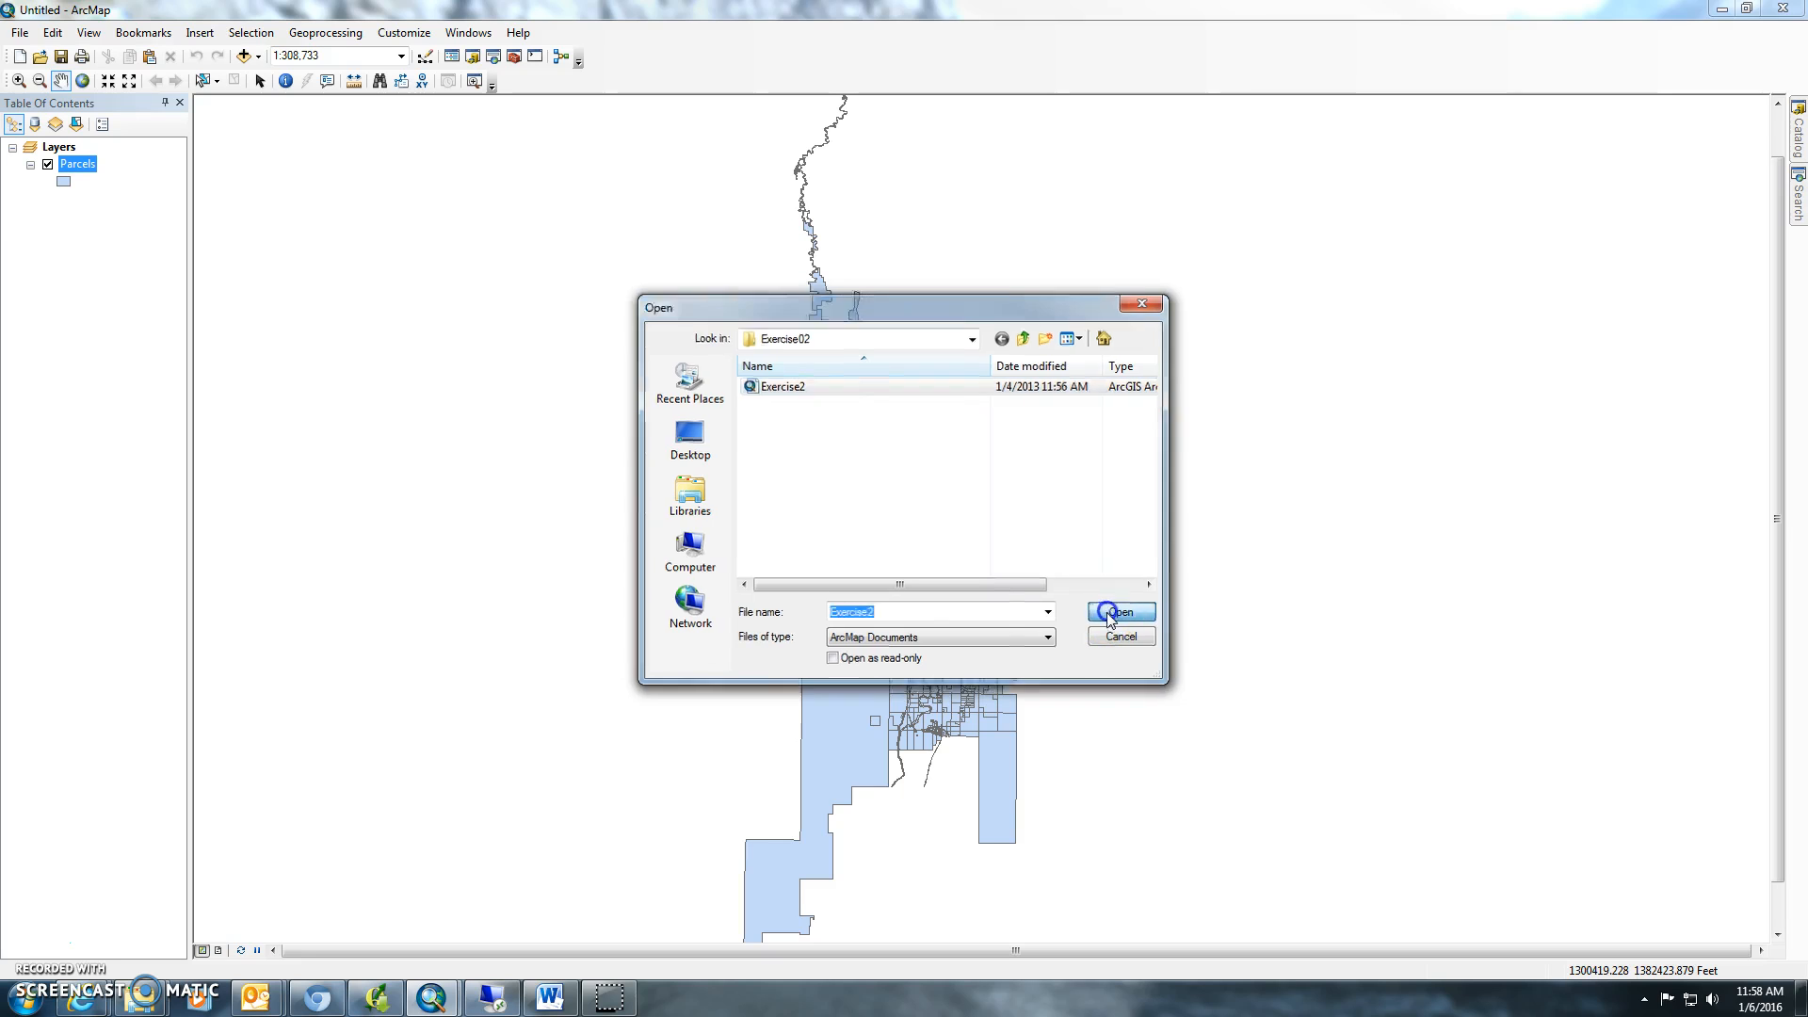
{"action": "left_click", "coordinate": [1115, 611]}
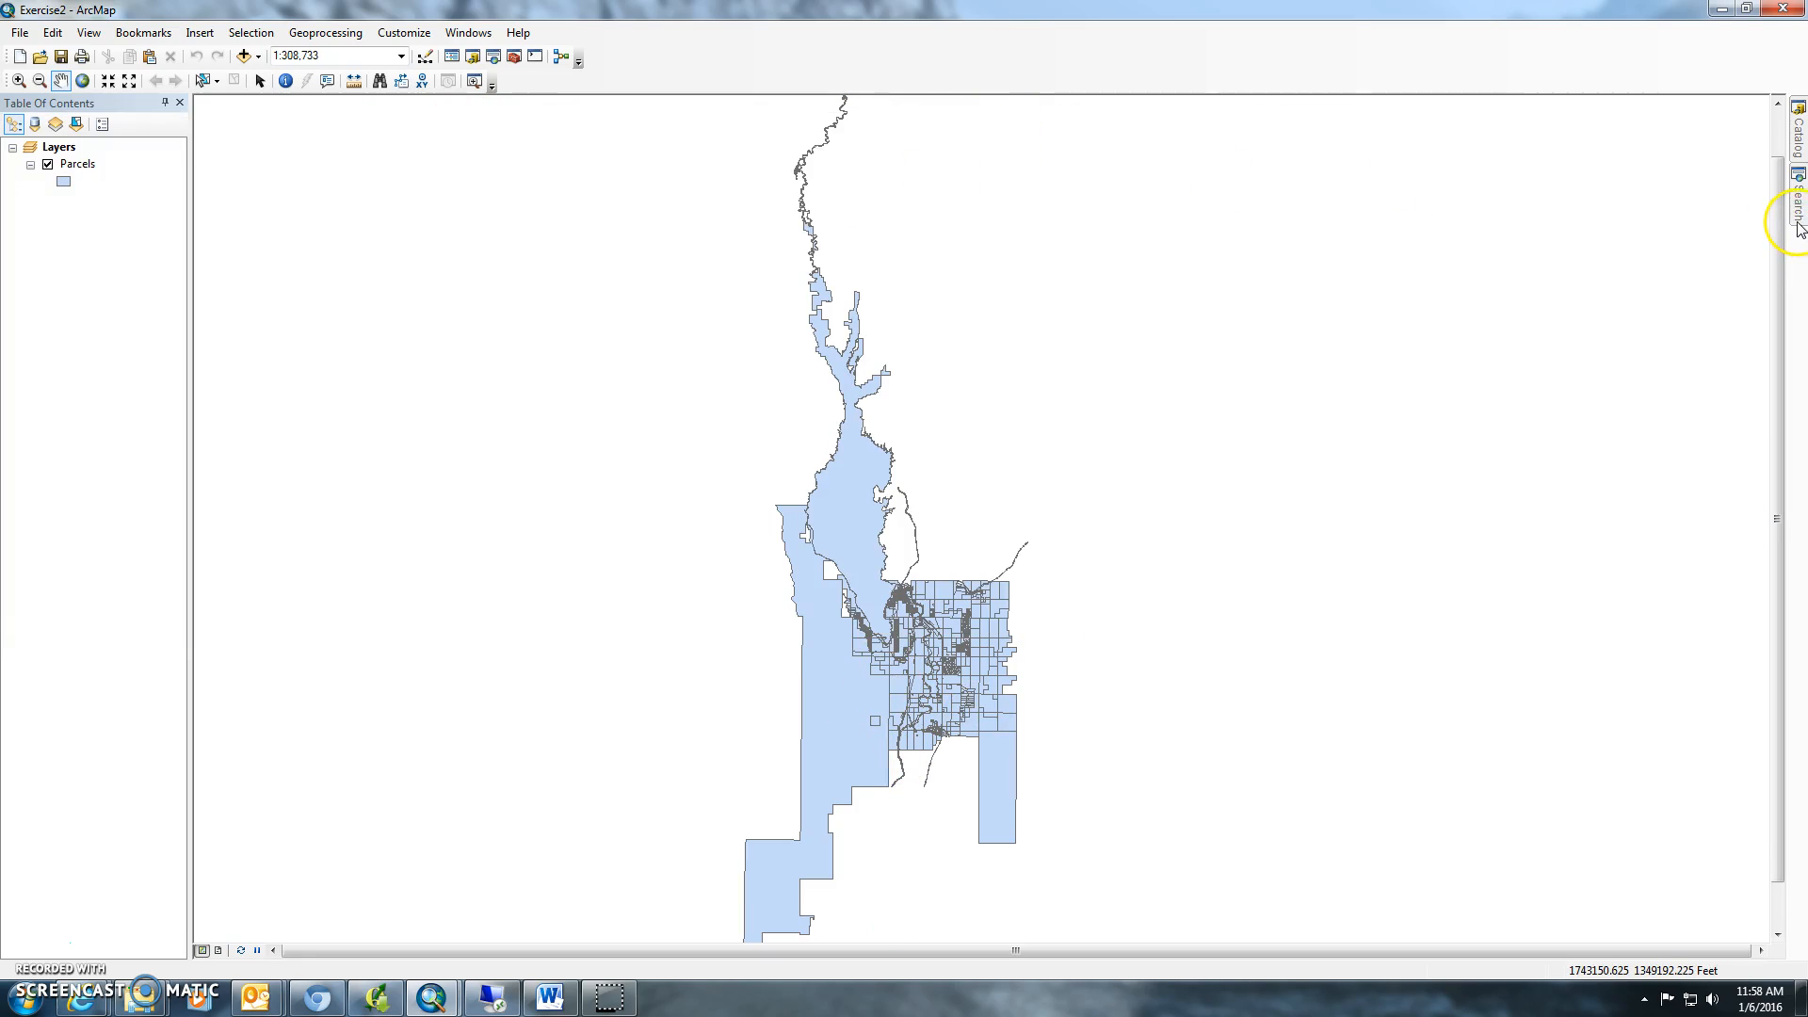
Step: Create a new model in Exercises.tbx via the Catalog, then bring up tool Search
{"action": "left_click", "coordinate": [1796, 123]}
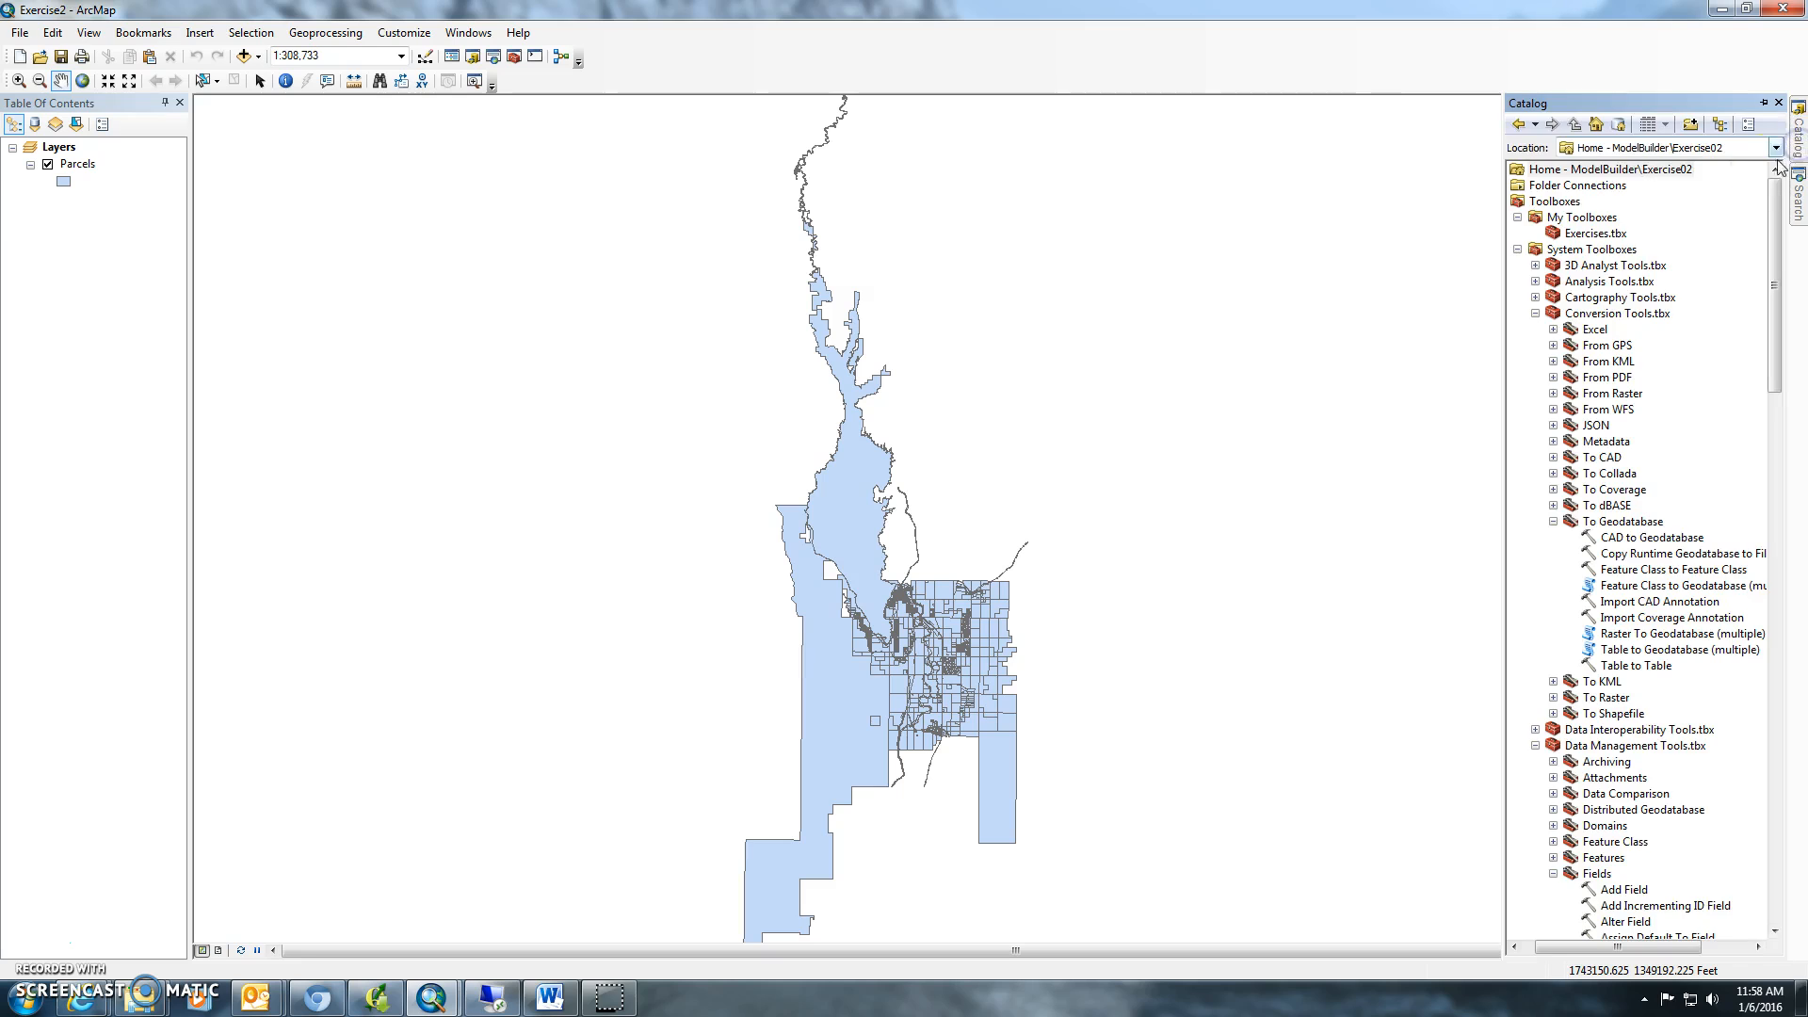
{"action": "right_click", "coordinate": [1601, 233]}
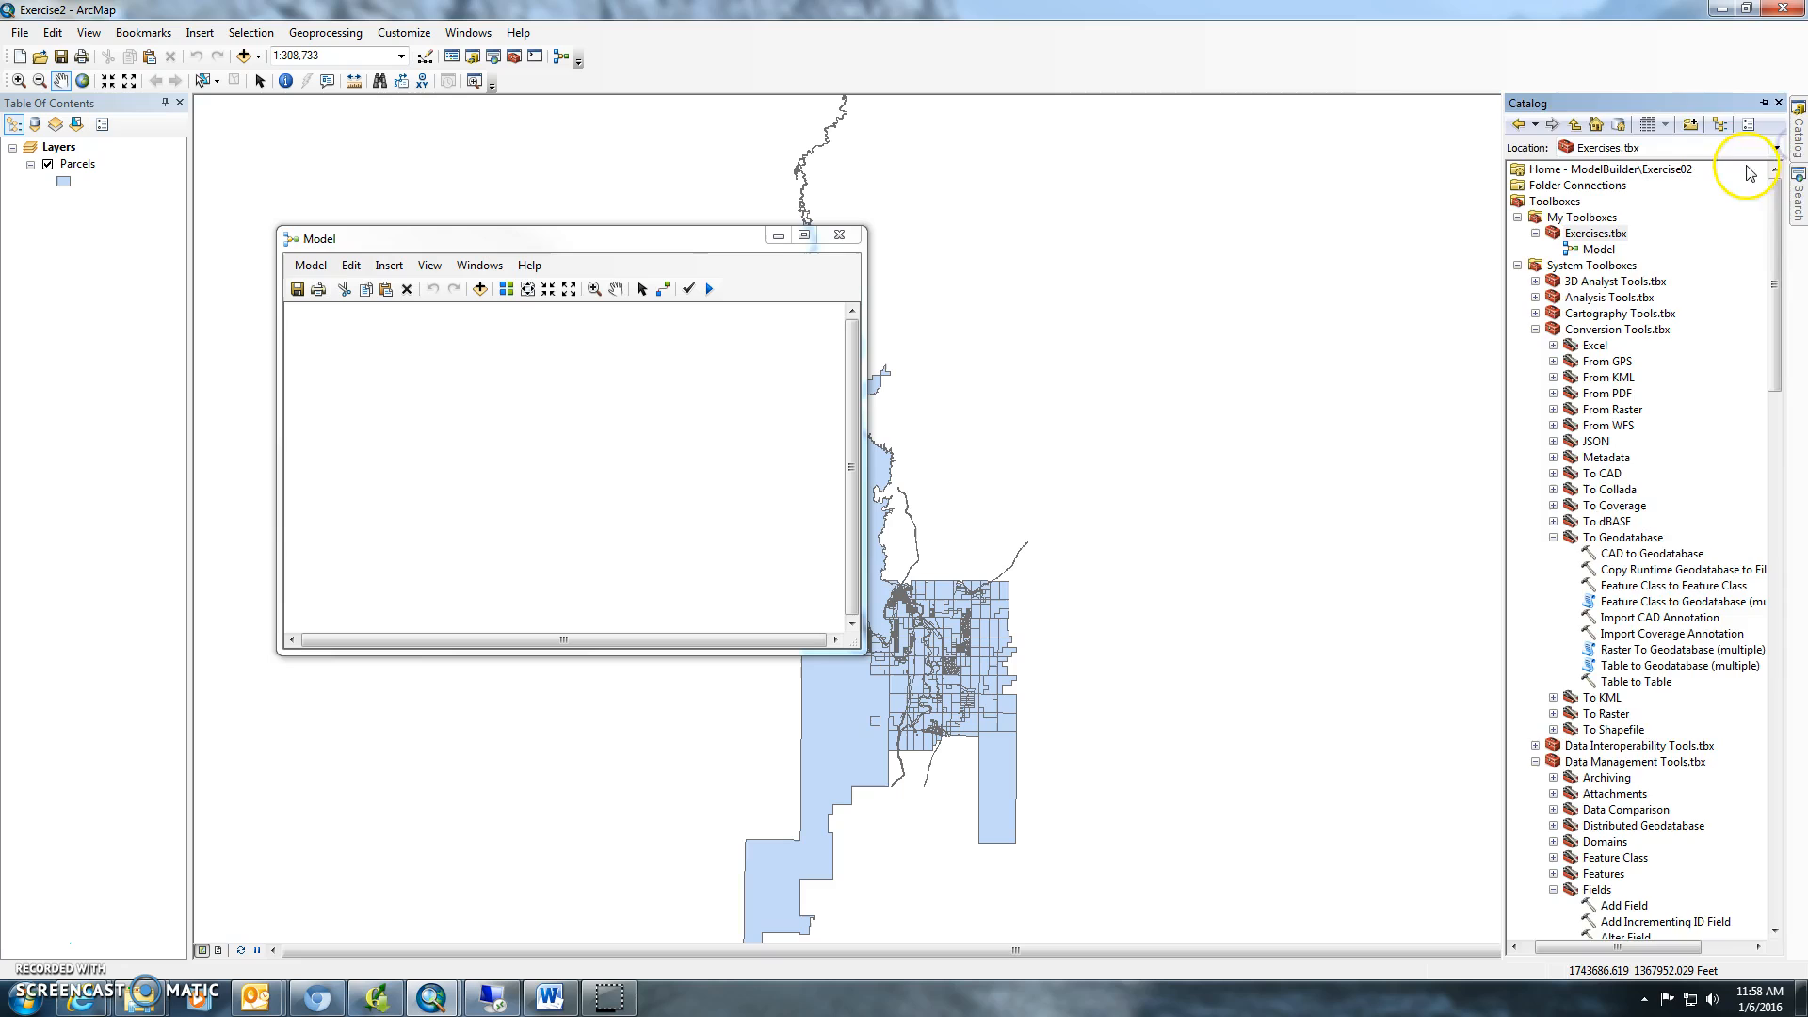
{"action": "left_click", "coordinate": [1795, 209]}
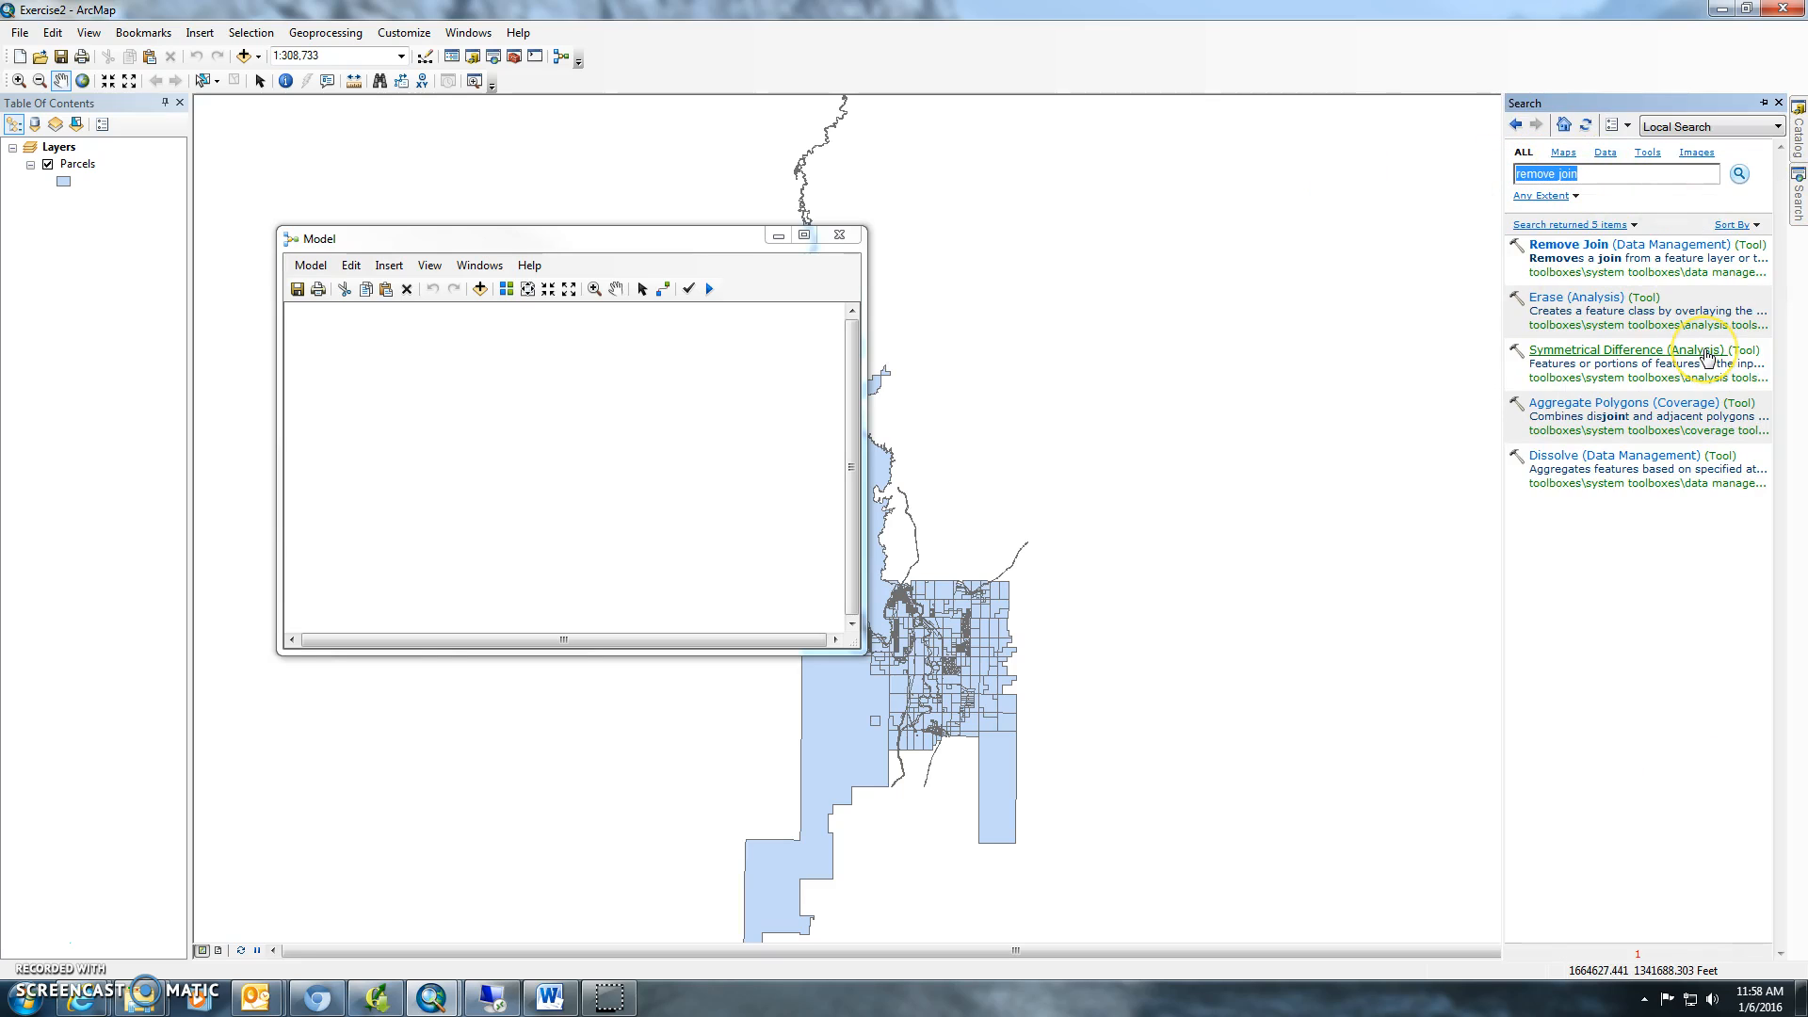
Step: Search for 'add field' and place the Add Field tool in the model
{"action": "type", "text": "add field"}
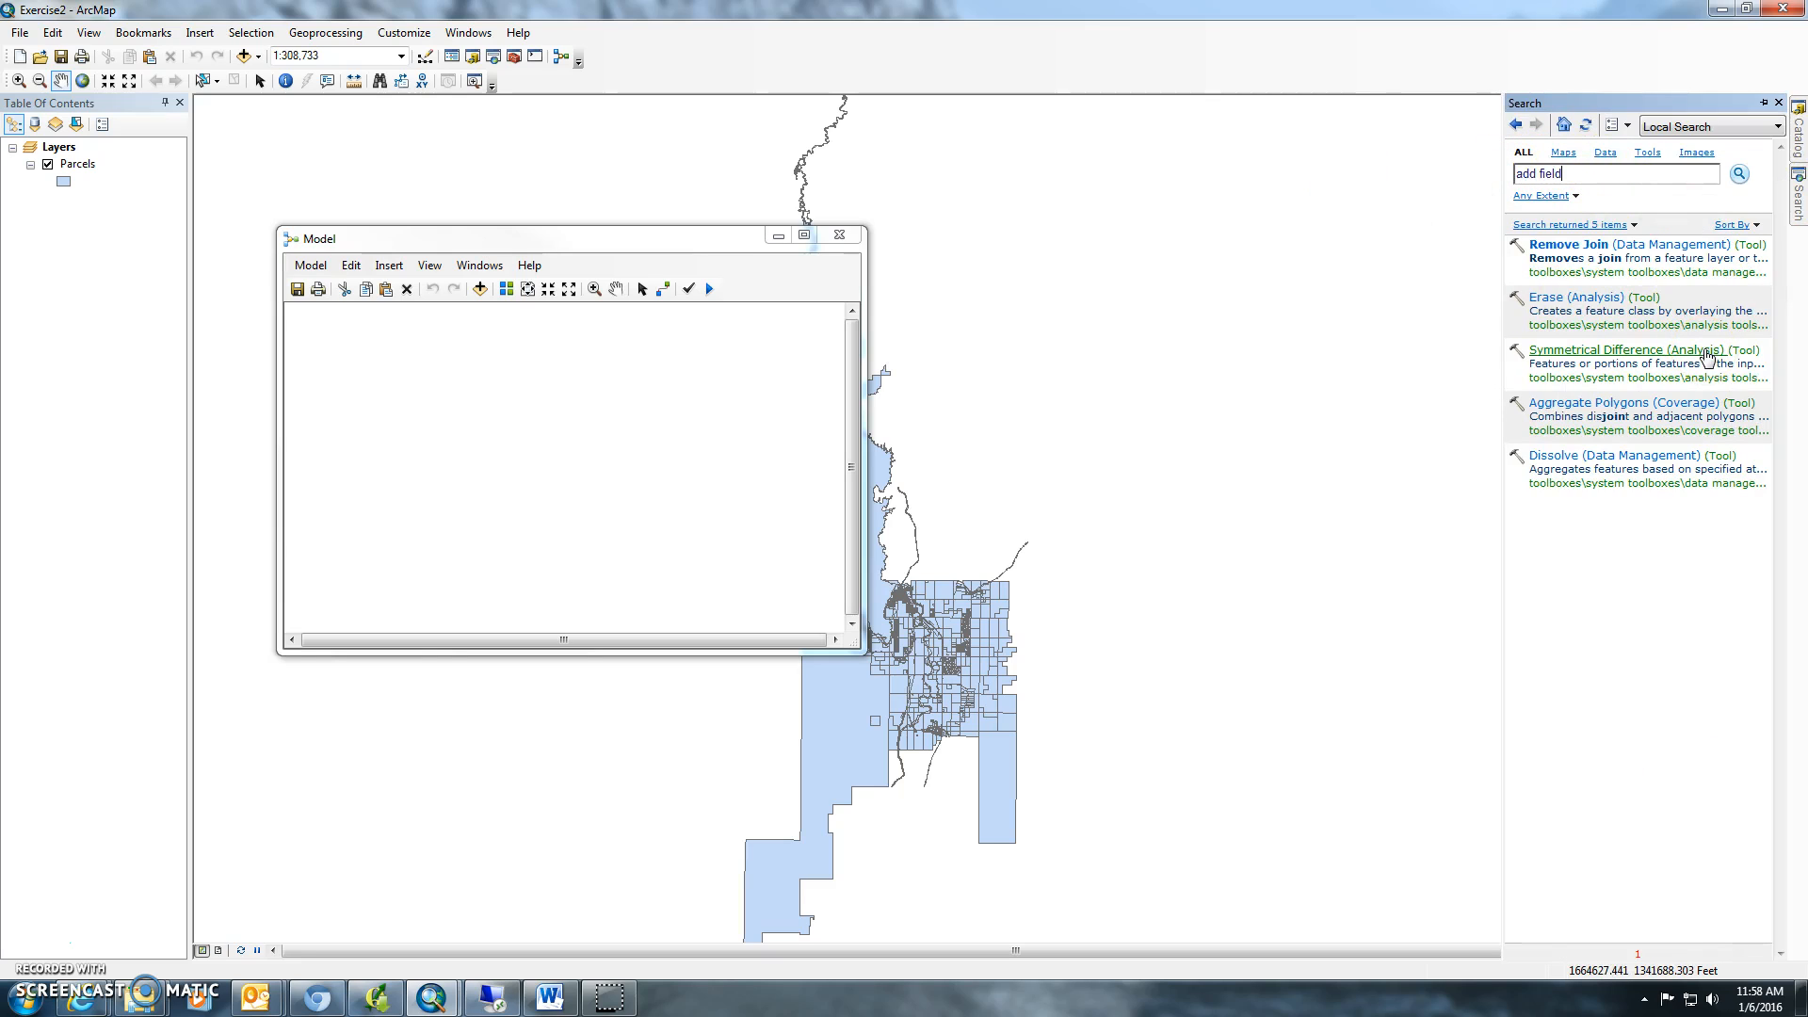
{"action": "left_click", "coordinate": [1794, 150]}
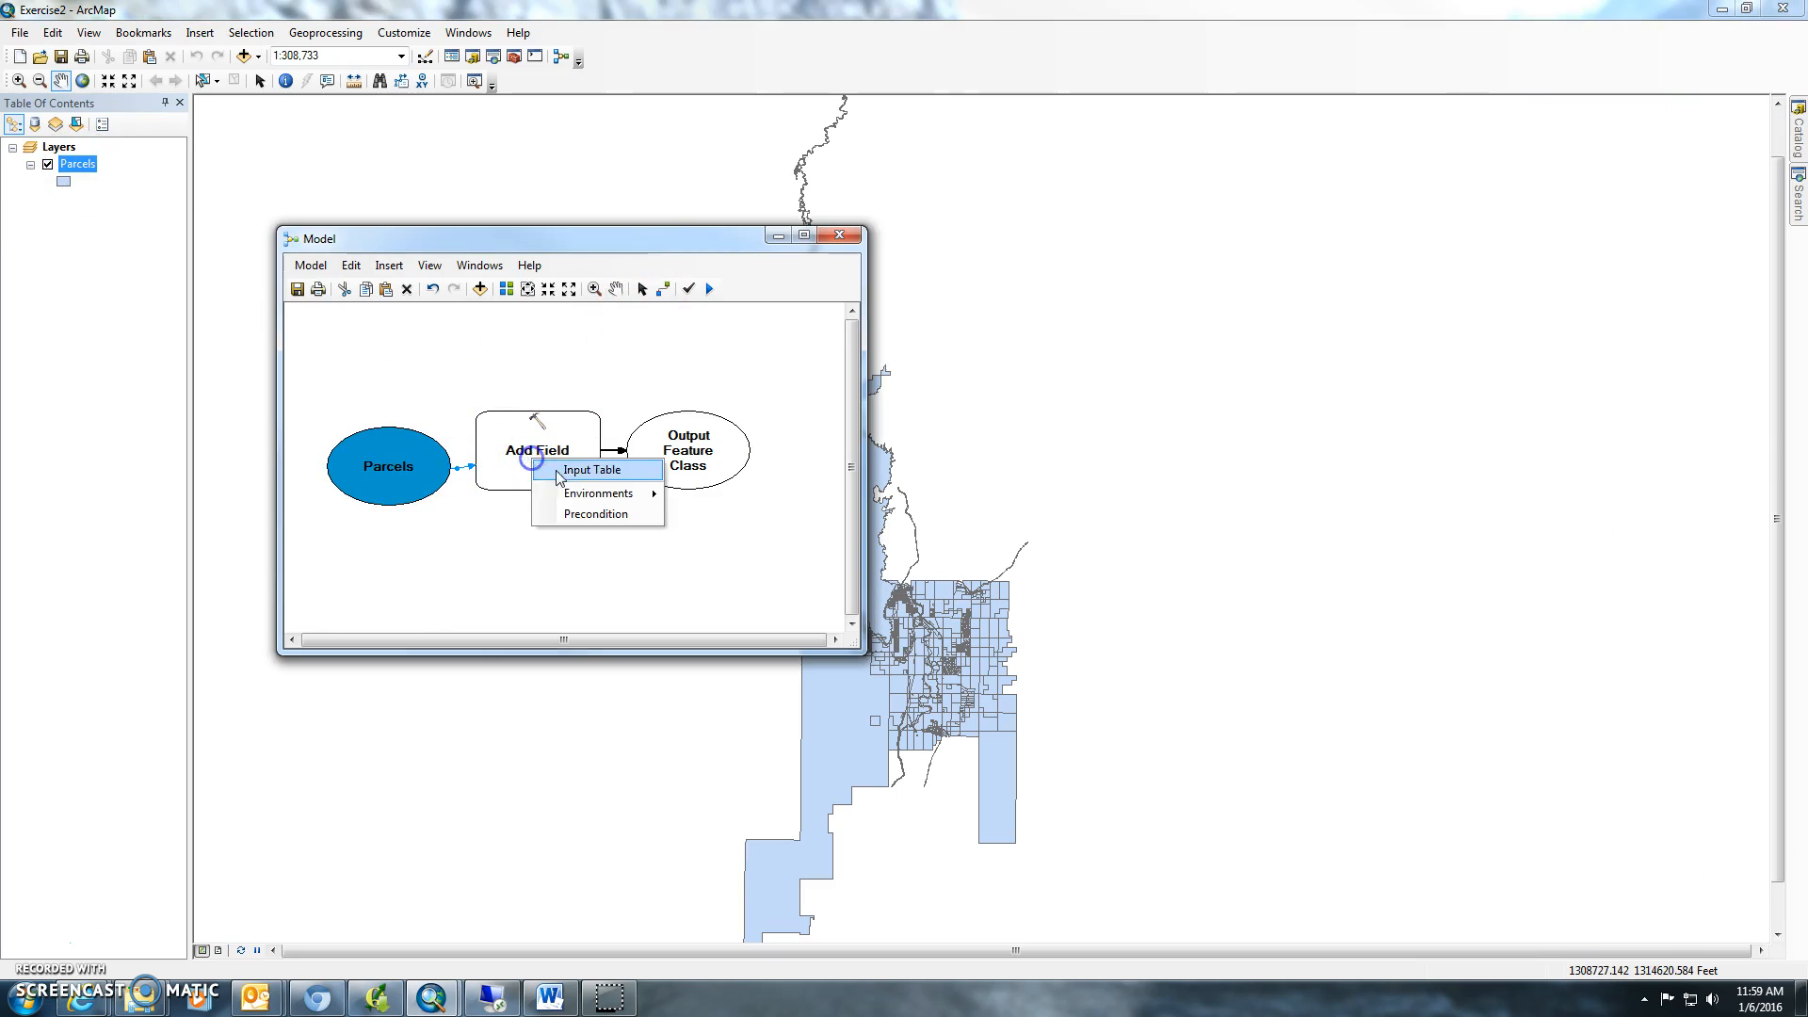
Step: Configure Add Field on Parcels to create a TEXT field named 'arces'
{"action": "left_click", "coordinate": [590, 469]}
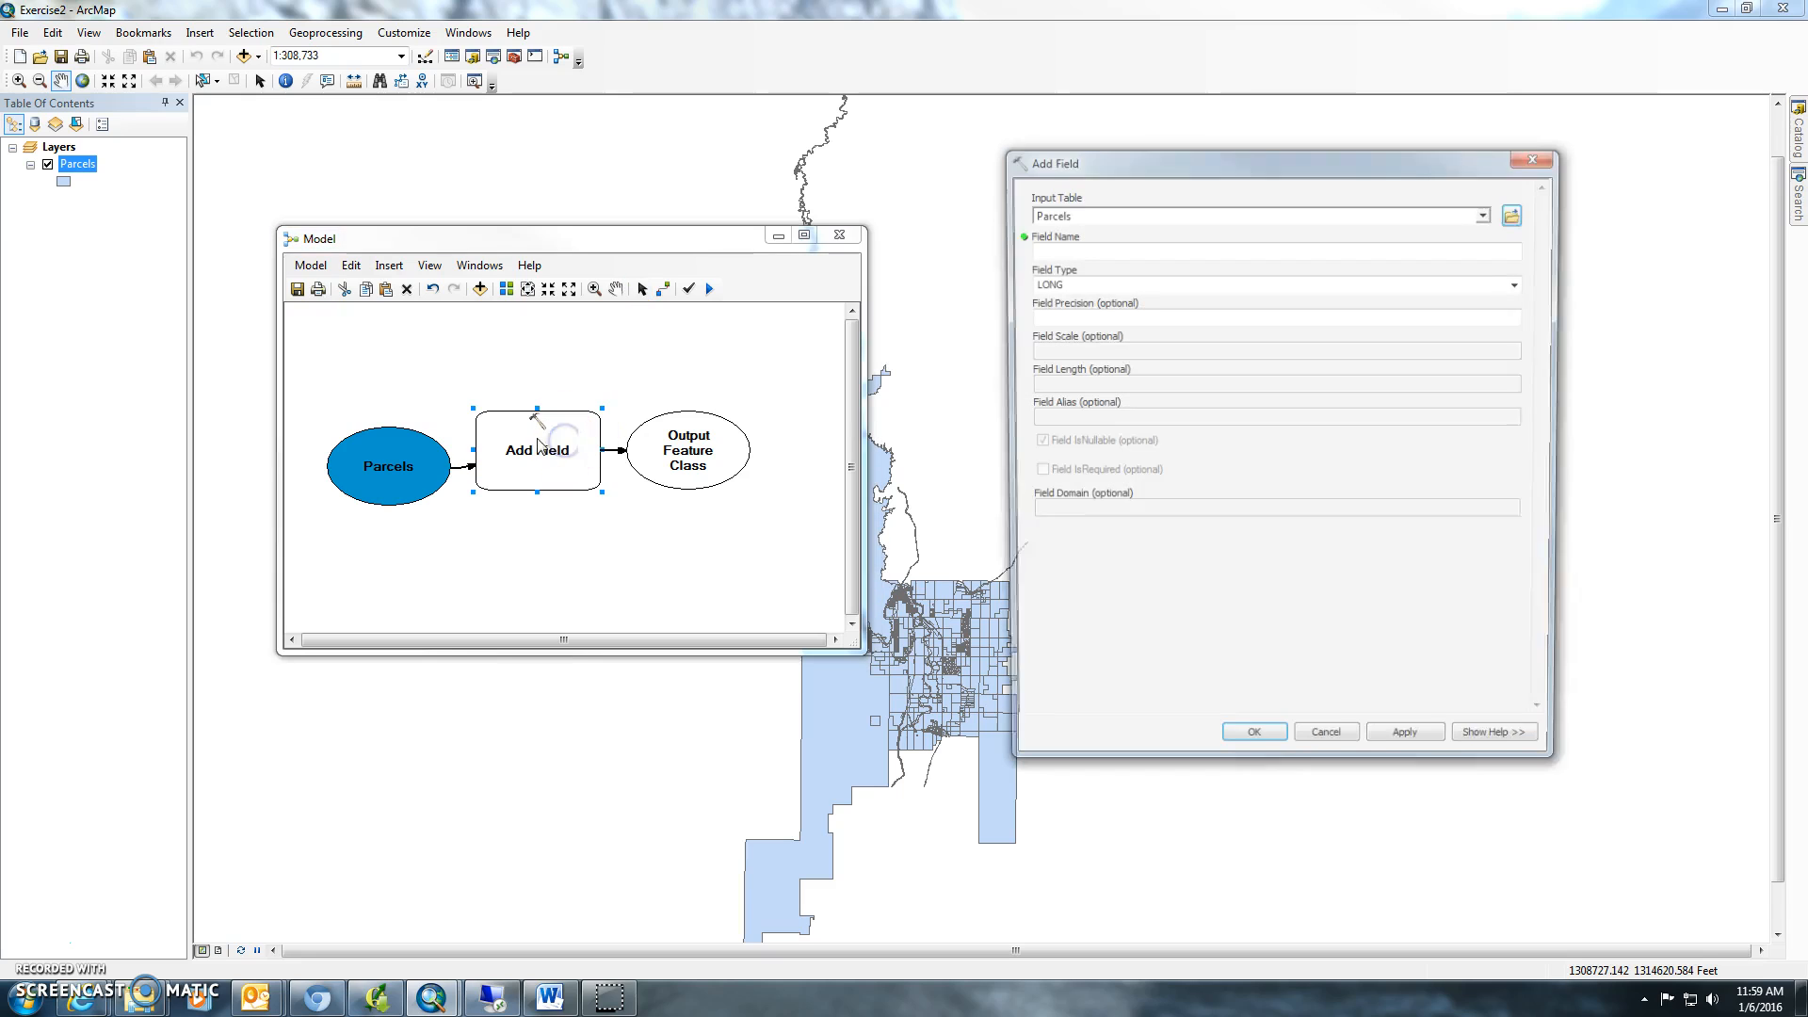
{"action": "type", "text": "ard"}
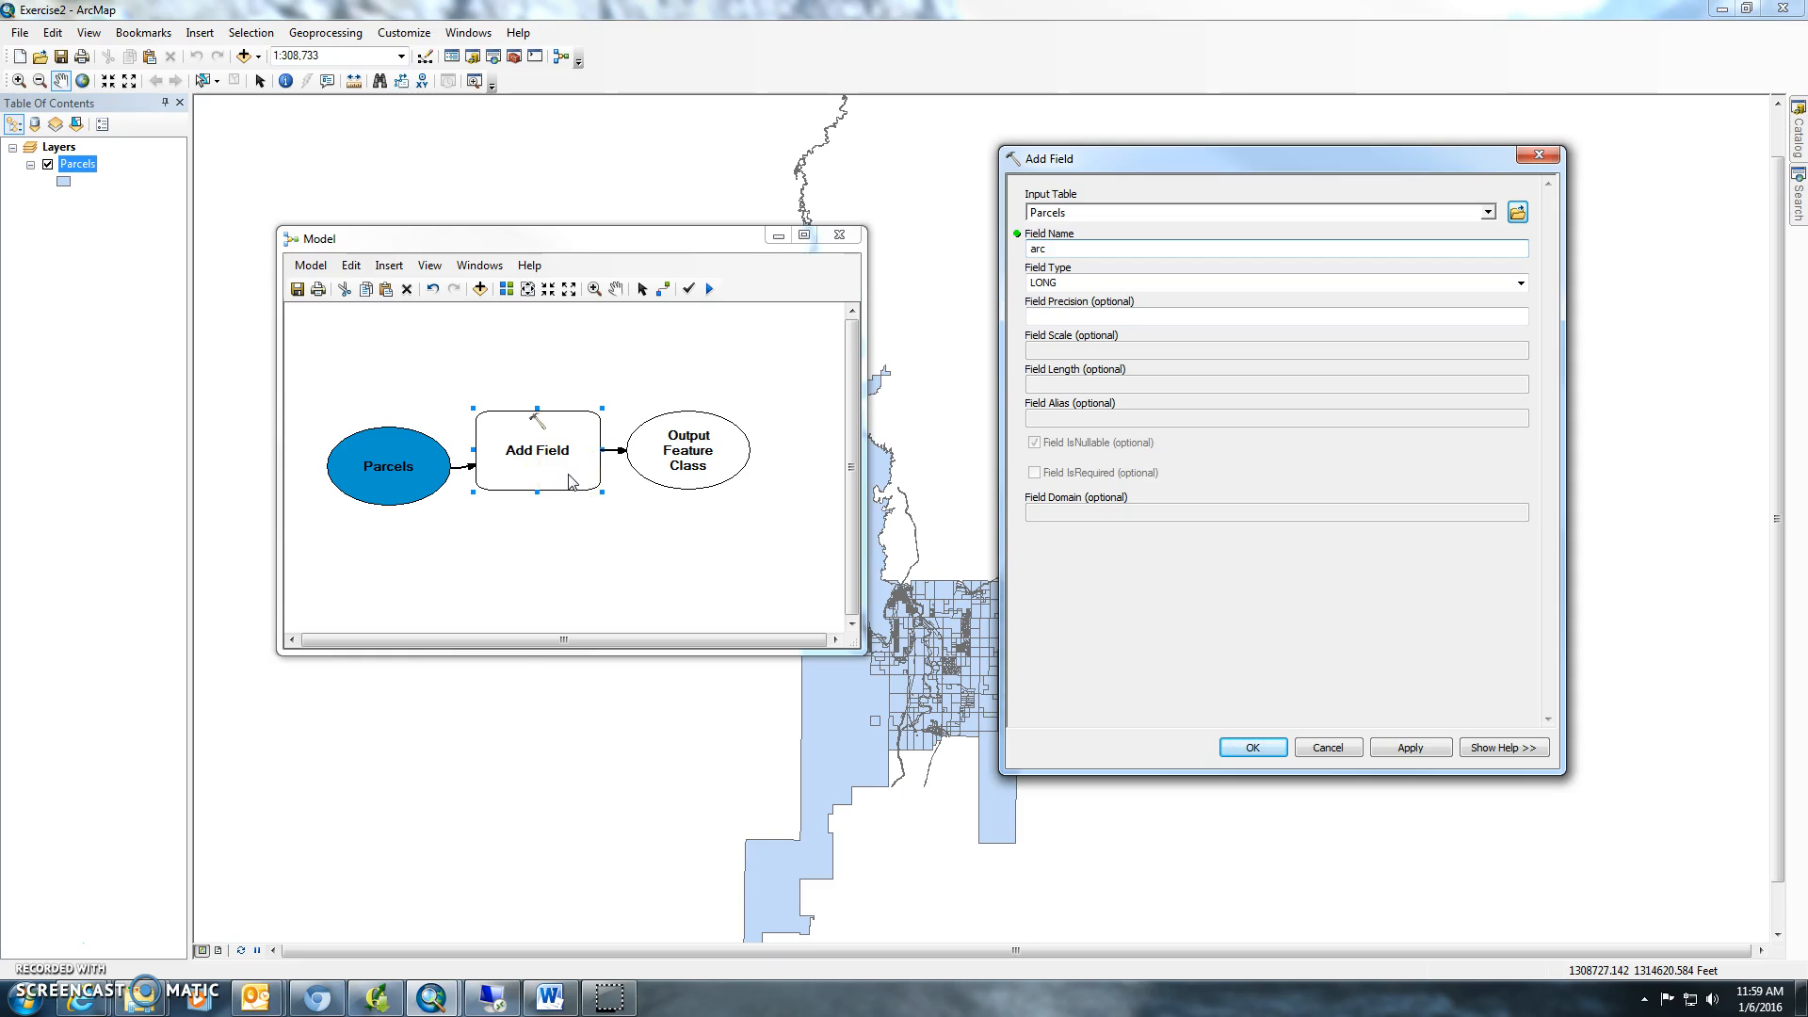
{"action": "type", "text": "es"}
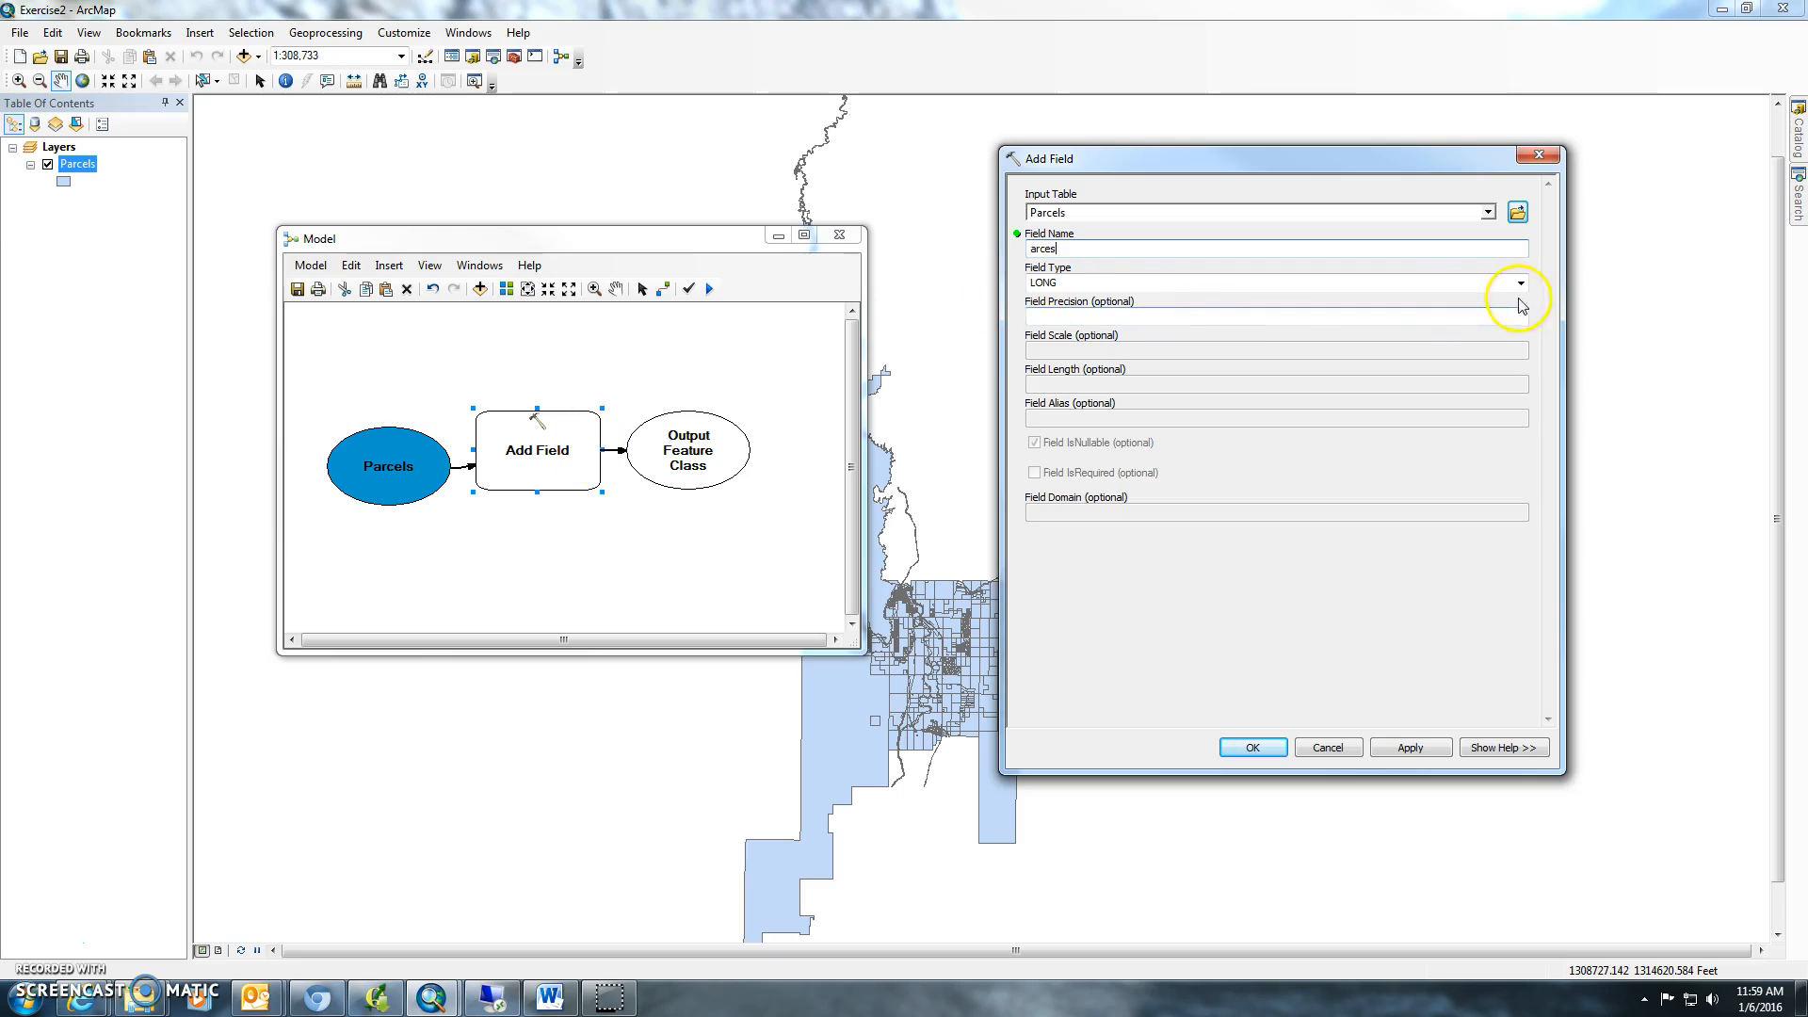
{"action": "left_click", "coordinate": [1519, 283]}
{"action": "type", "text": "10"}
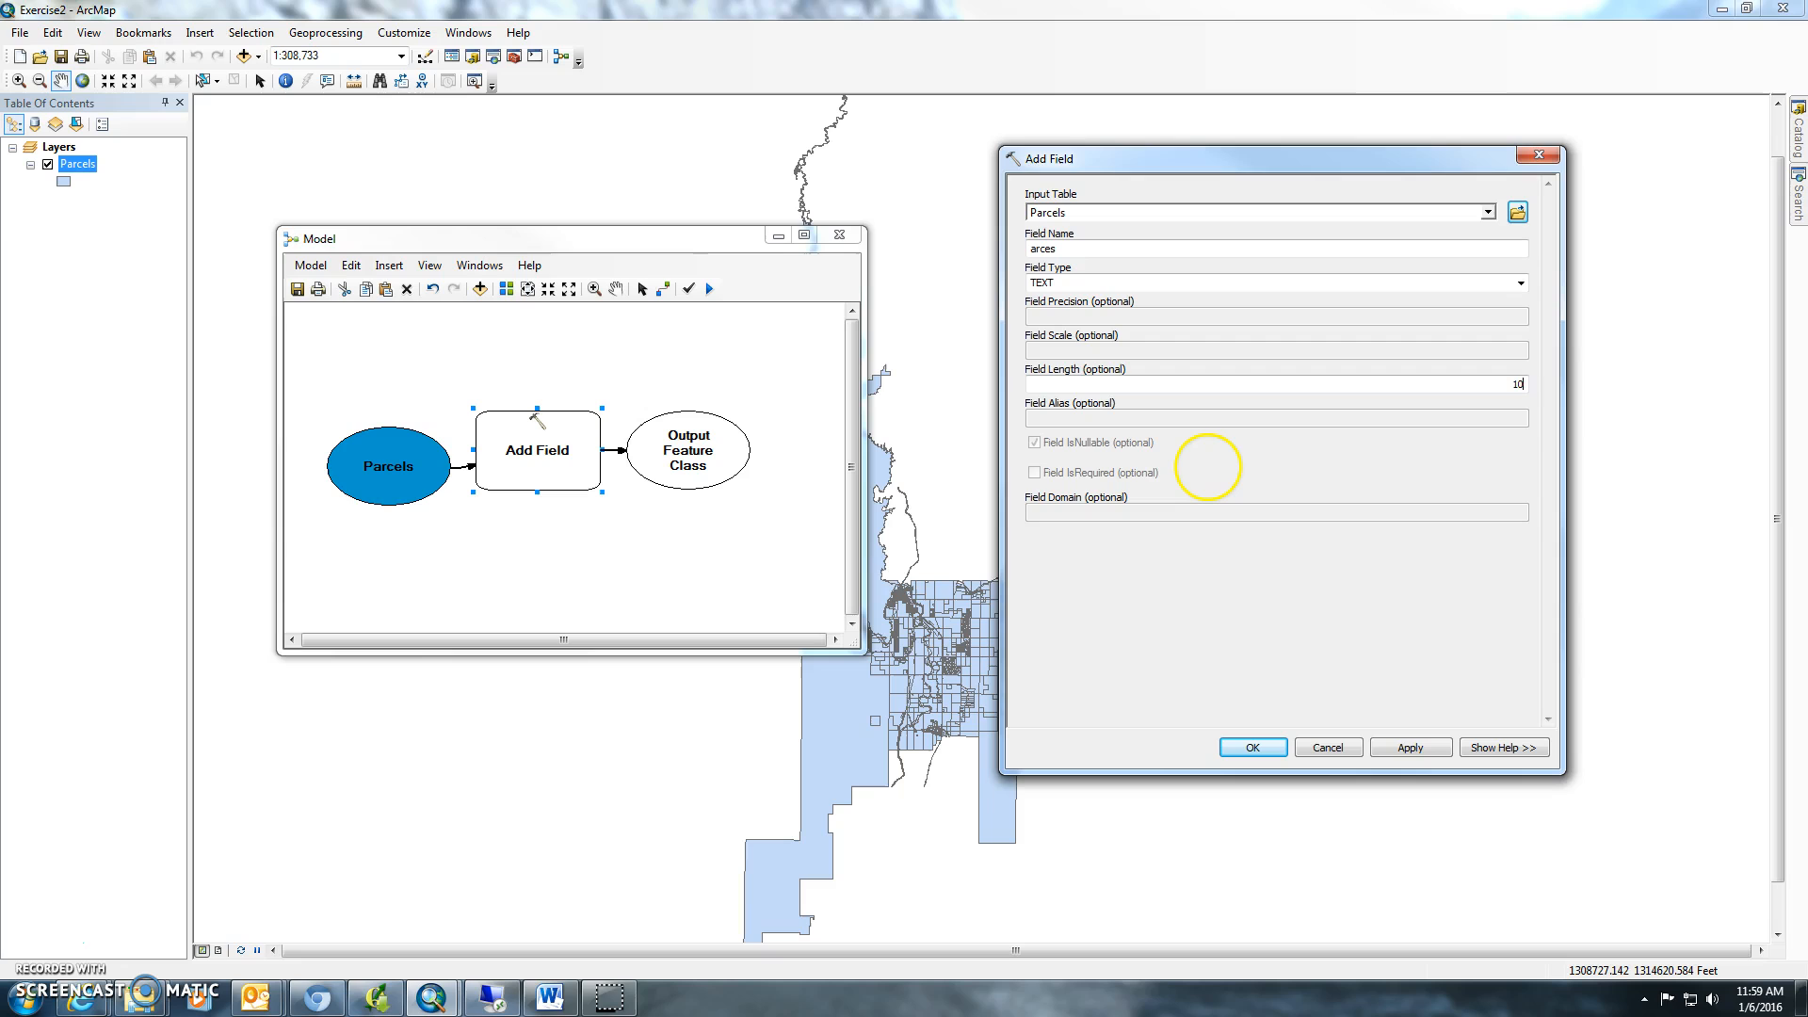
{"action": "mouse_move", "coordinate": [1148, 496]}
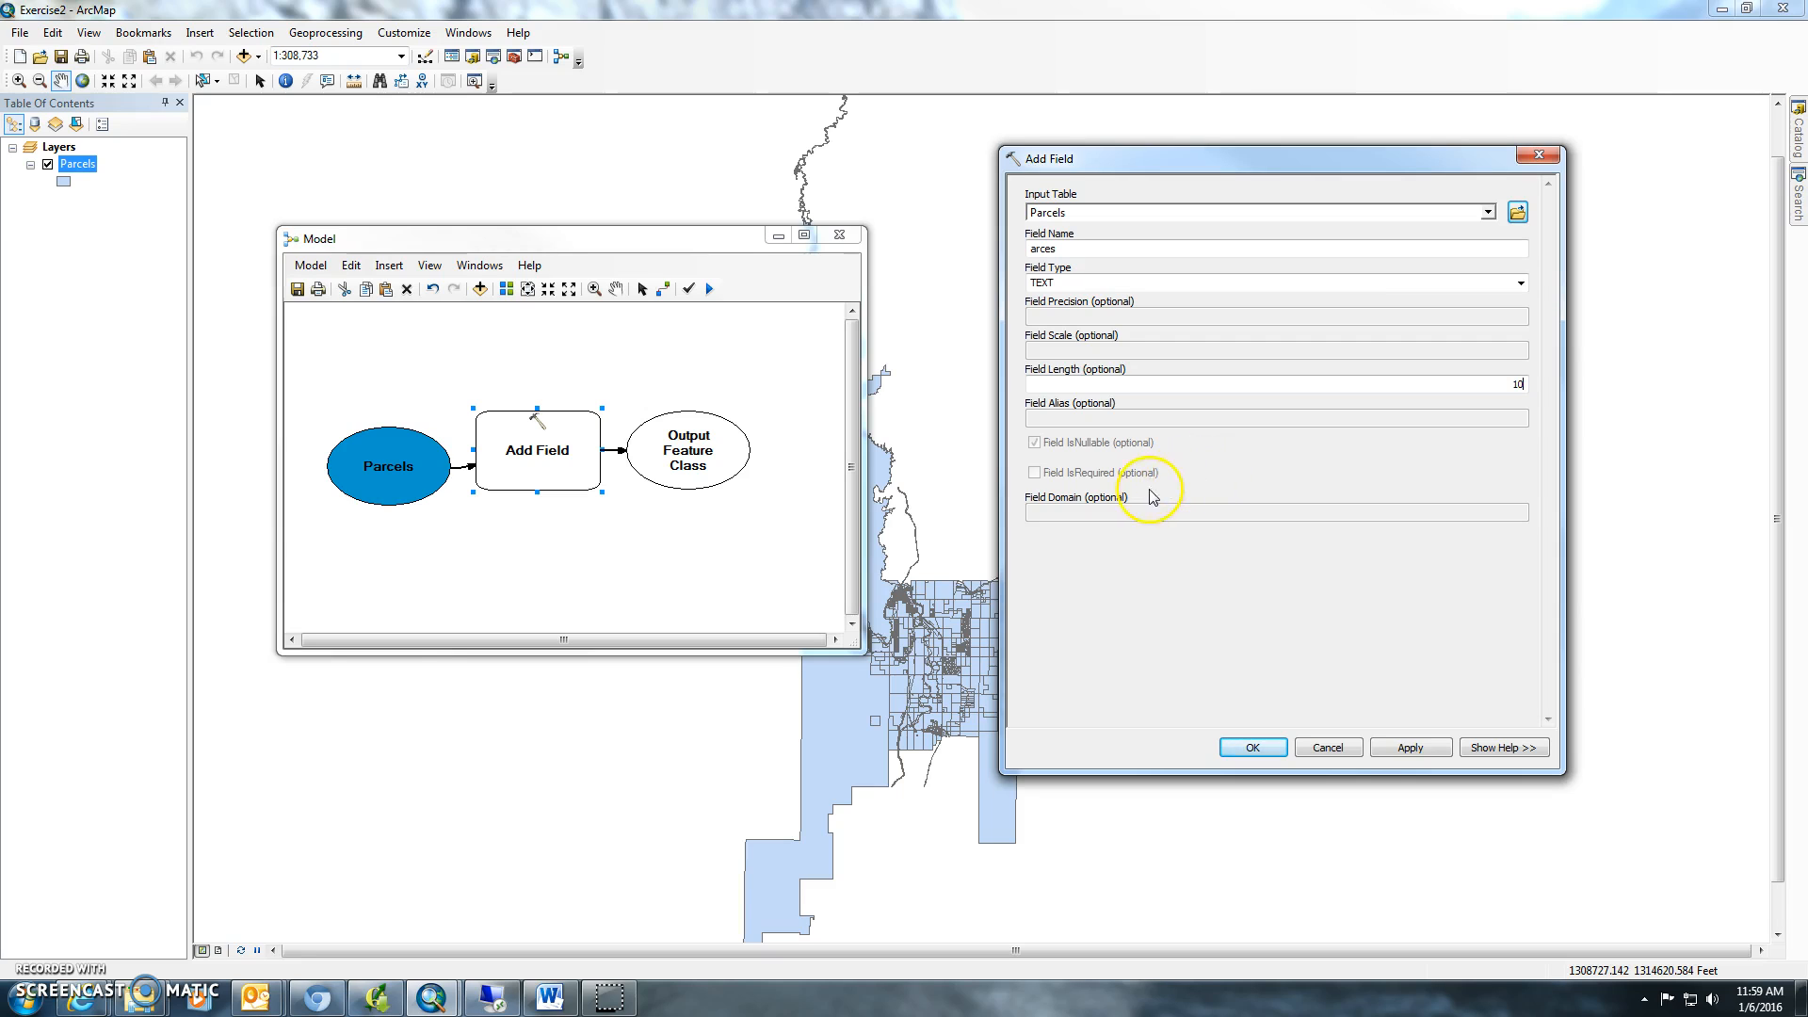
{"action": "left_click", "coordinate": [1251, 746]}
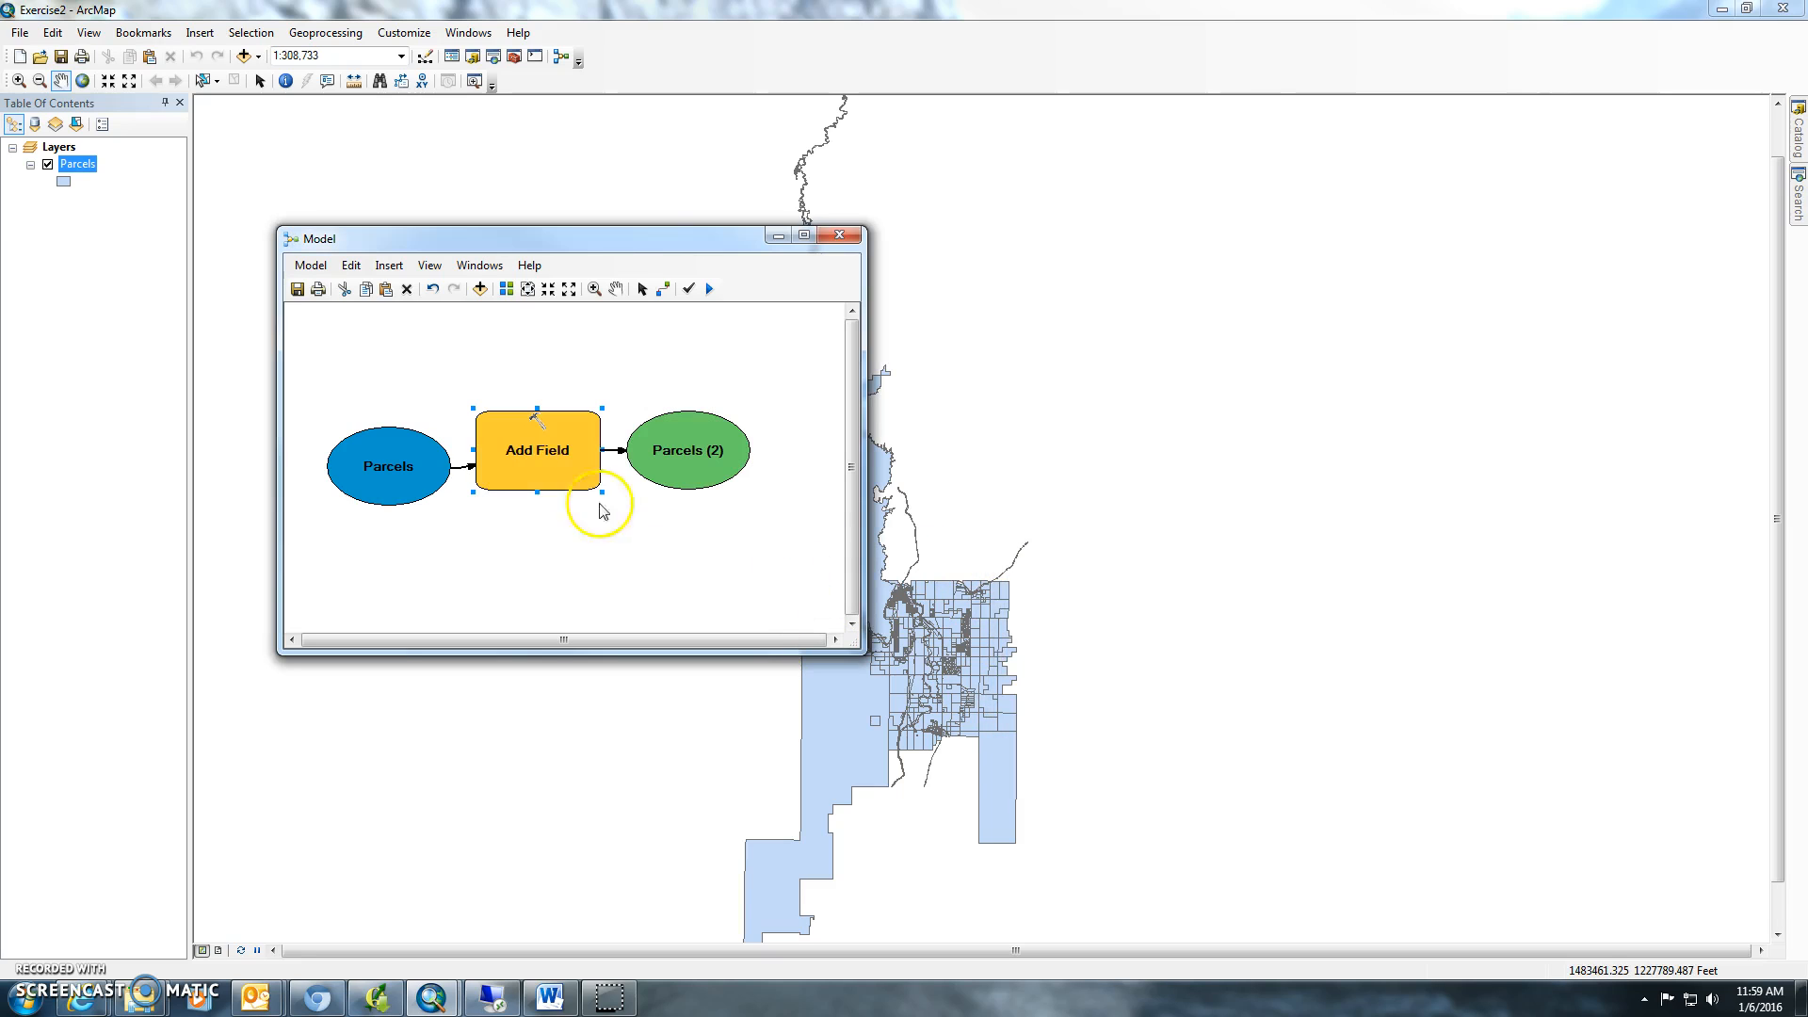
{"action": "left_click", "coordinate": [386, 456]}
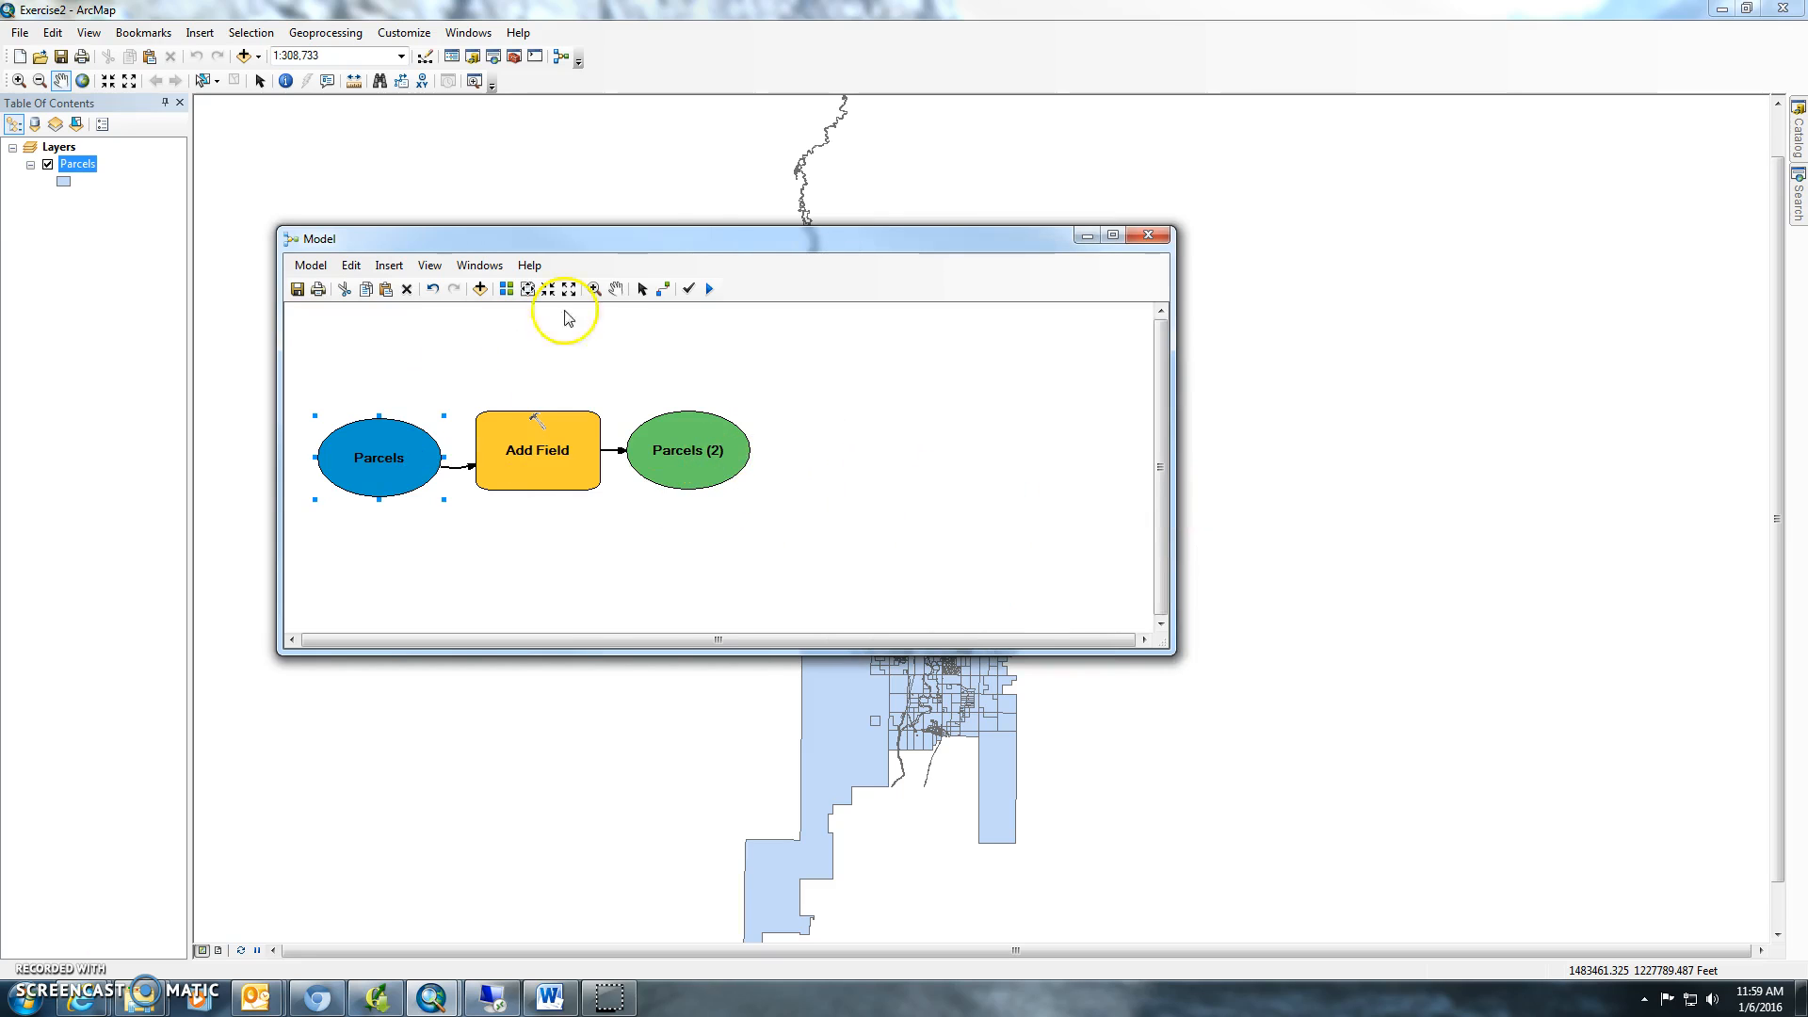
Step: Add the Add Join tool and connect Parcels (2) as its input layer
{"action": "left_click", "coordinate": [1794, 191]}
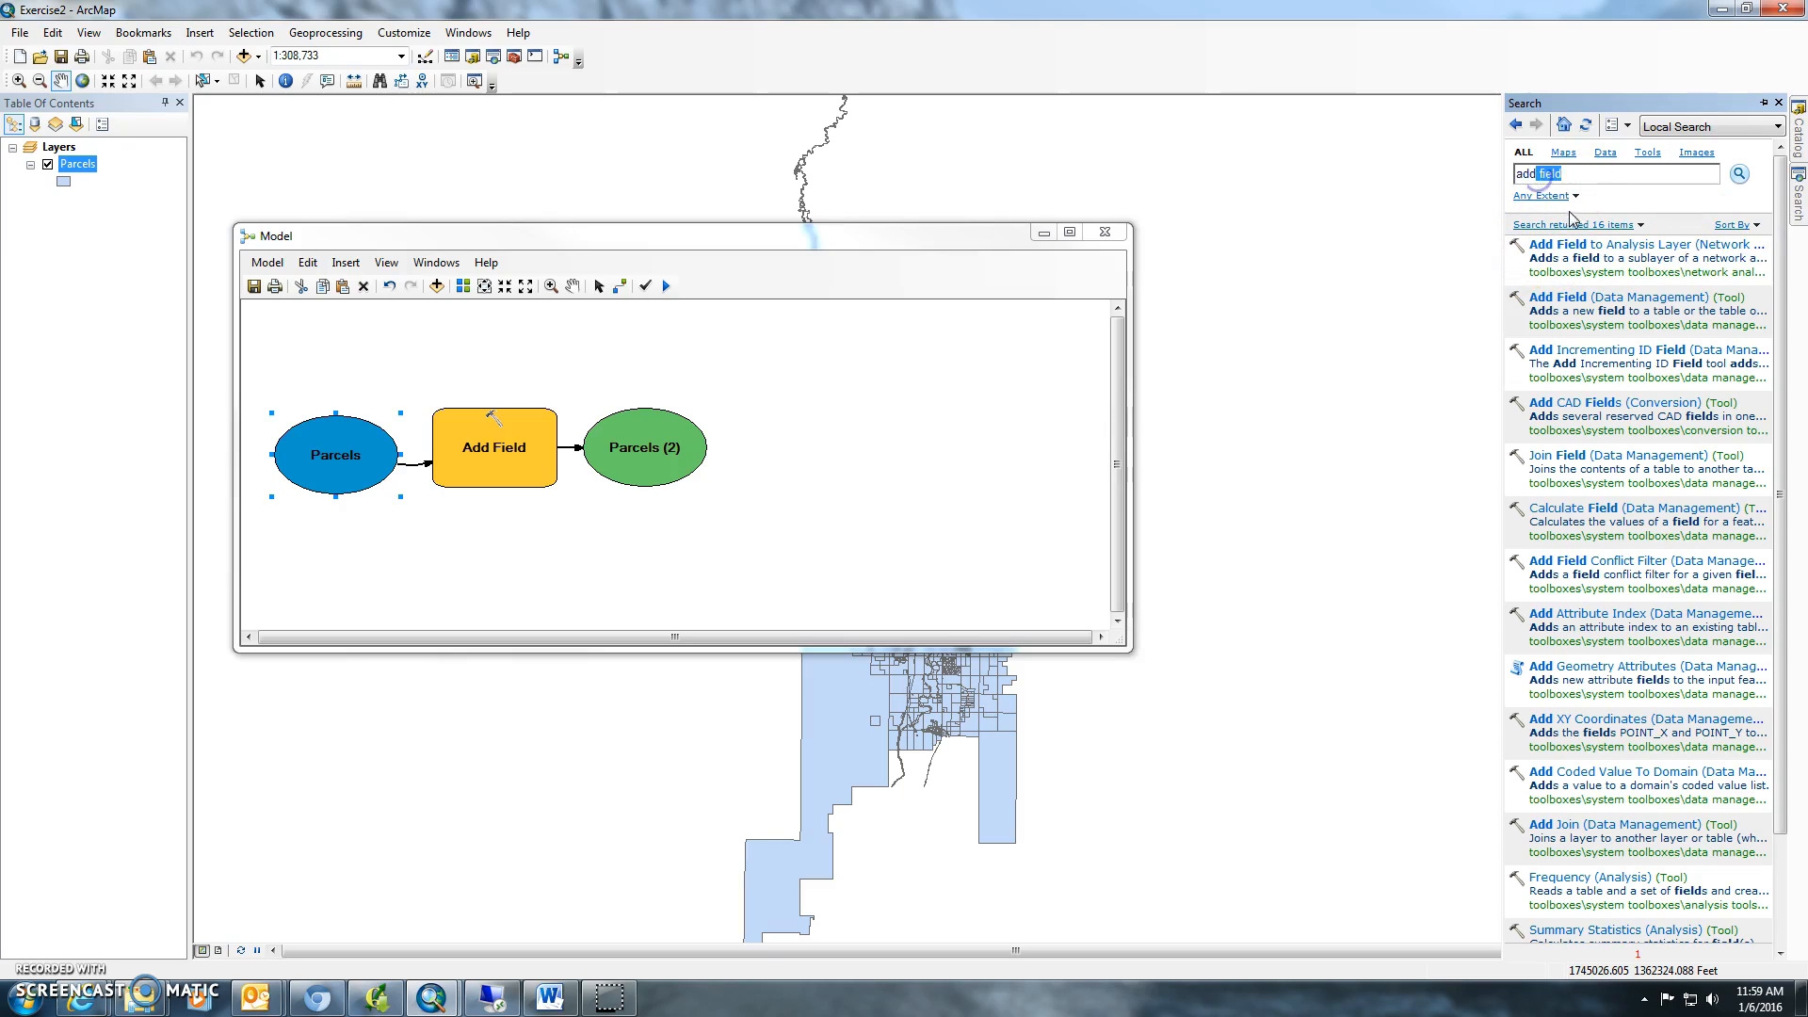
{"action": "type", "text": "add join"}
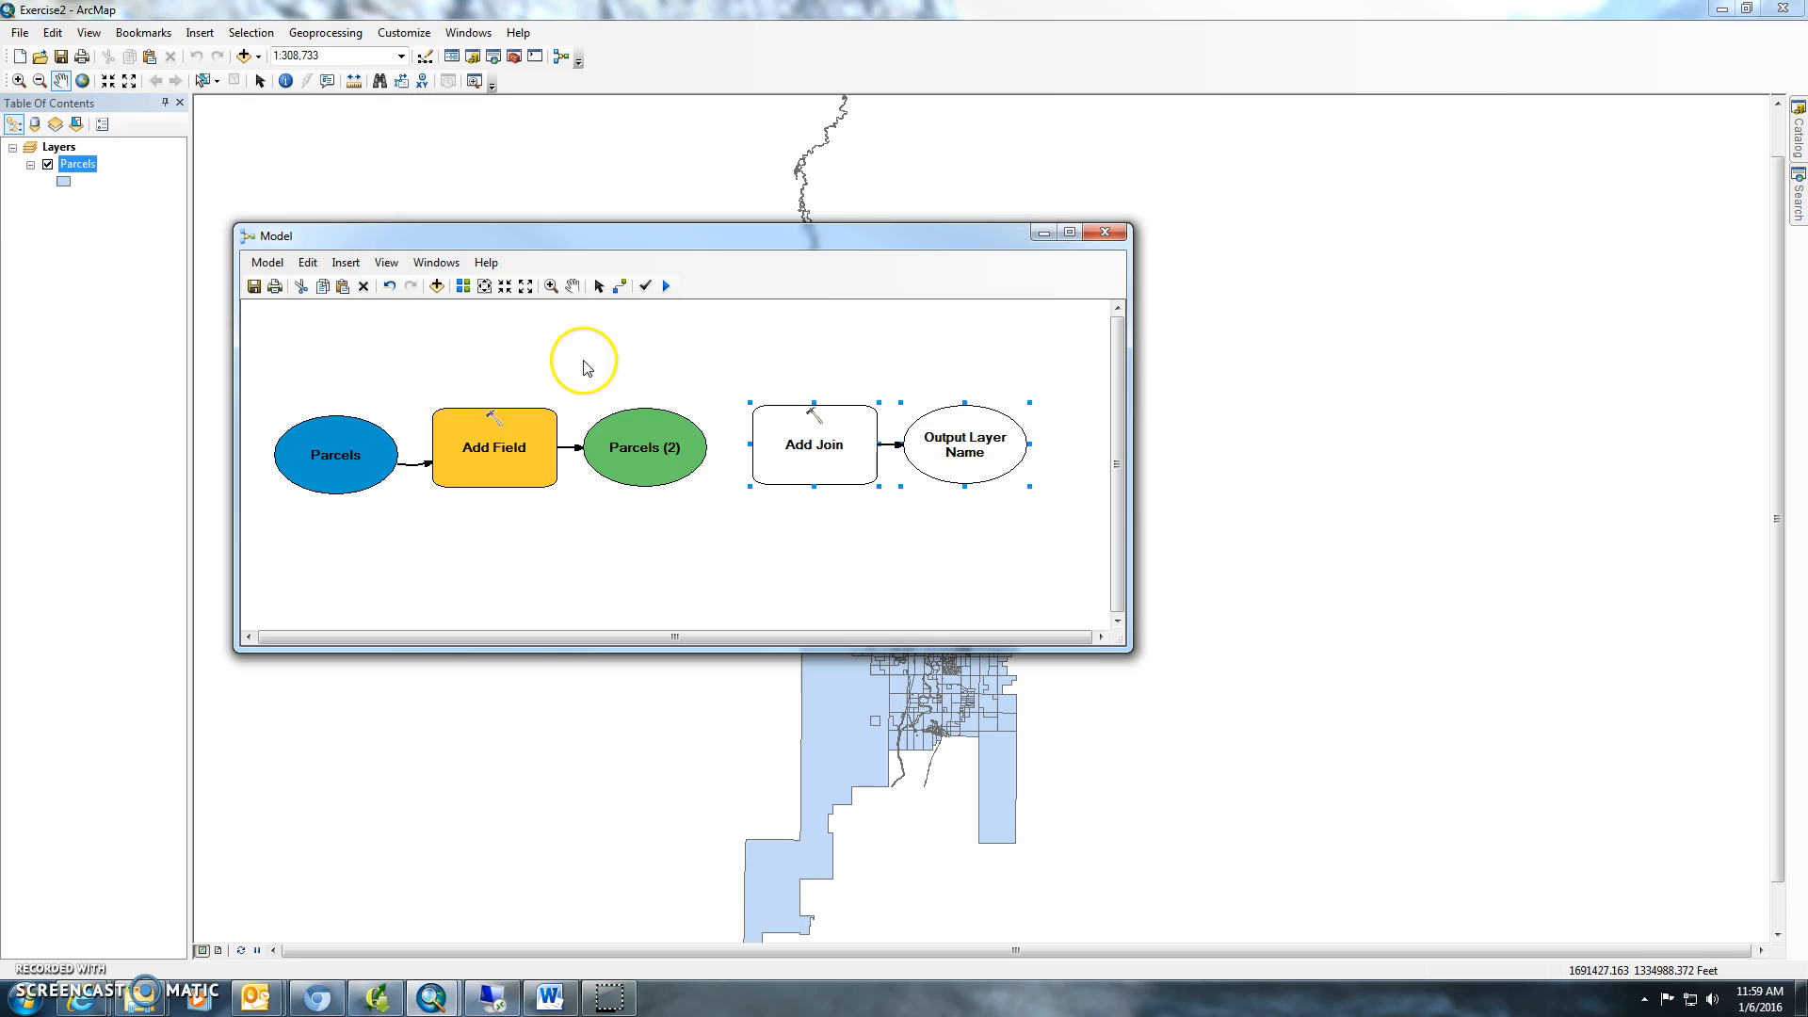
{"action": "right_click", "coordinate": [812, 442]}
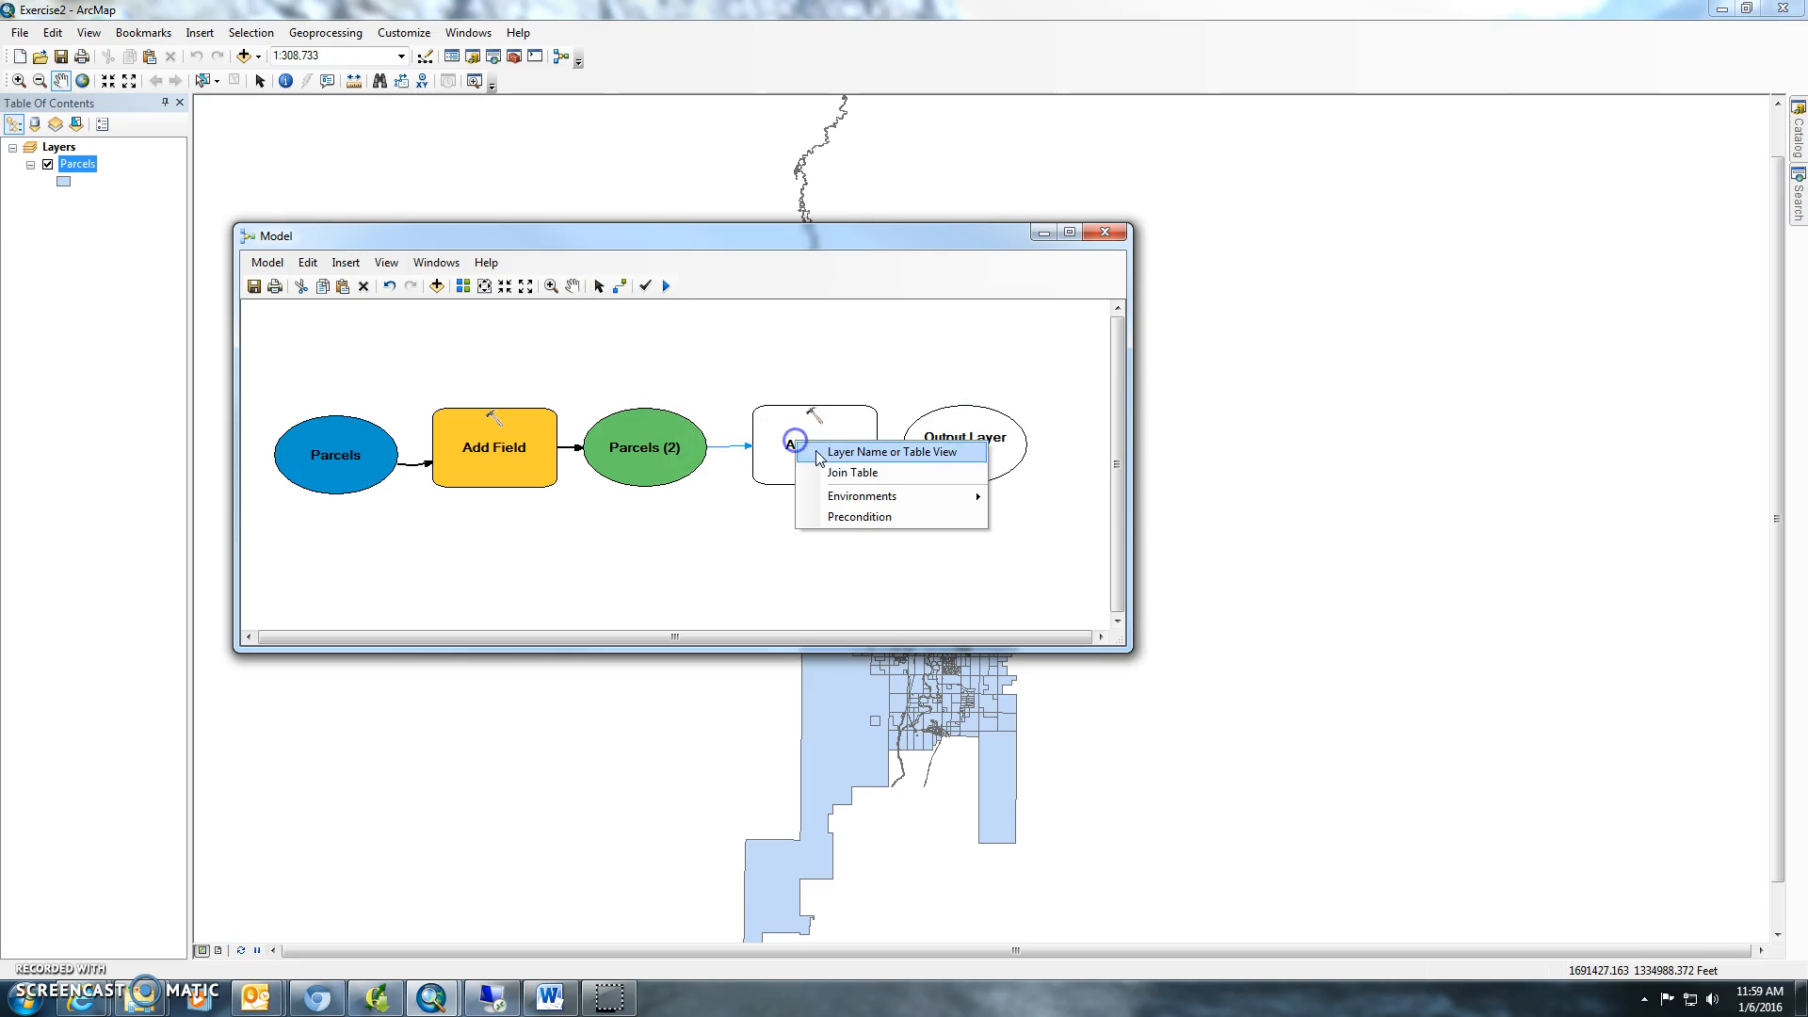
{"action": "left_click", "coordinate": [894, 451]}
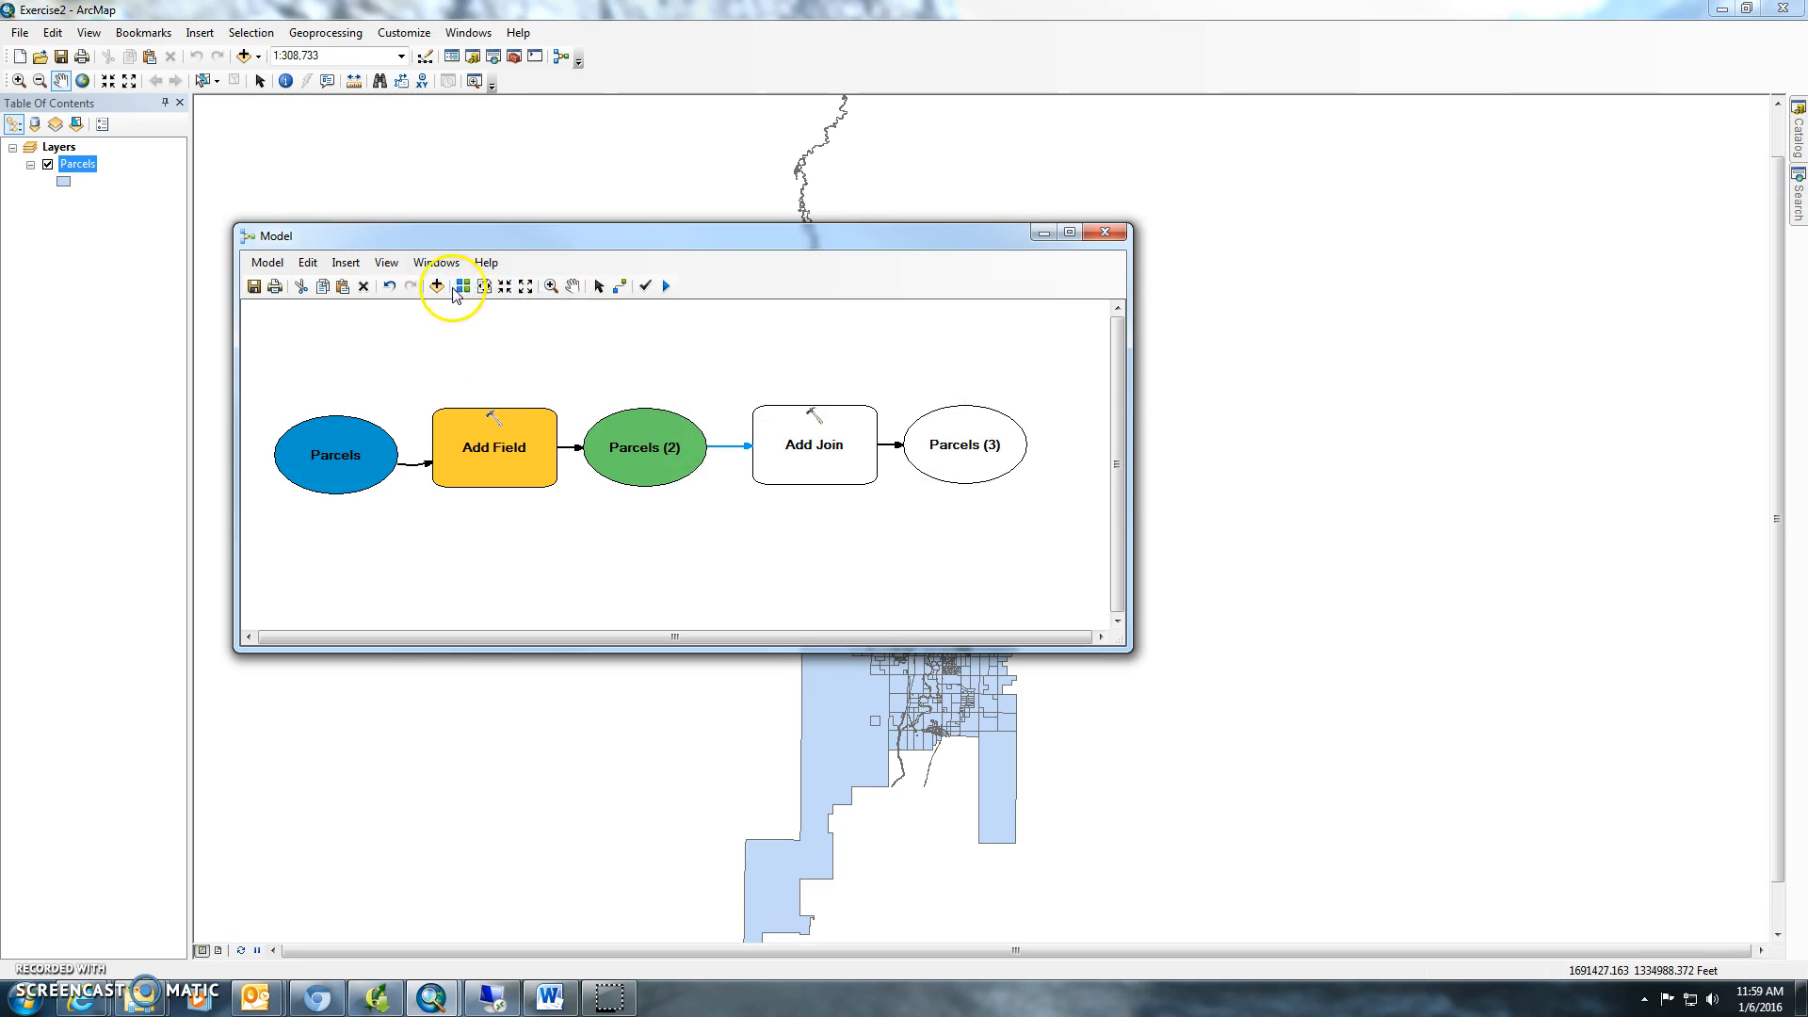
Step: Add data.dbf to the model above Parcels and connect it as Add Join's join table
{"action": "left_click", "coordinate": [437, 285]}
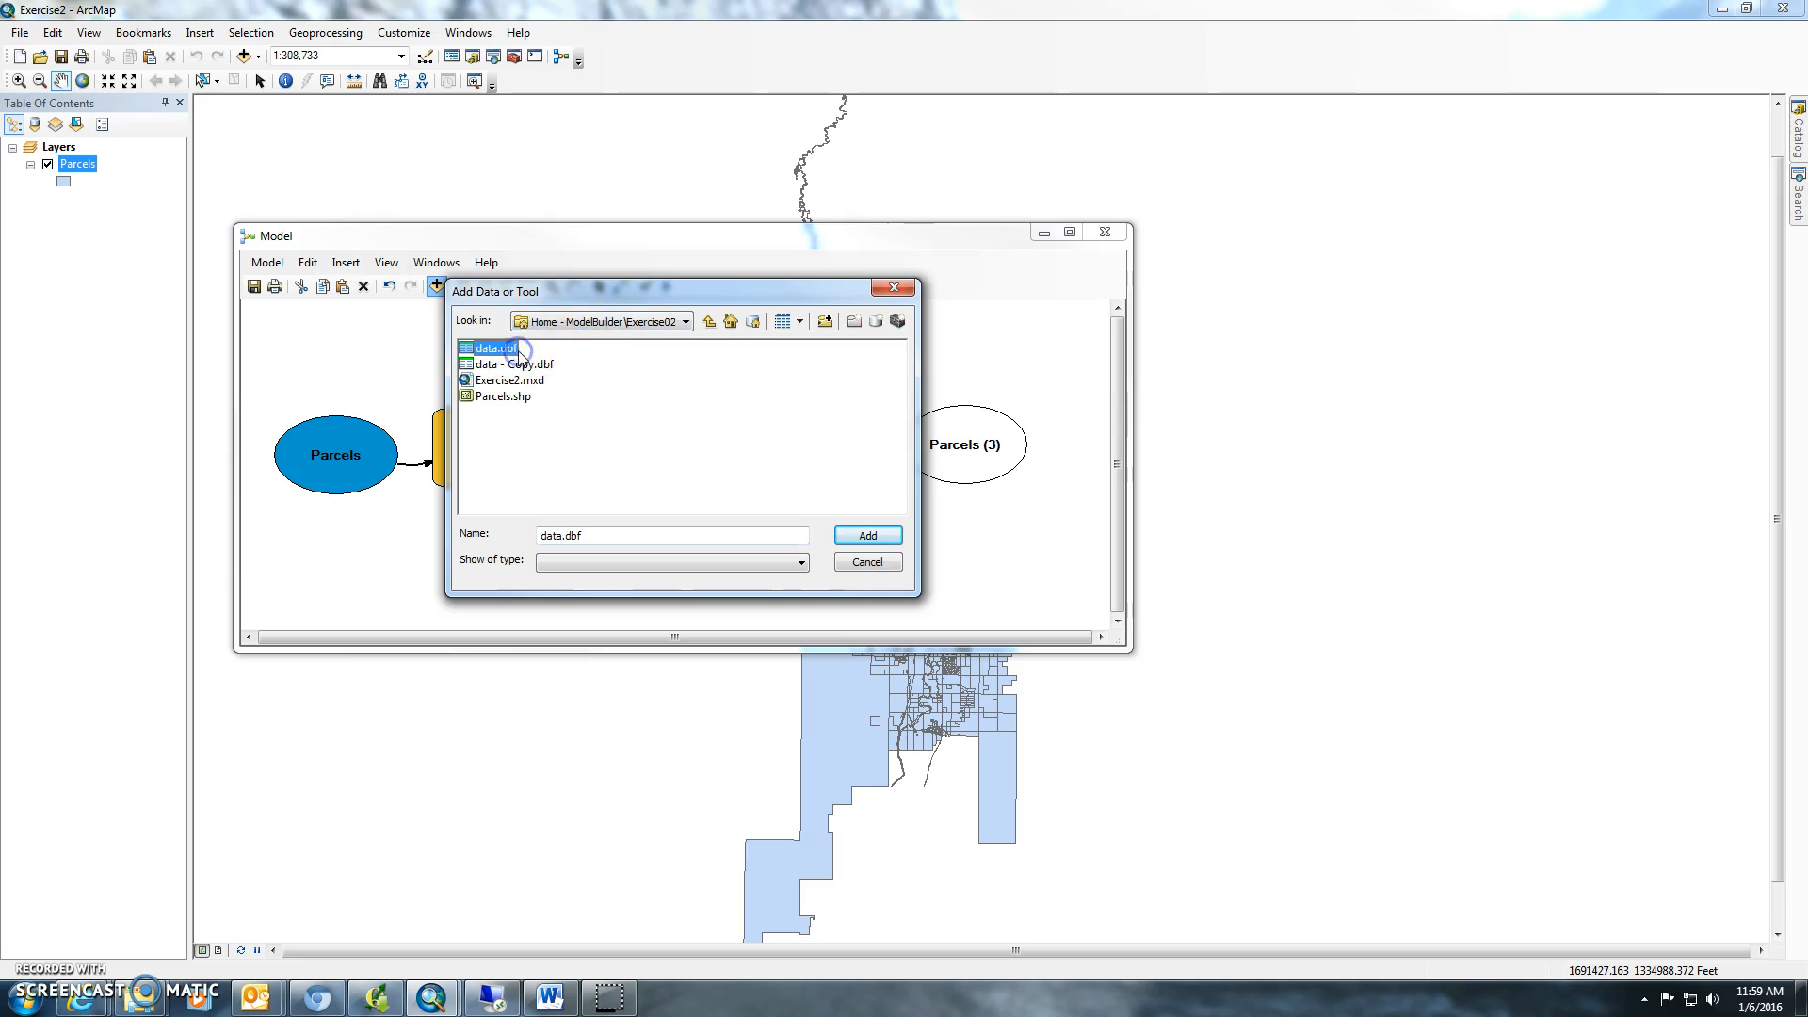
{"action": "left_click", "coordinate": [866, 534]}
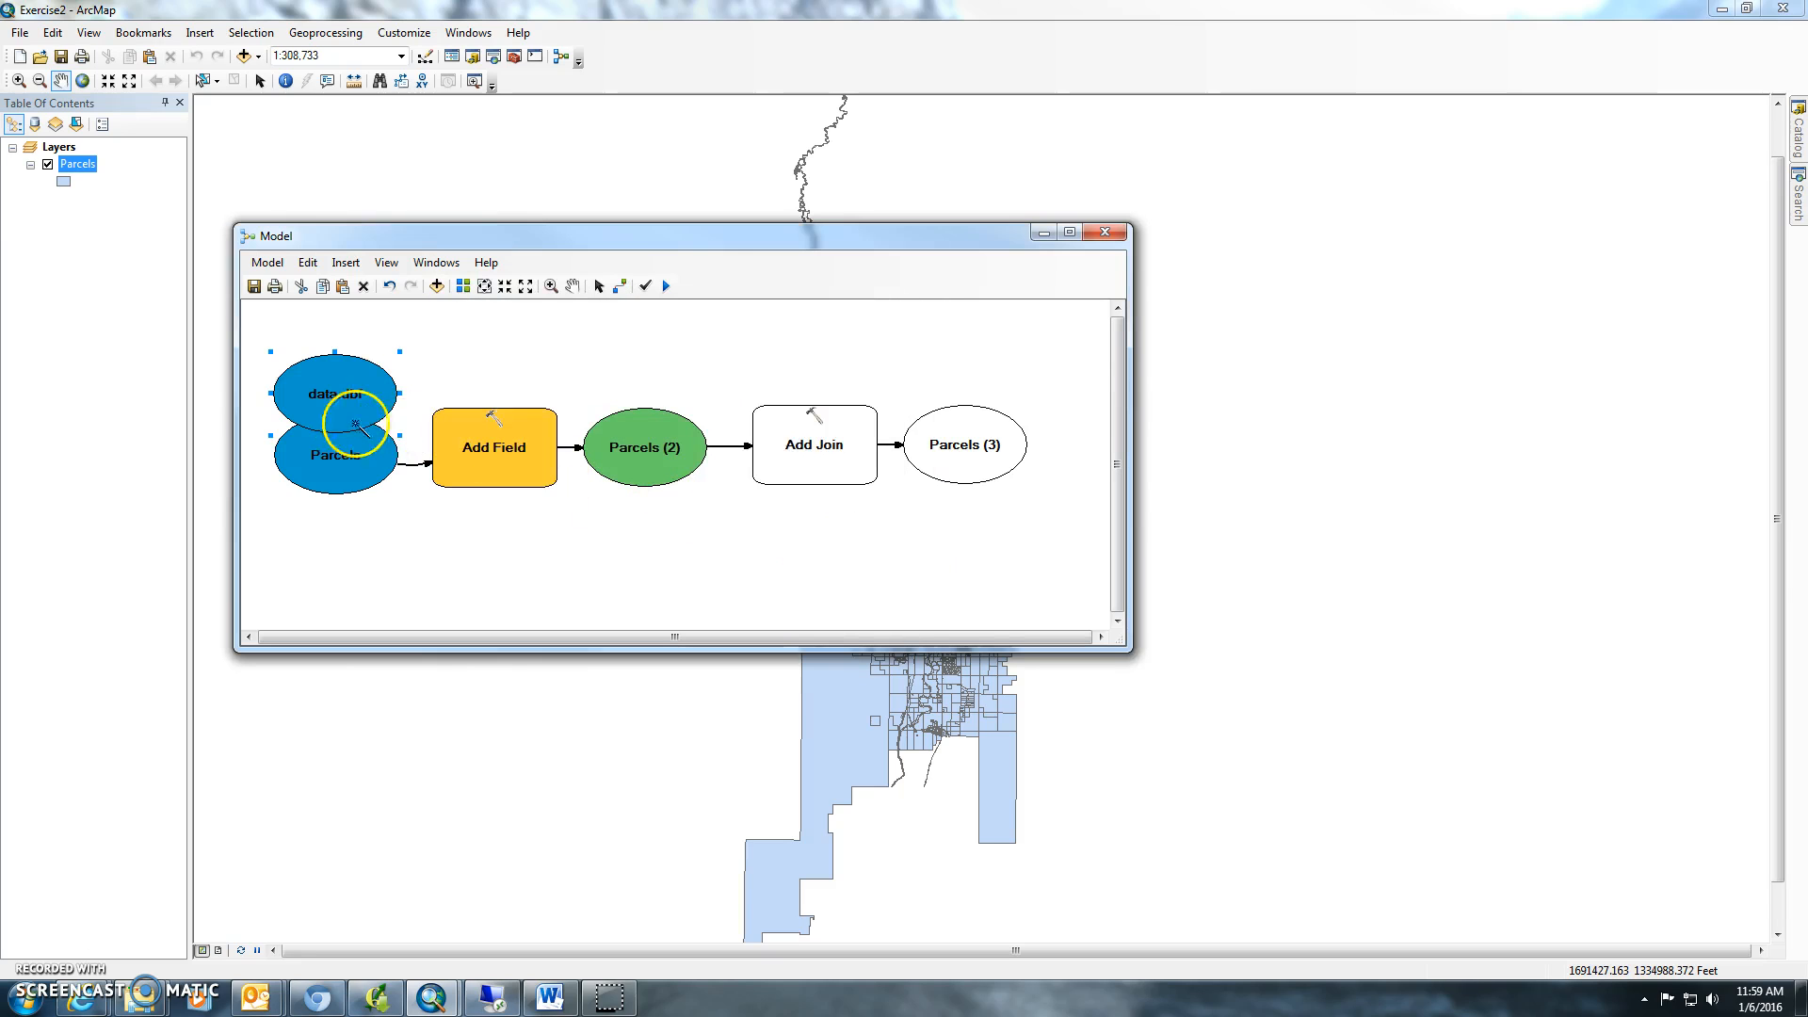
{"action": "left_click_drag", "start_coordinate": [358, 392], "coordinate": [666, 355]}
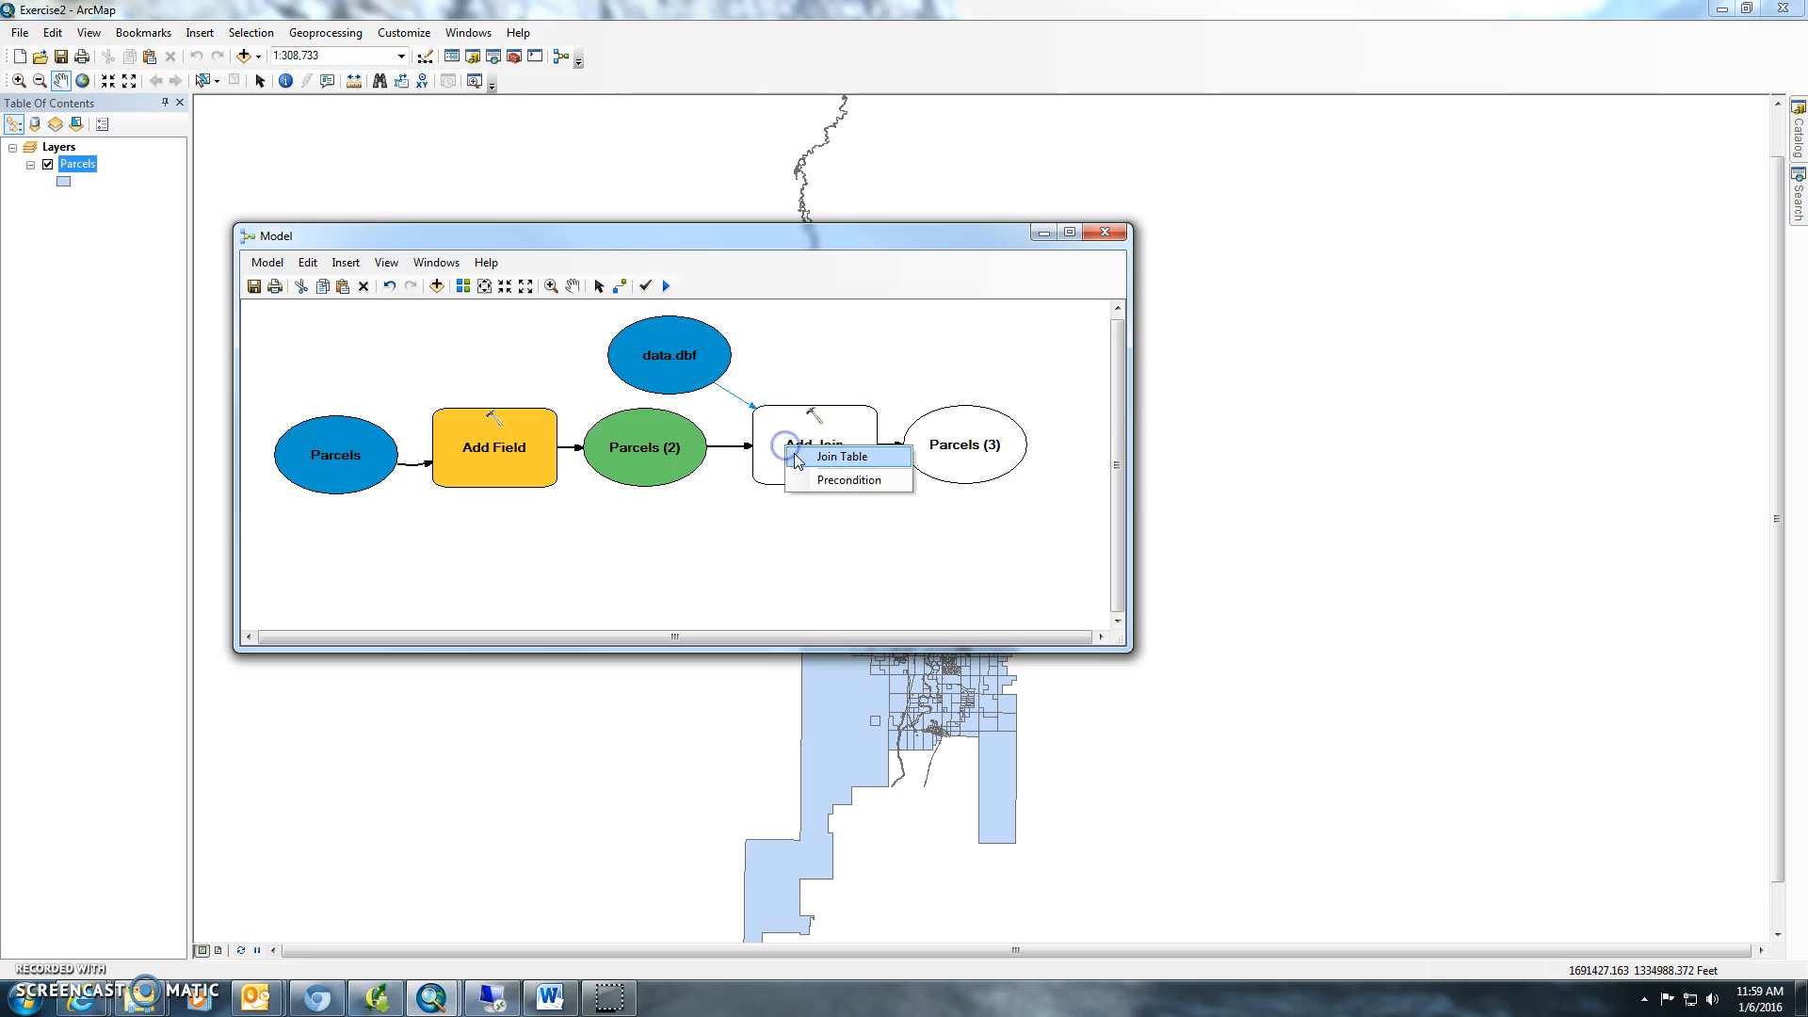
{"action": "left_click", "coordinate": [841, 456]}
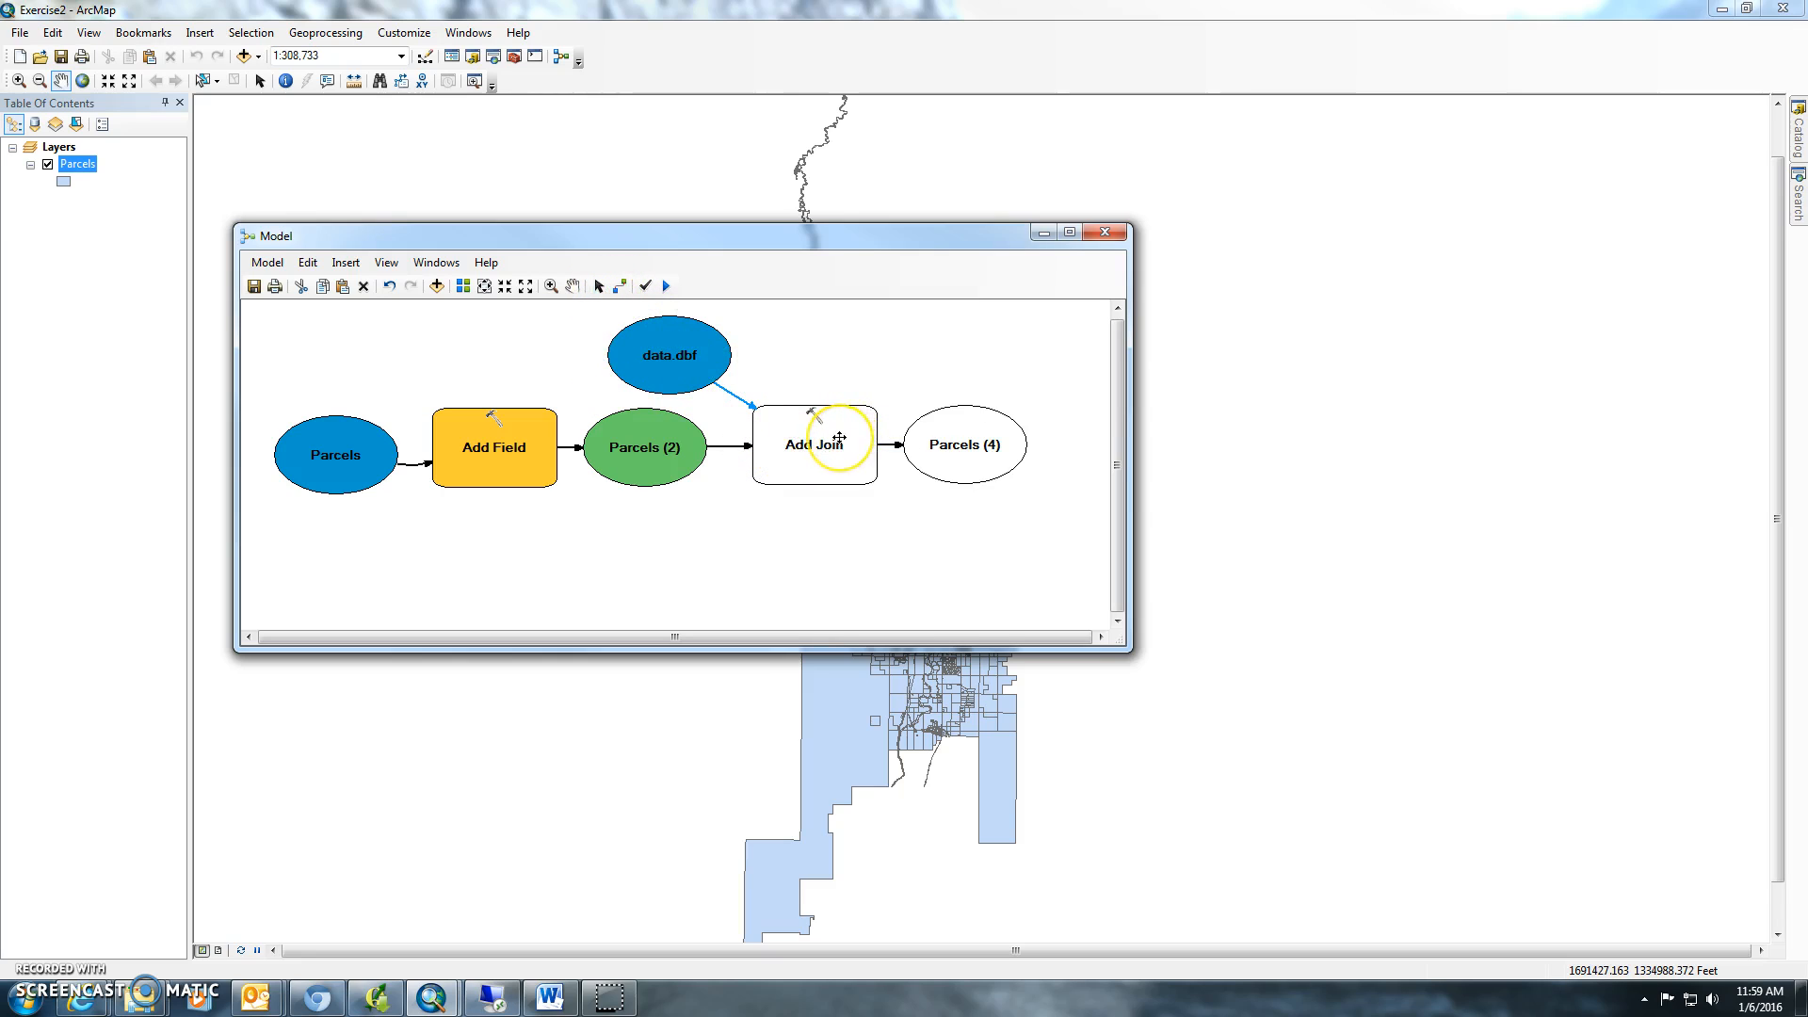
Step: Set both Add Join join fields to PARCELNO and accept the settings
{"action": "double_click", "coordinate": [813, 444]}
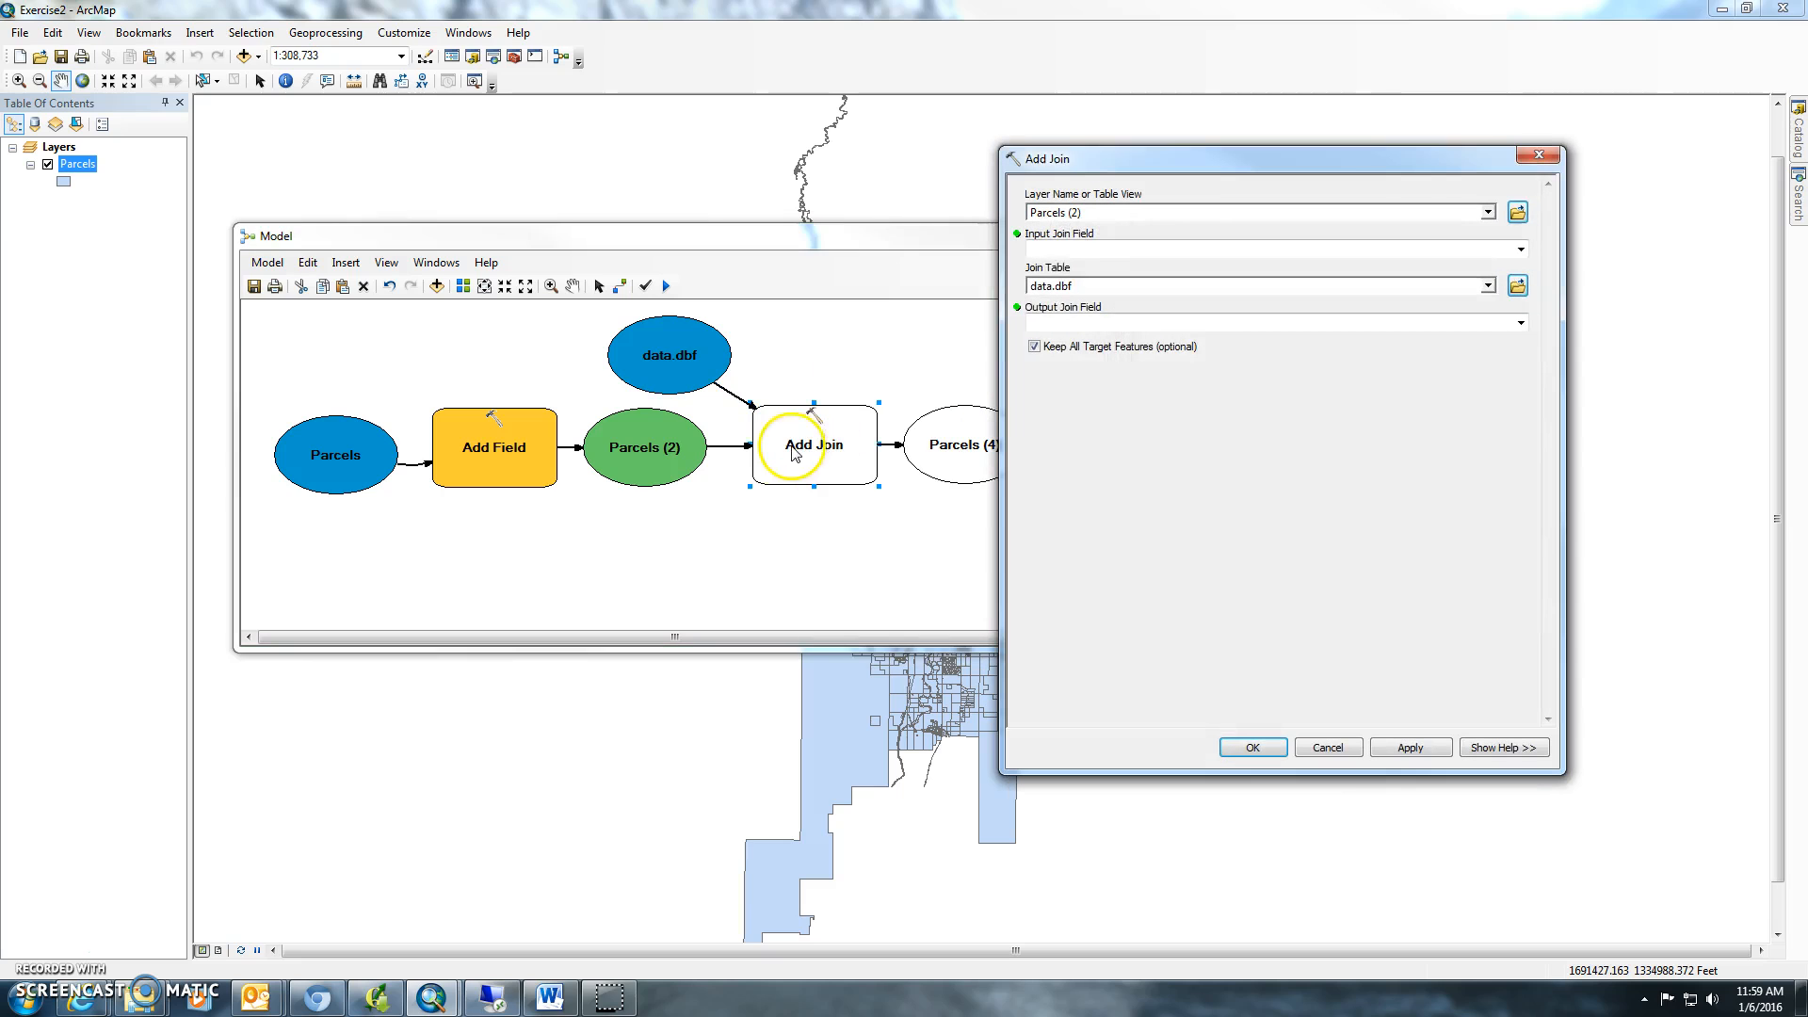
{"action": "left_click", "coordinate": [1520, 248]}
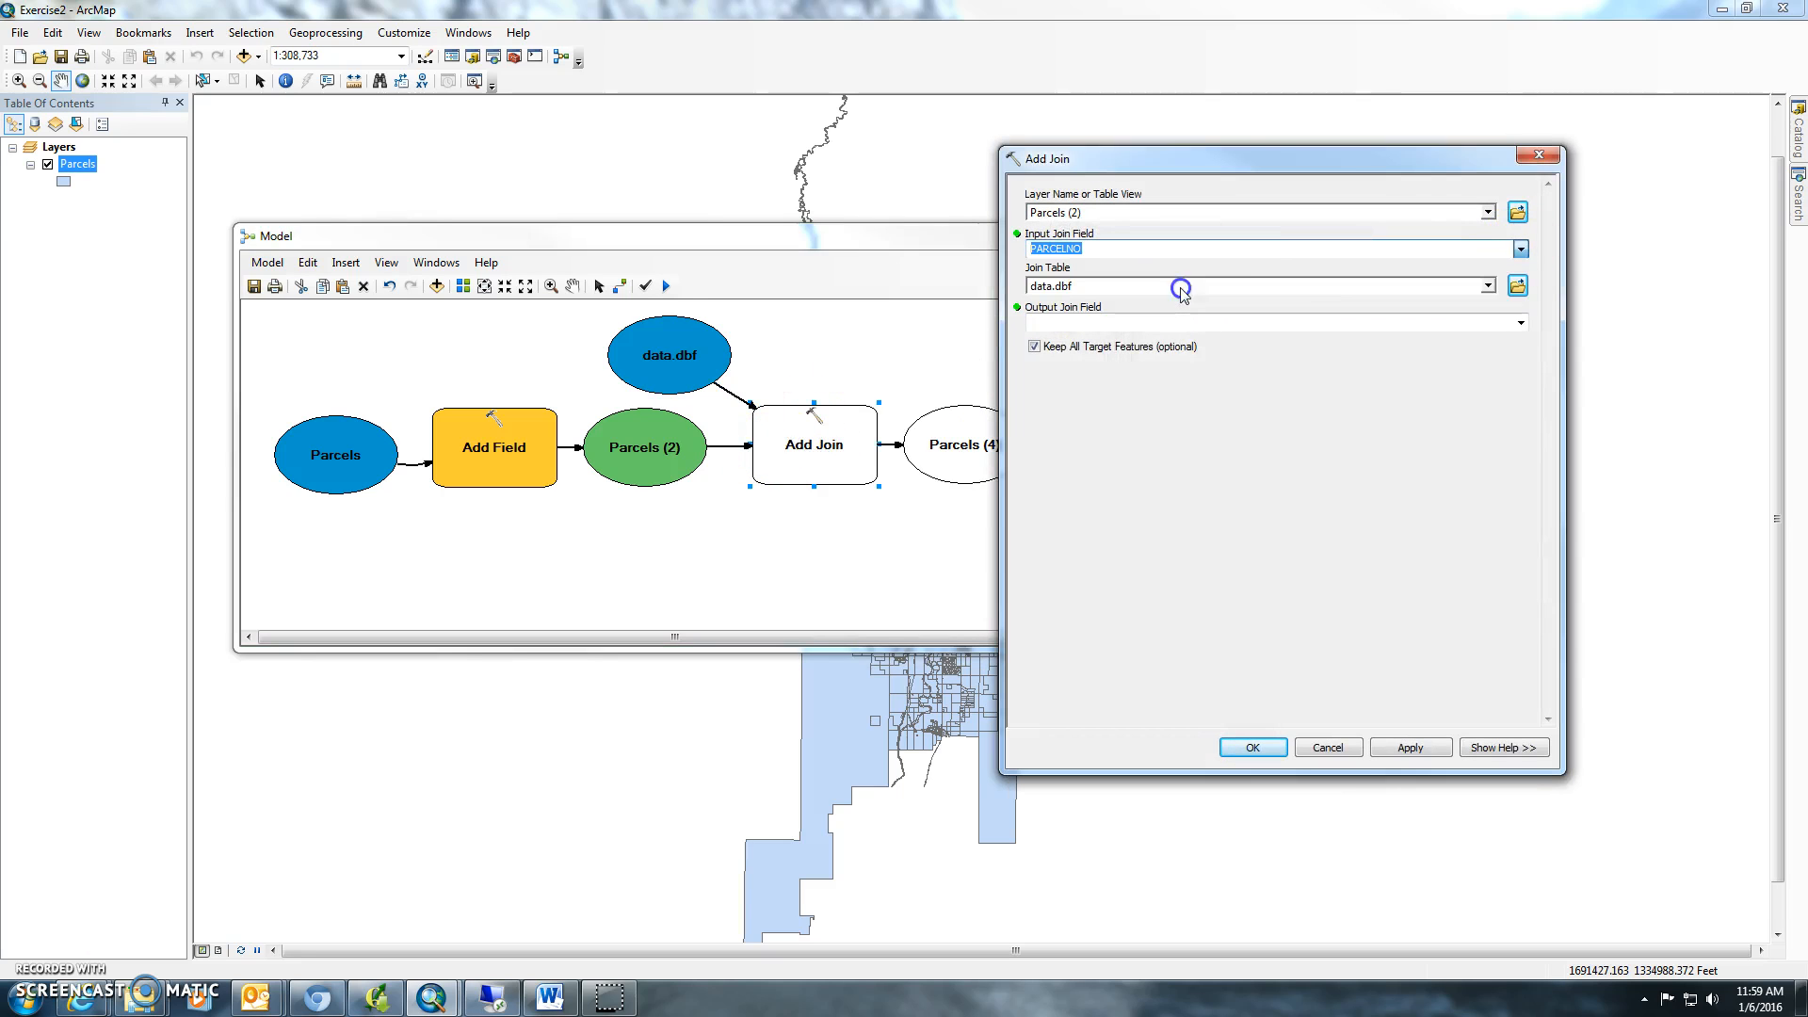
{"action": "left_click", "coordinate": [1519, 323]}
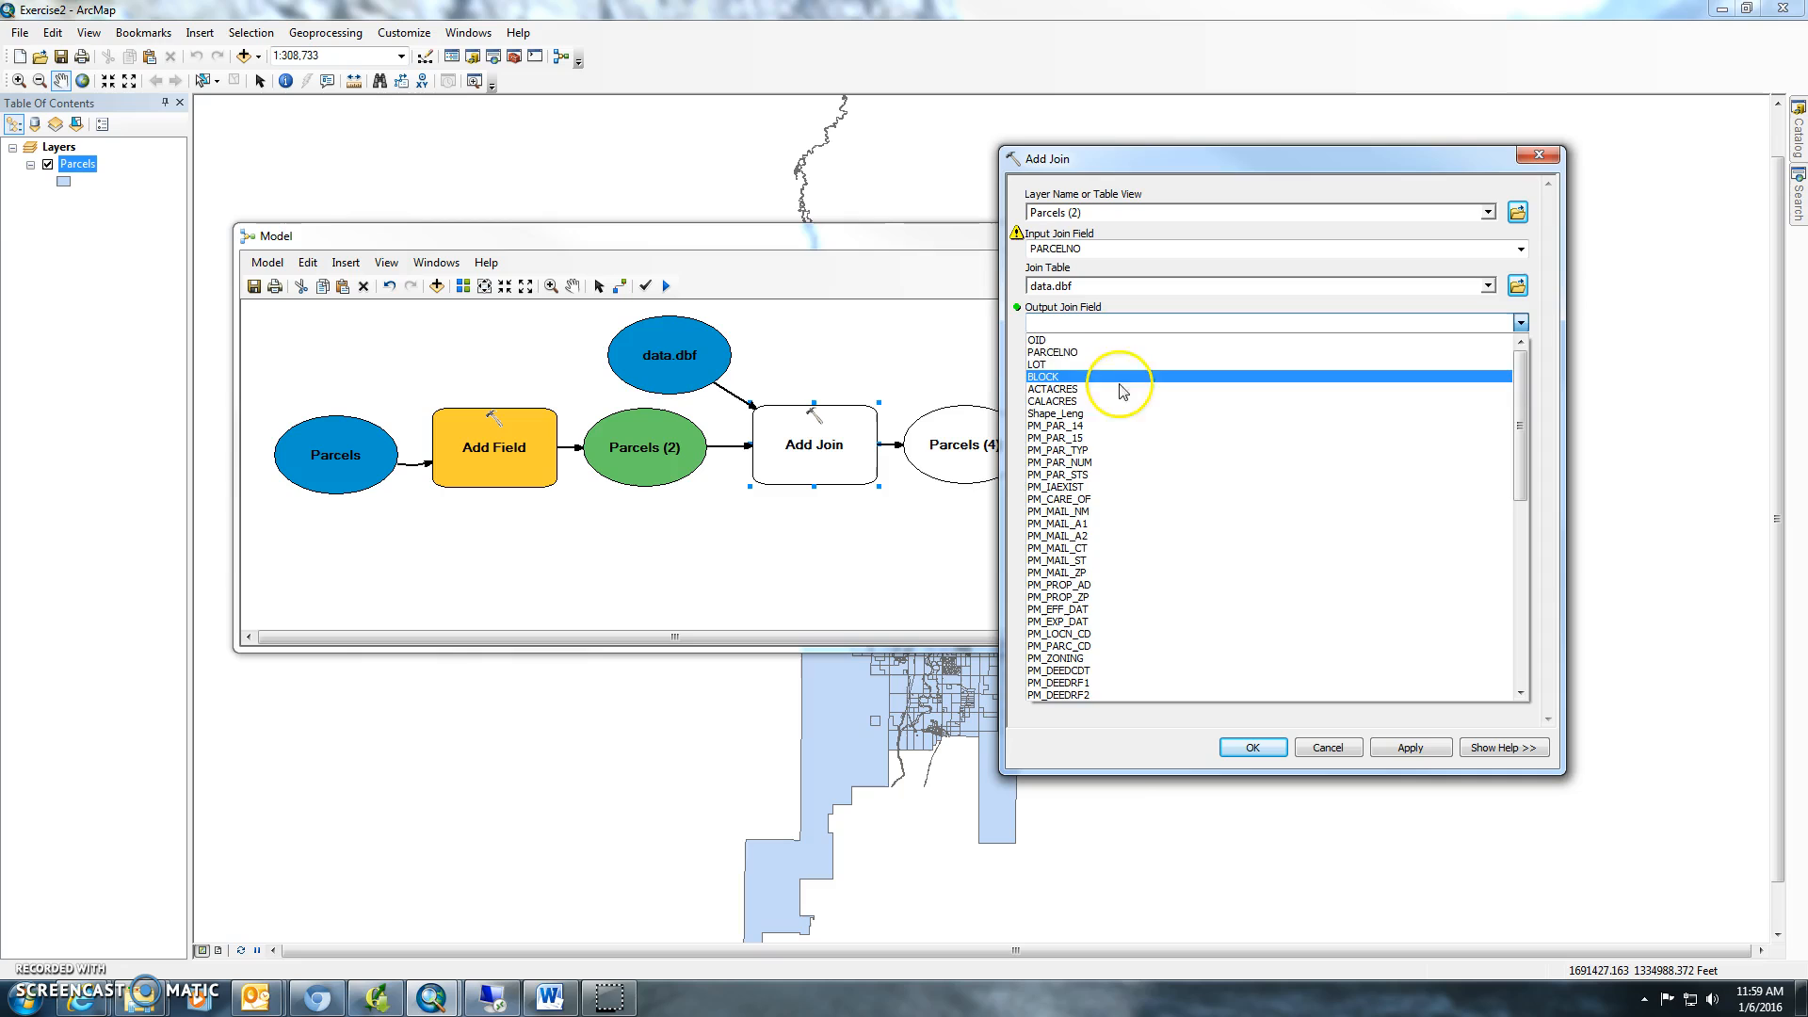
{"action": "left_click", "coordinate": [1053, 324]}
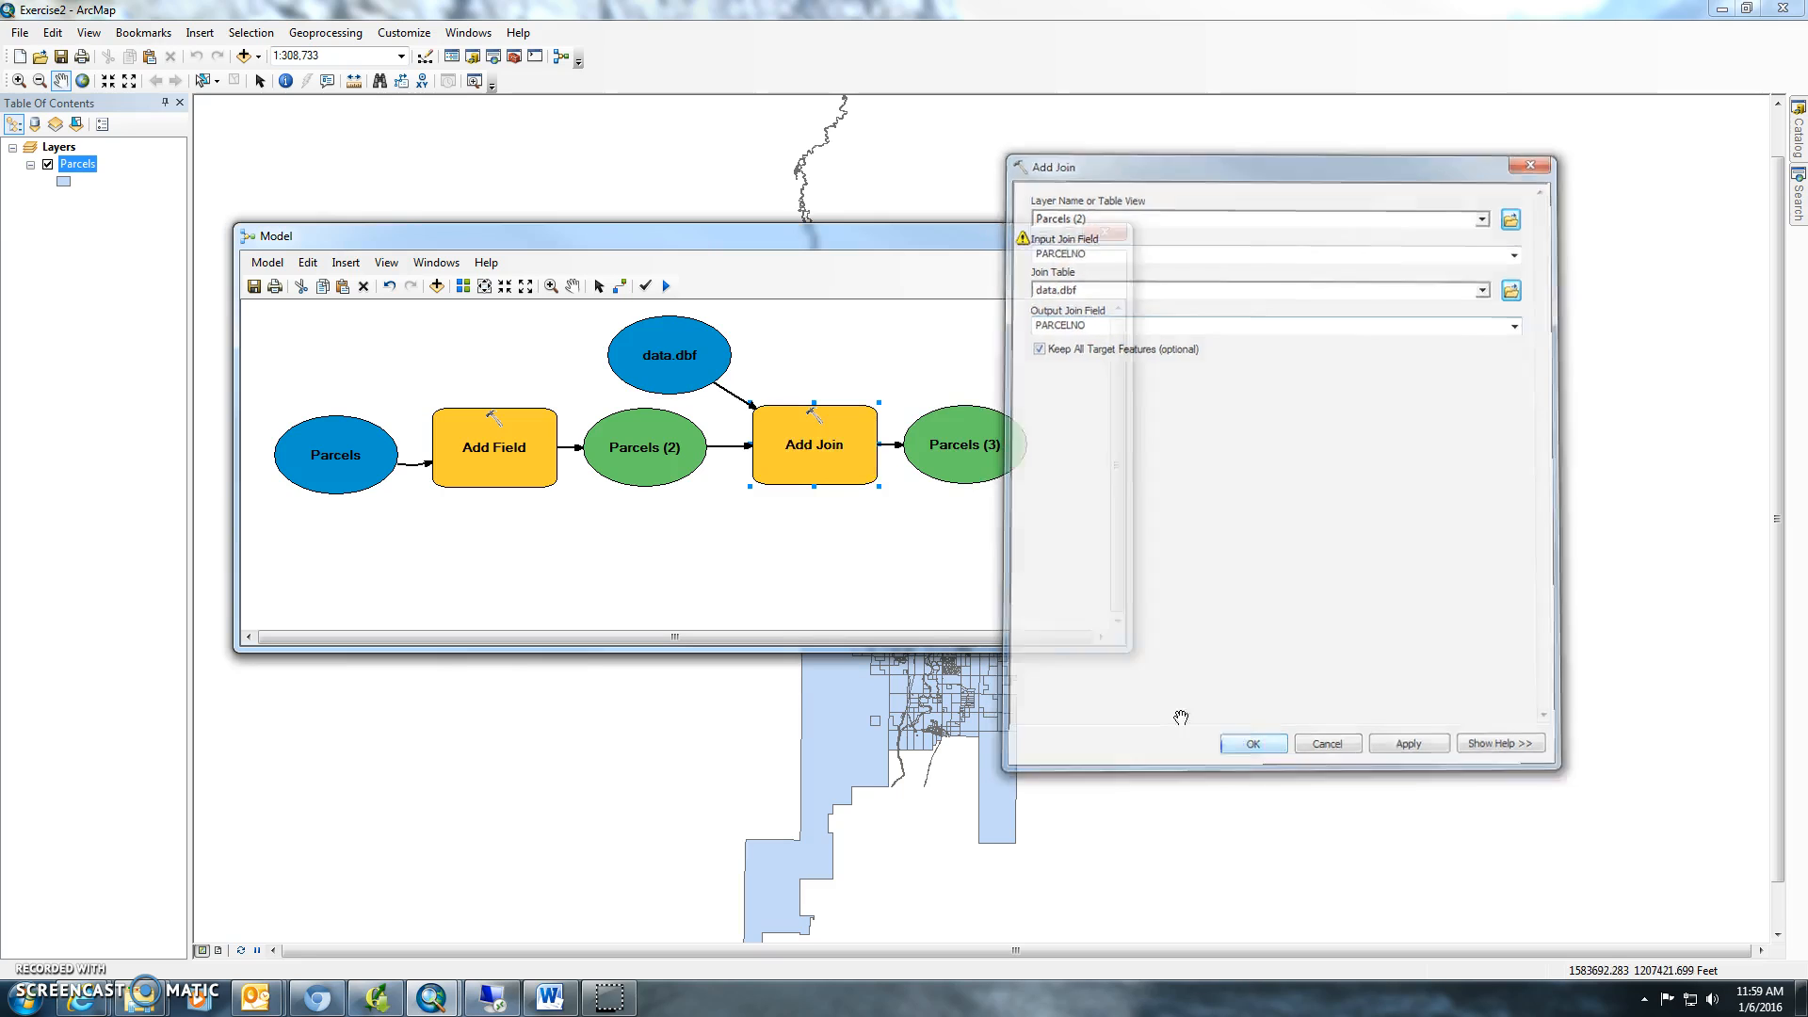
{"action": "left_click", "coordinate": [1251, 743]}
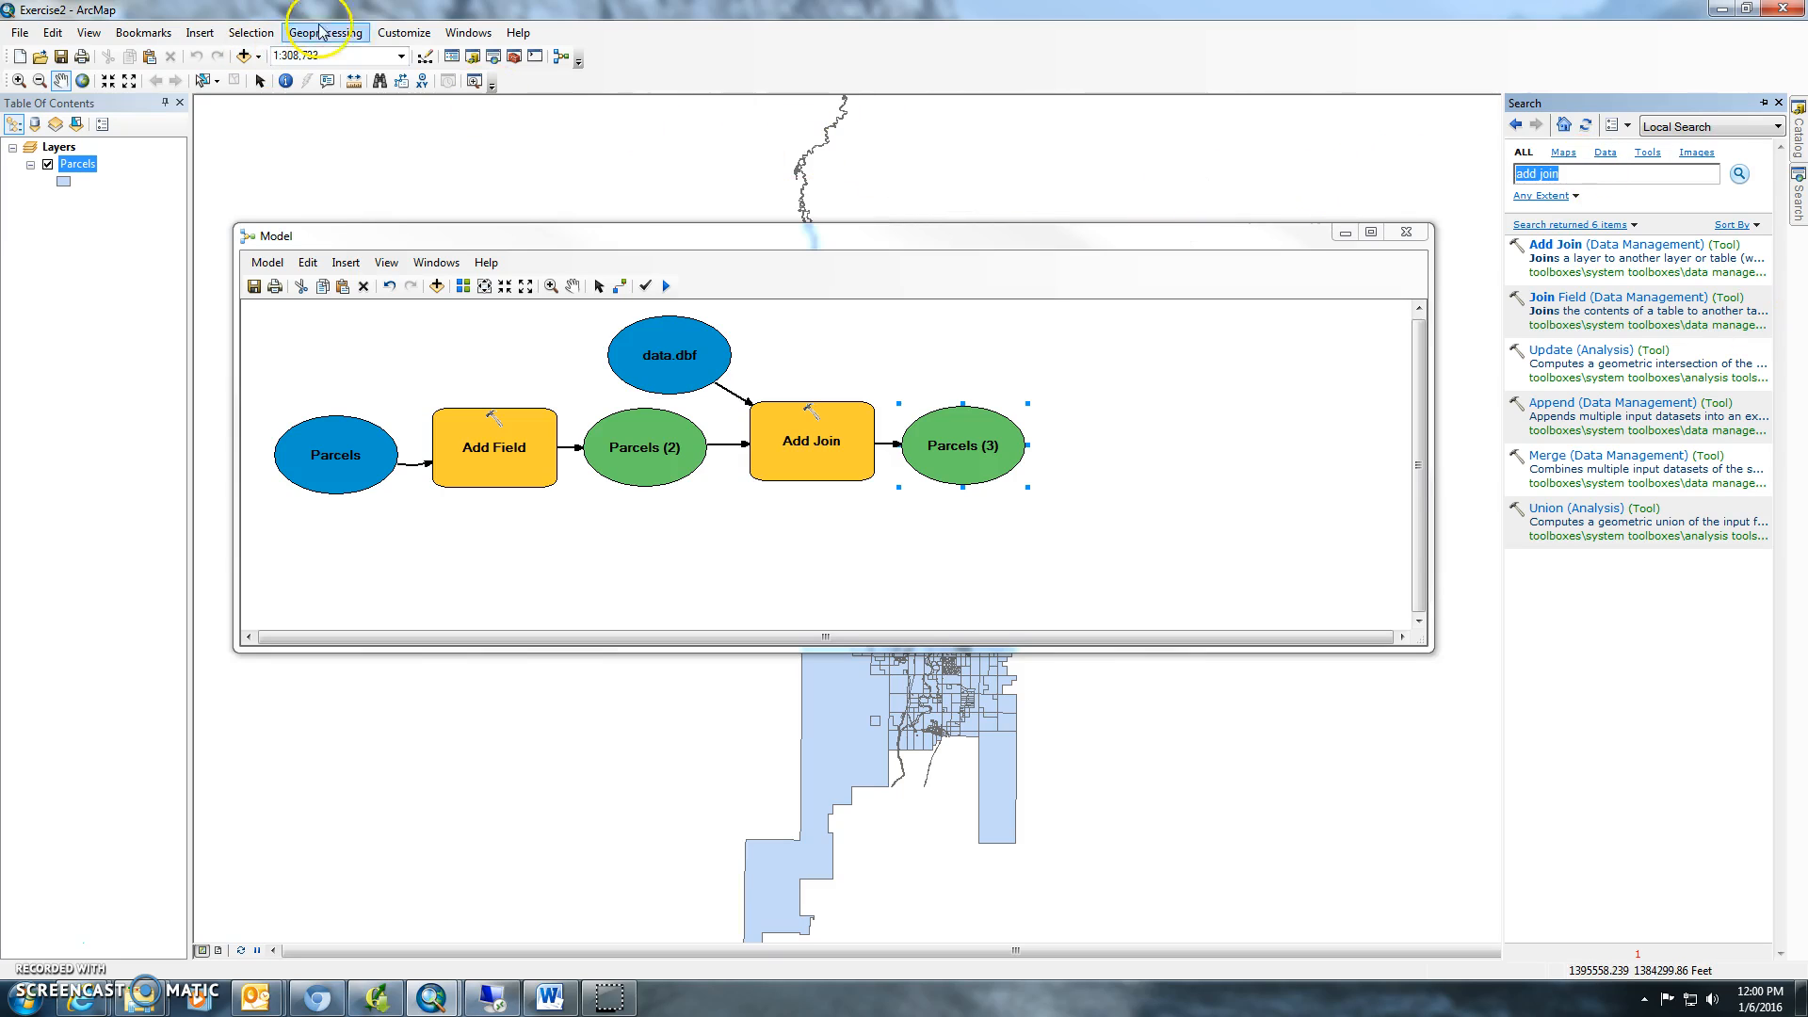
Step: Replace the search text with 'calculate' to find the Calculate Field tool
{"action": "left_click", "coordinate": [467, 31]}
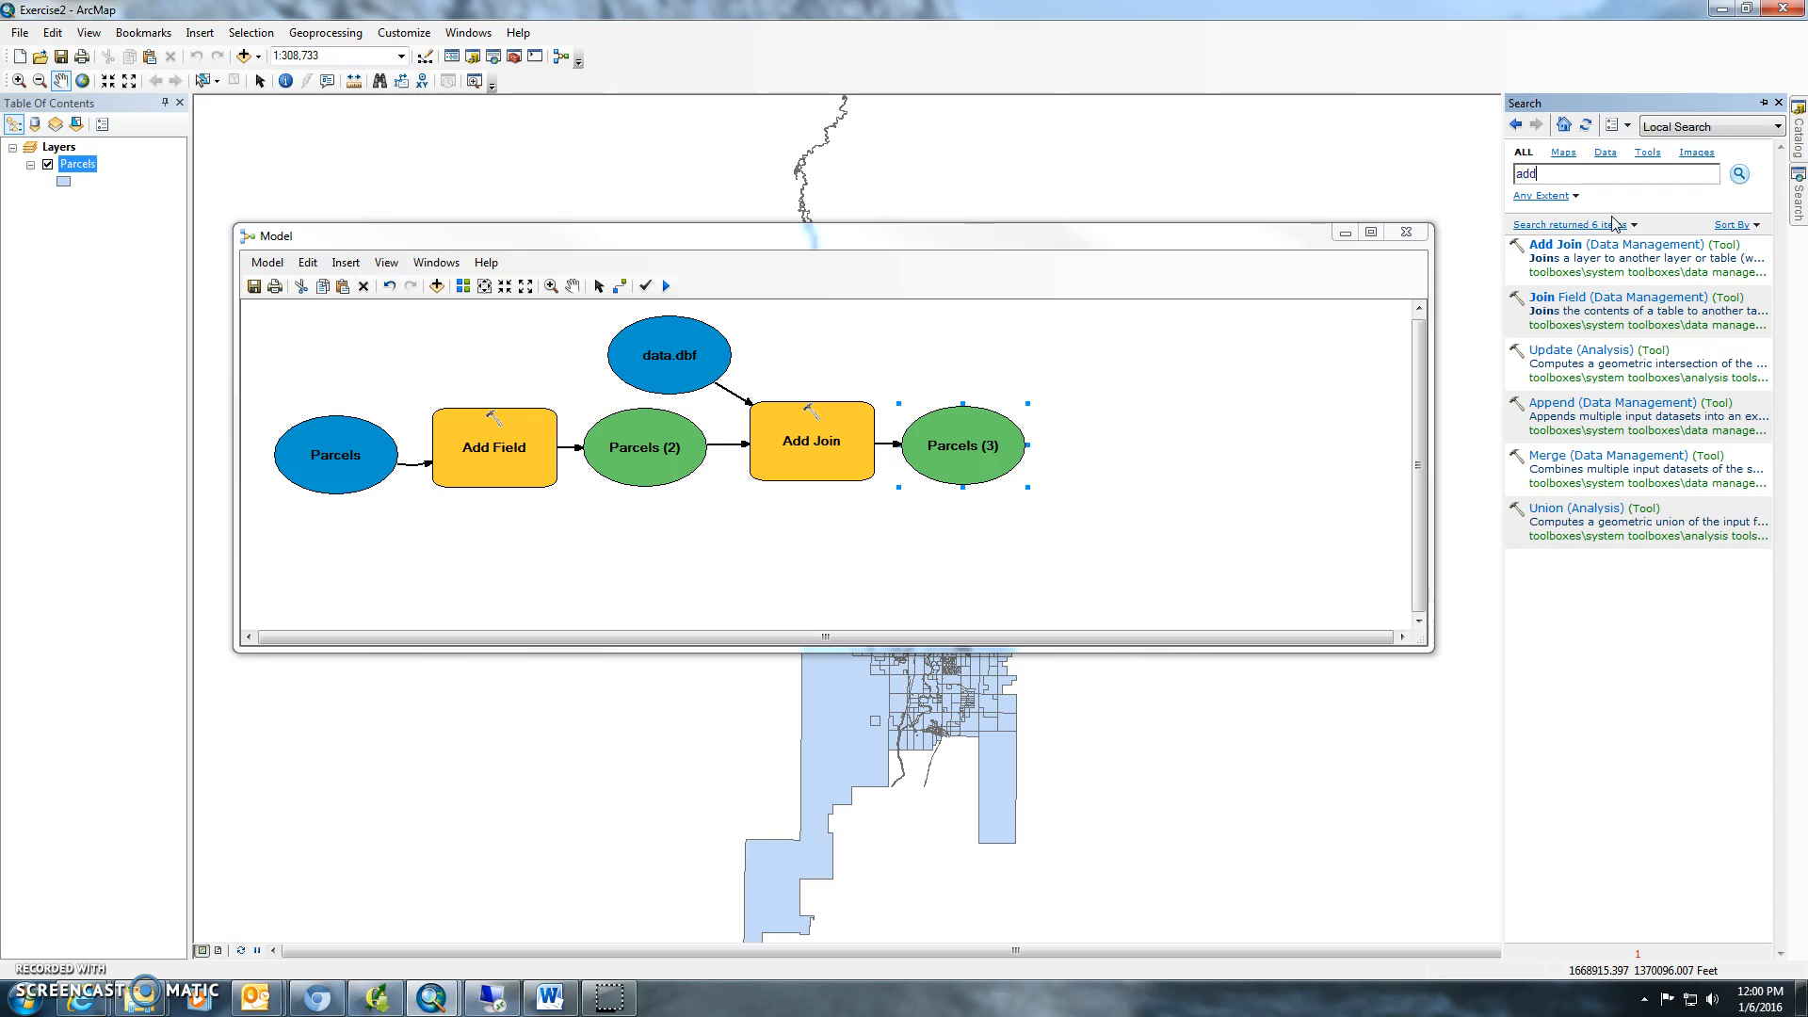
{"action": "type", "text": "calcu"}
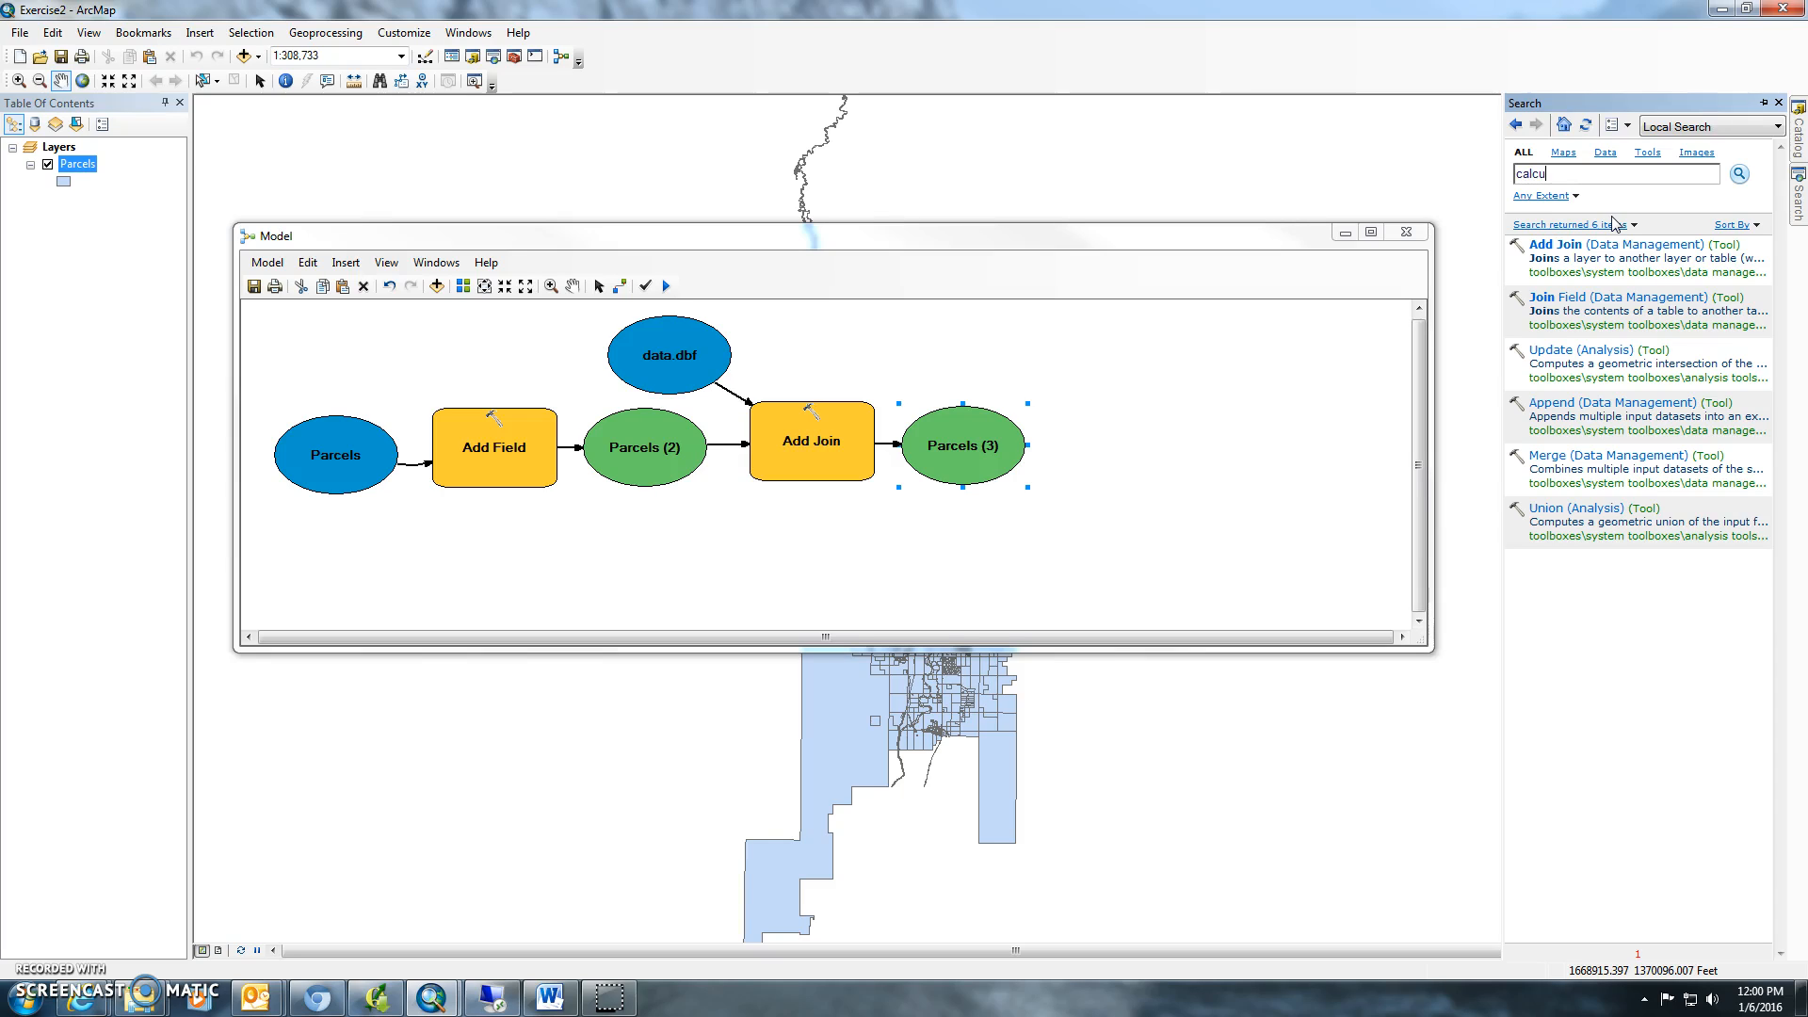
{"action": "type", "text": "late"}
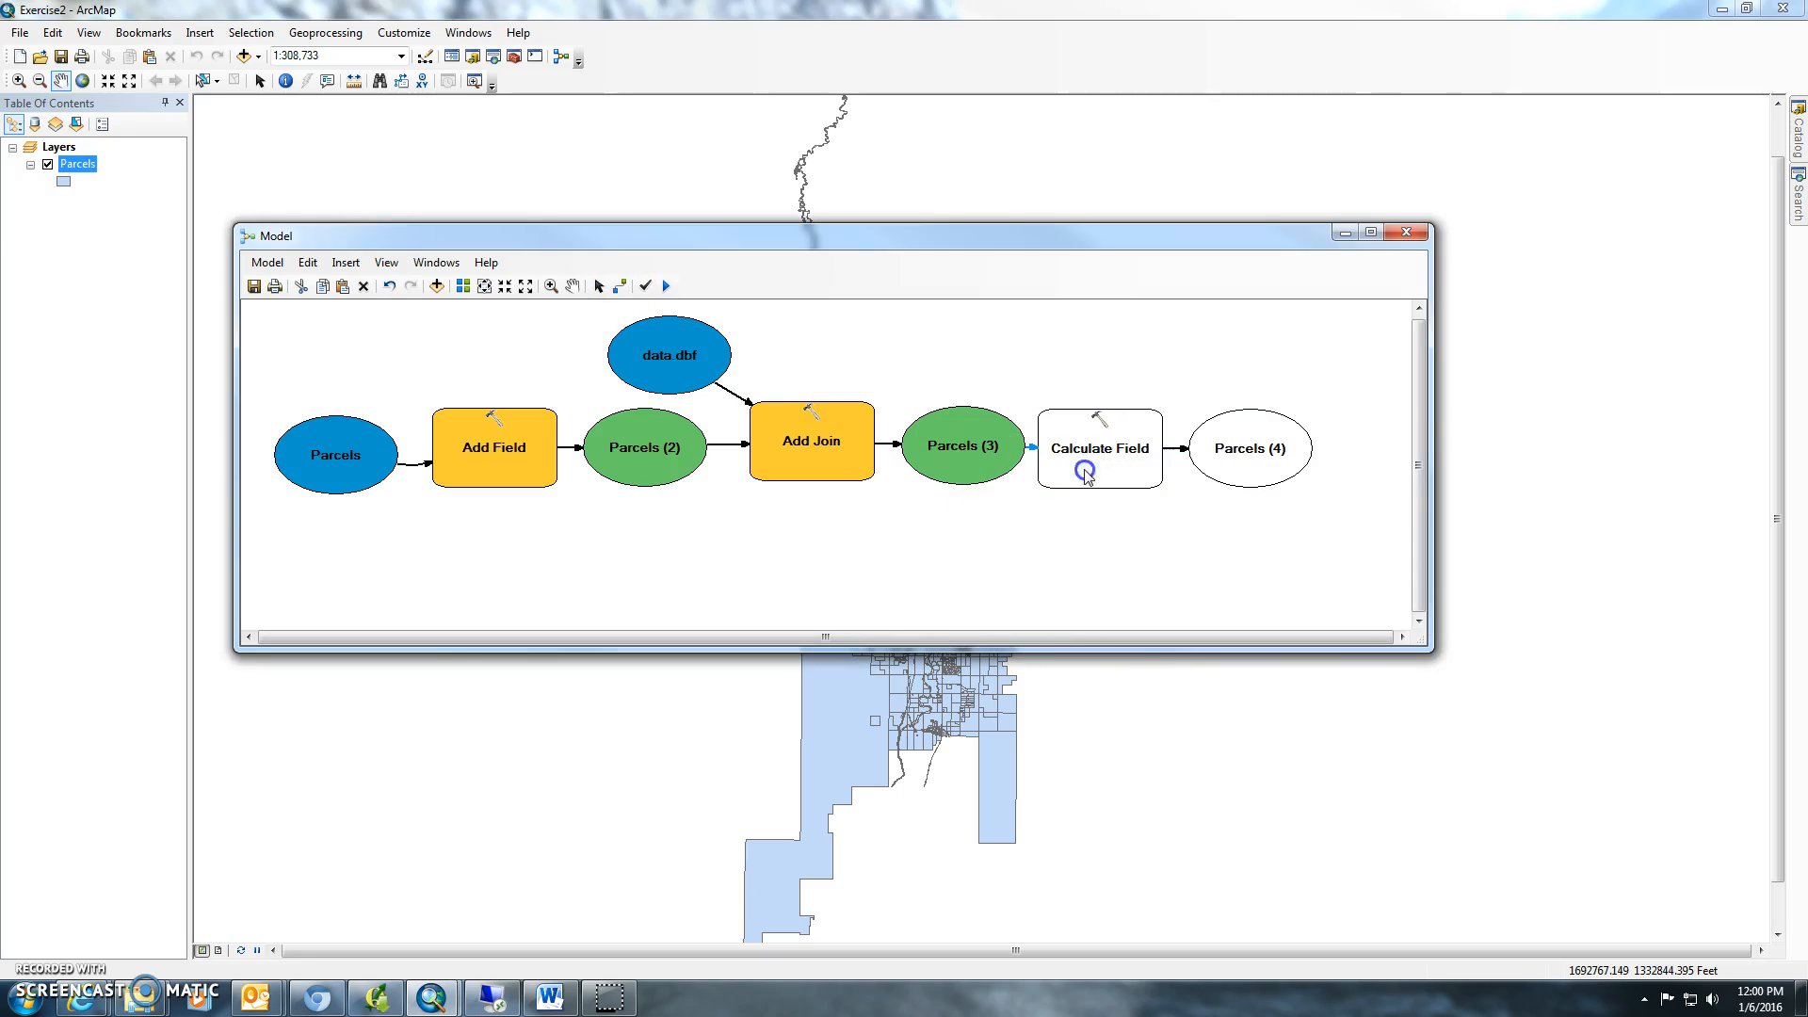
Step: Set Calculate Field to fill Parcels.arces using the expression data.PM_PV_ACRE
{"action": "left_click", "coordinate": [1099, 447]}
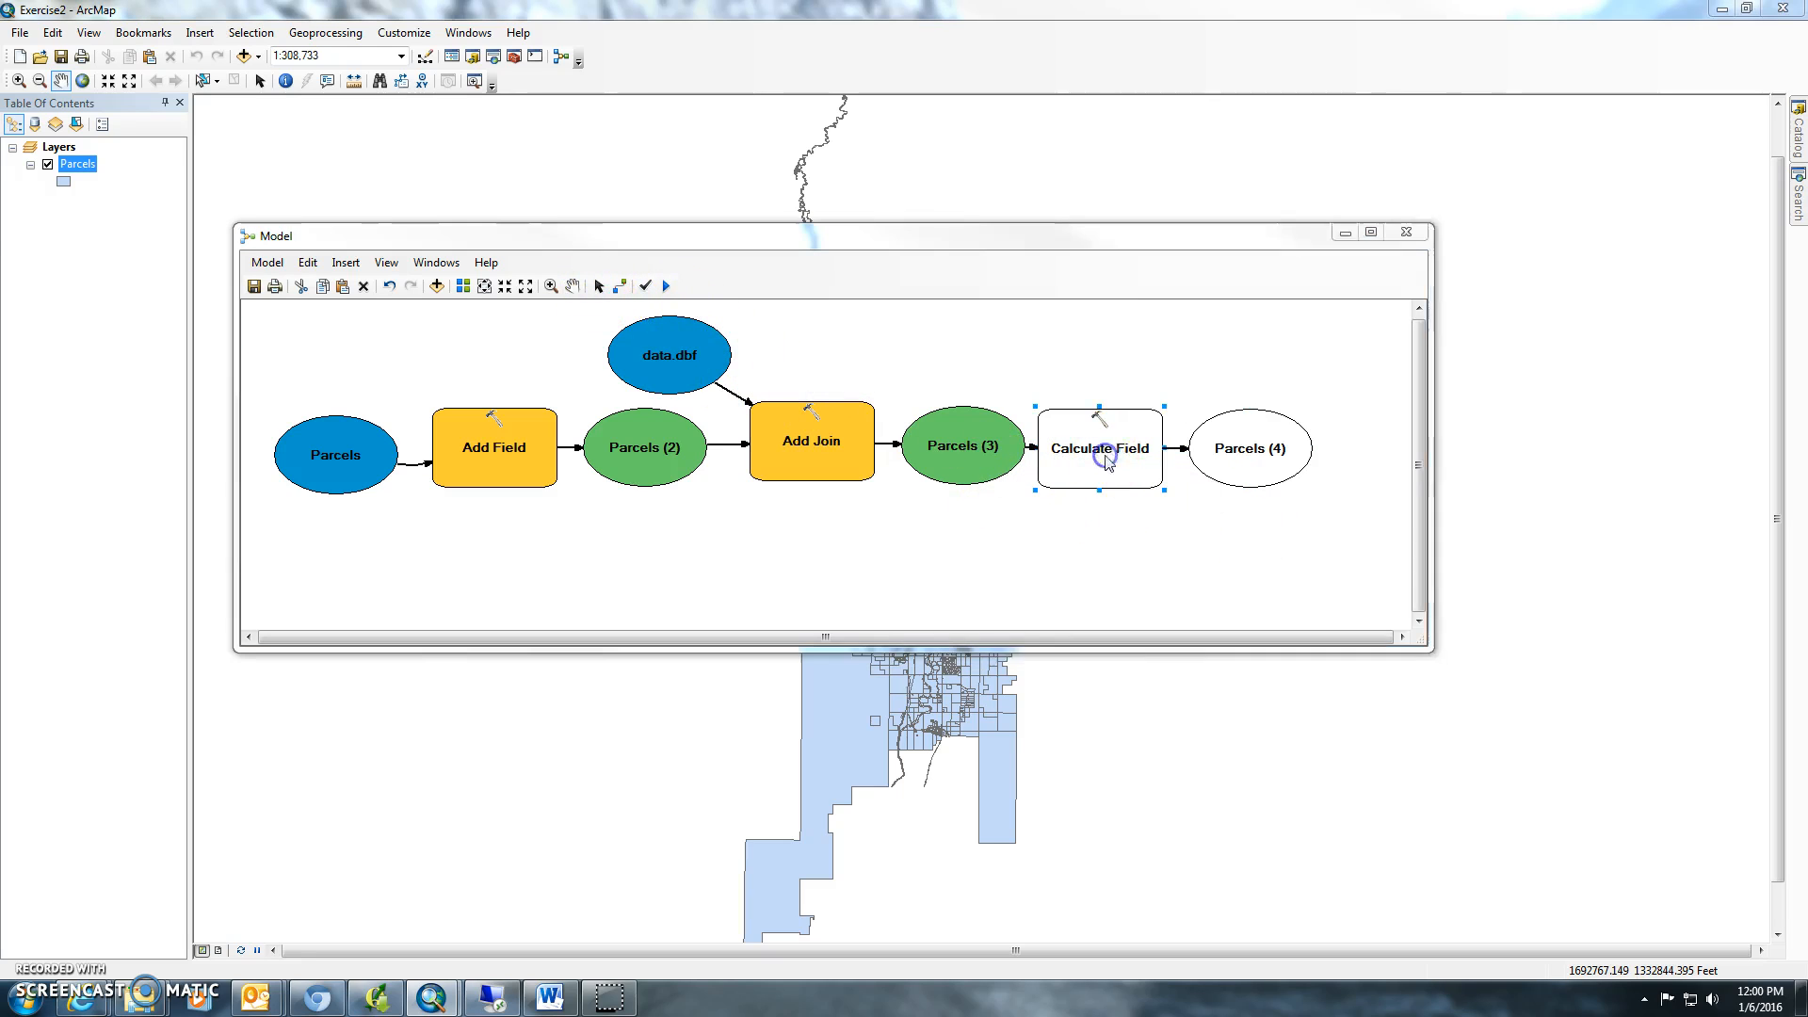
{"action": "double_click", "coordinate": [1099, 448]}
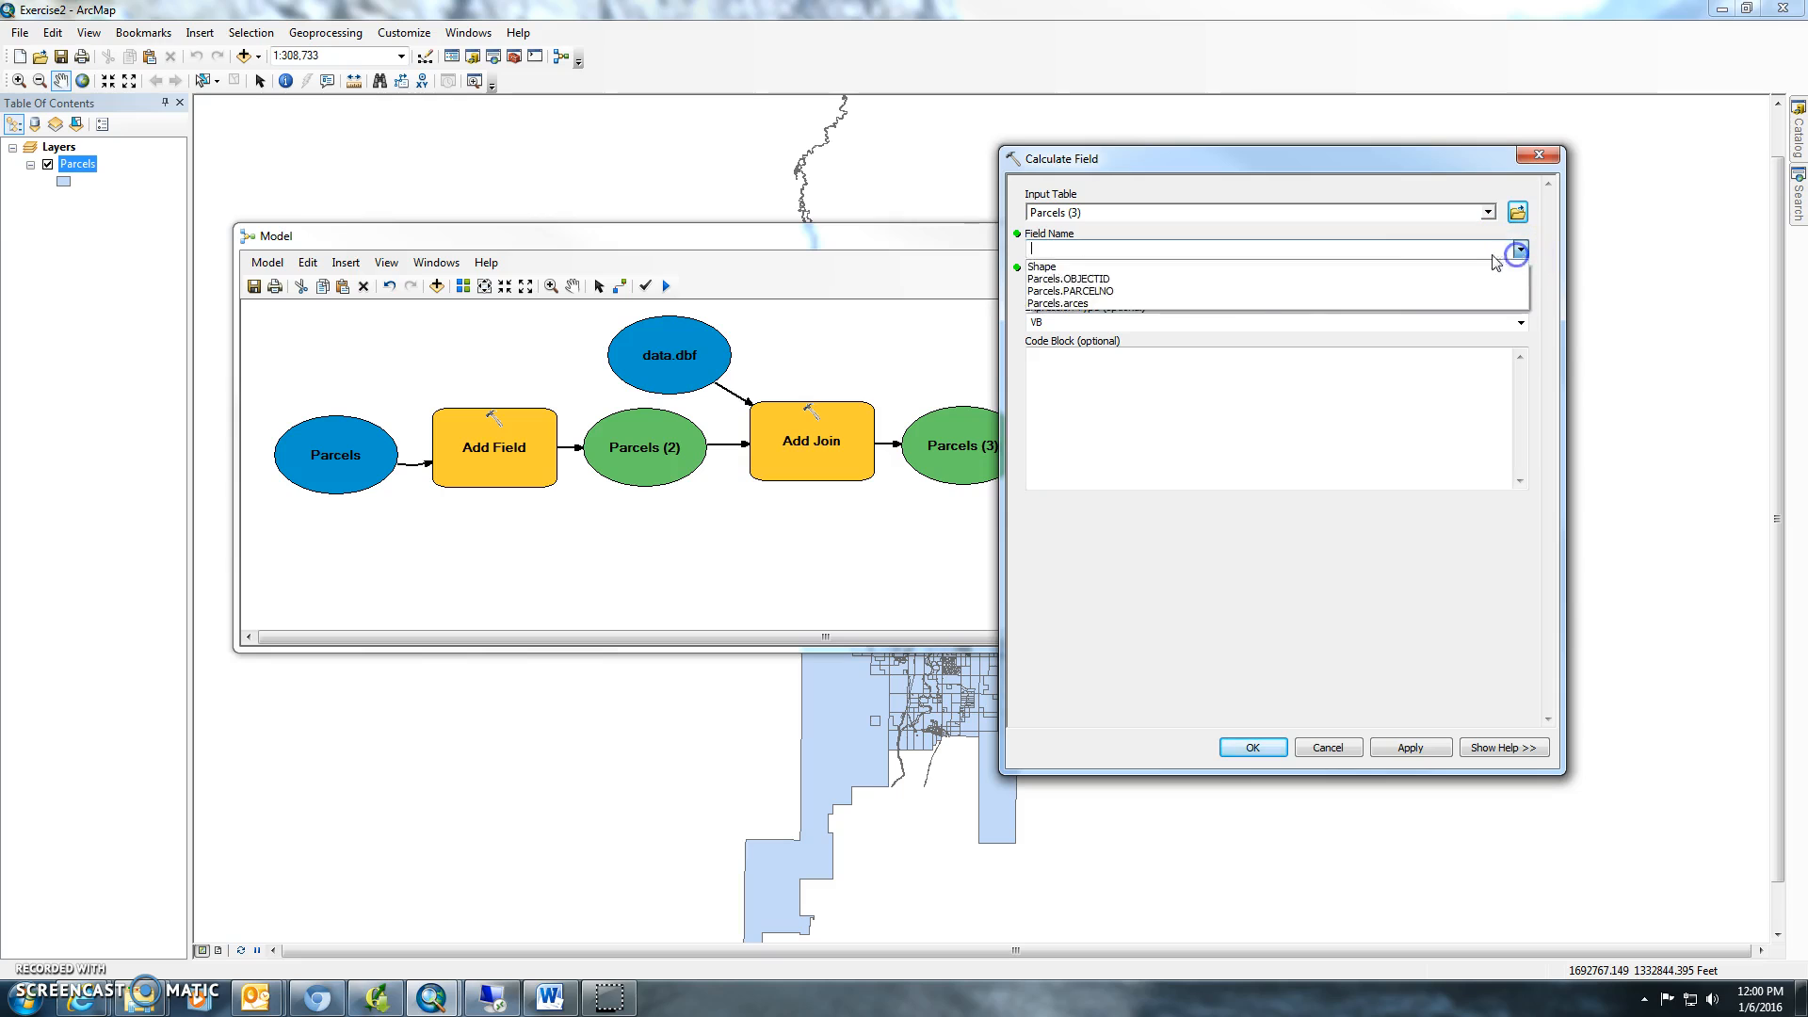
{"action": "left_click", "coordinate": [1058, 305]}
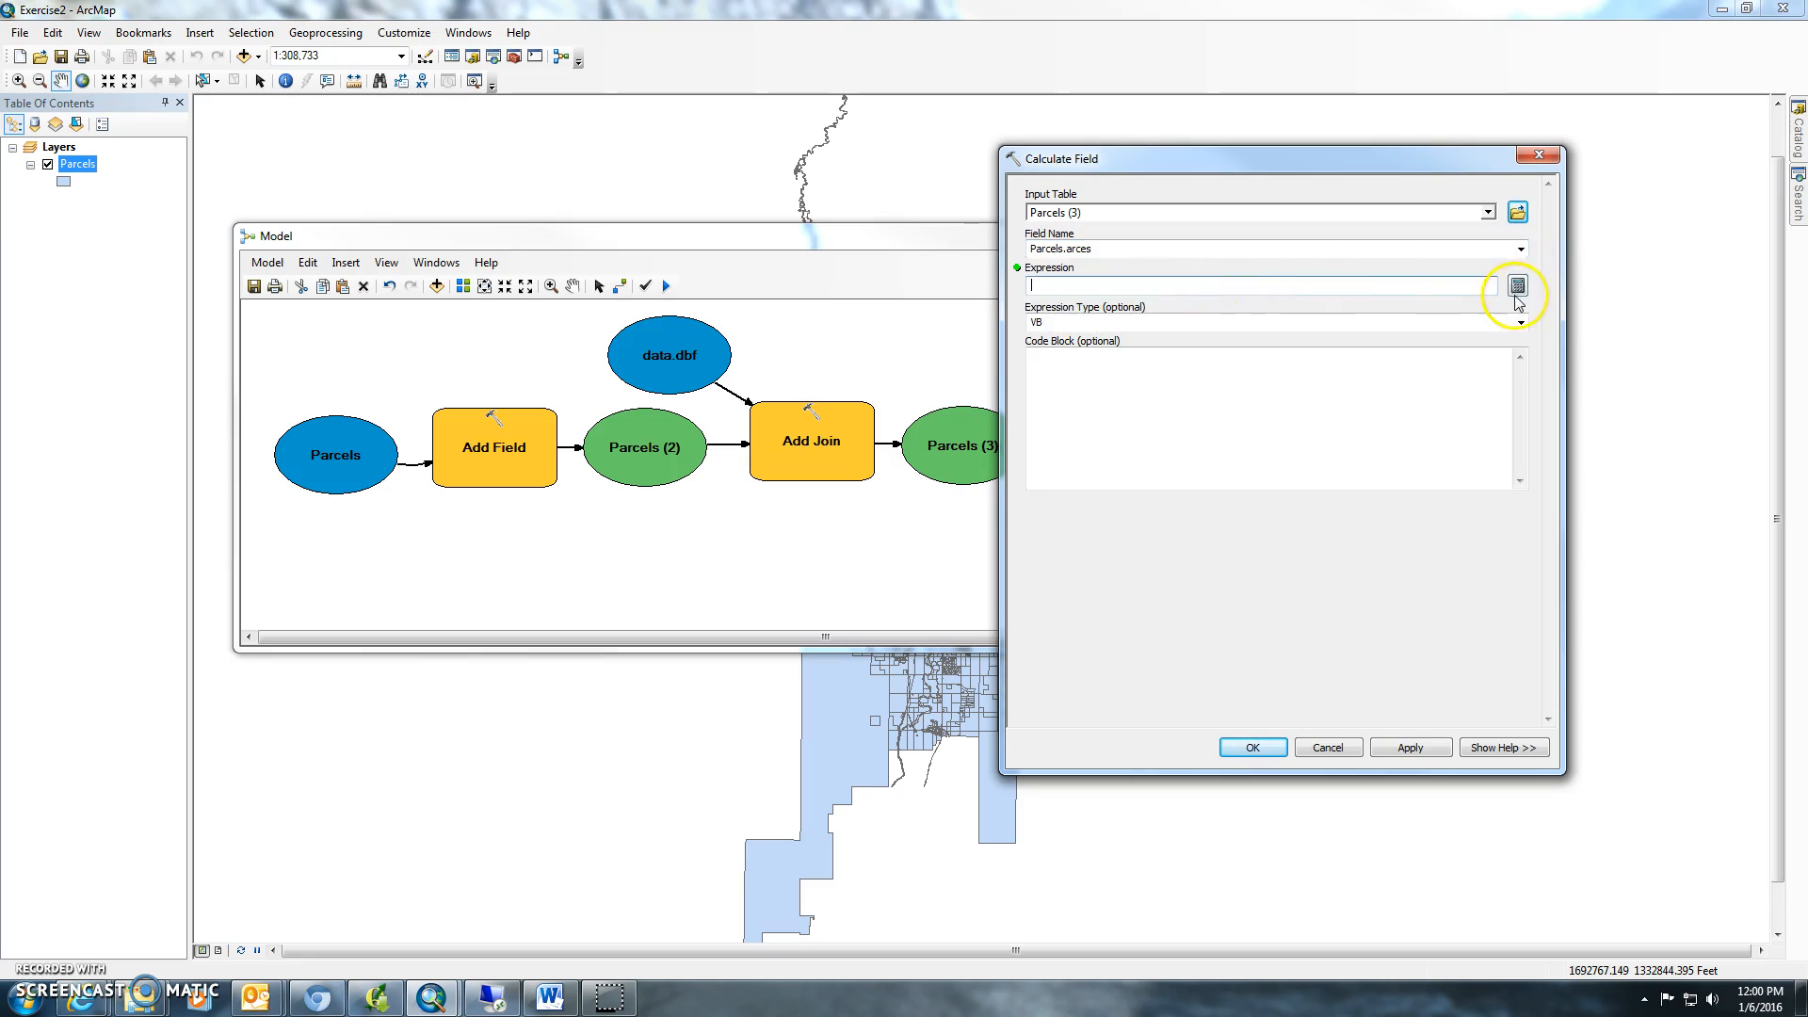
{"action": "left_click", "coordinate": [1517, 287]}
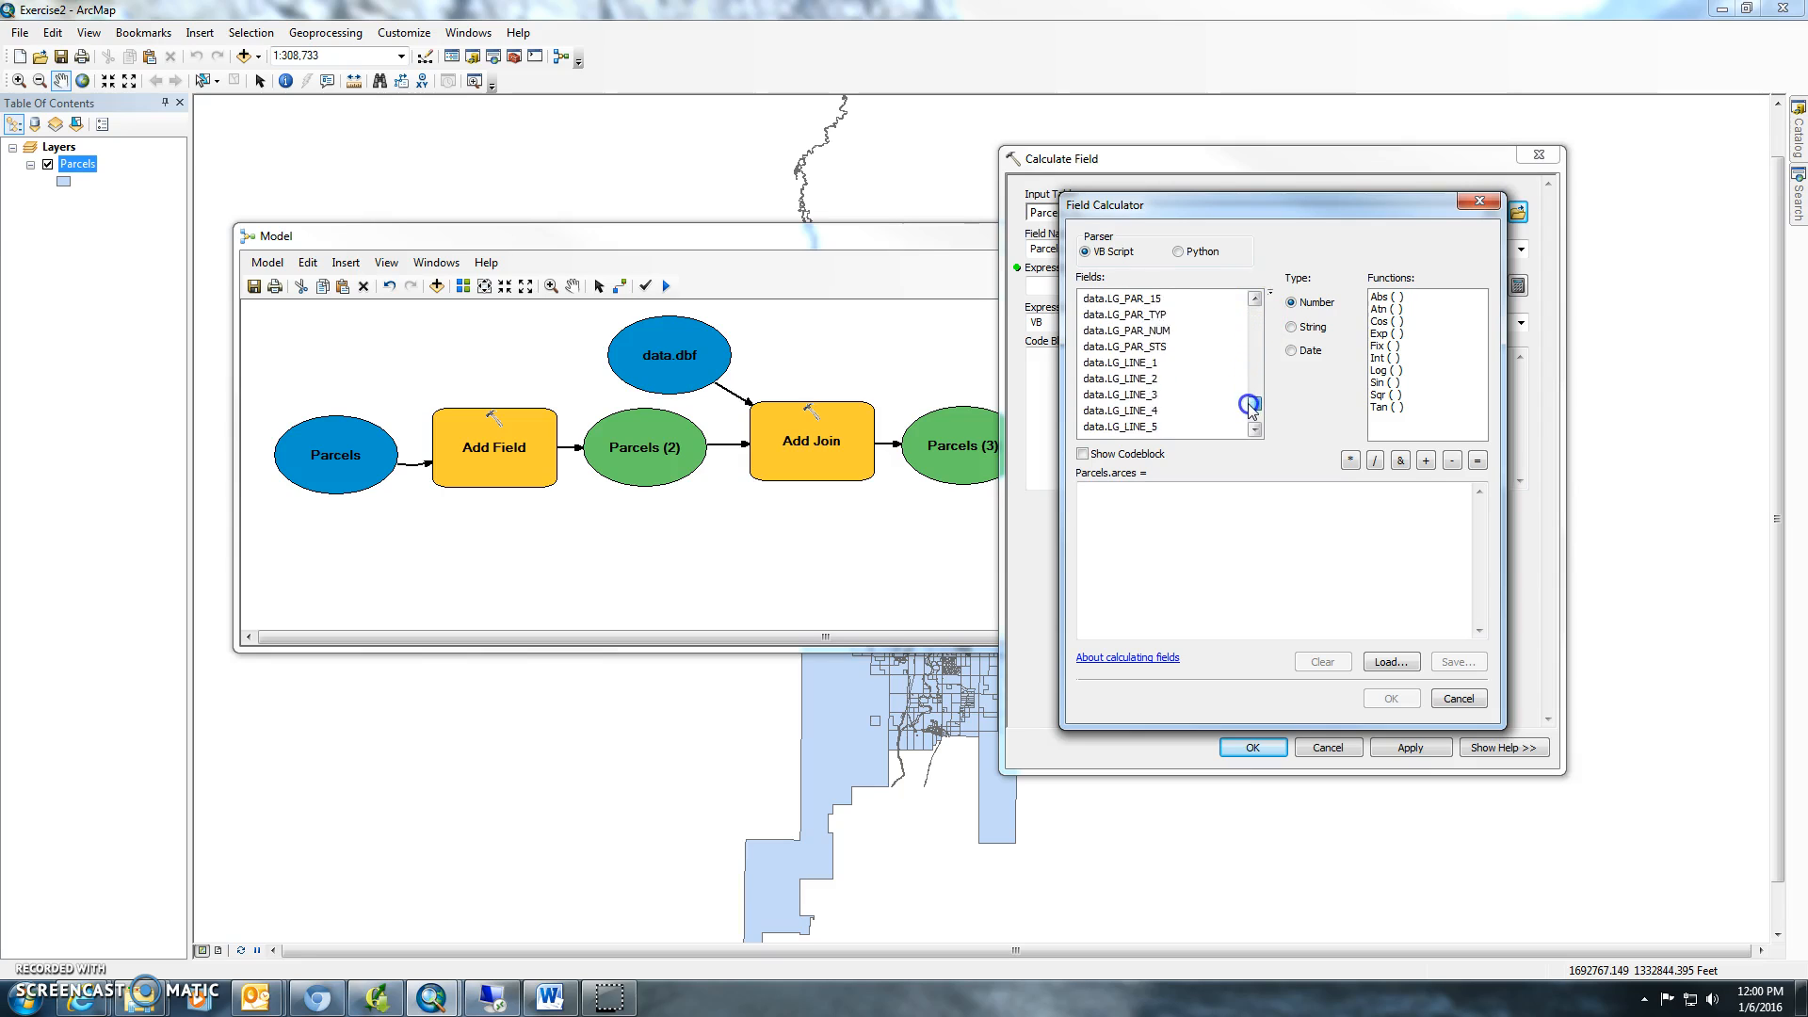
{"action": "scroll", "scroll_direction": "down", "scroll_amount": 3}
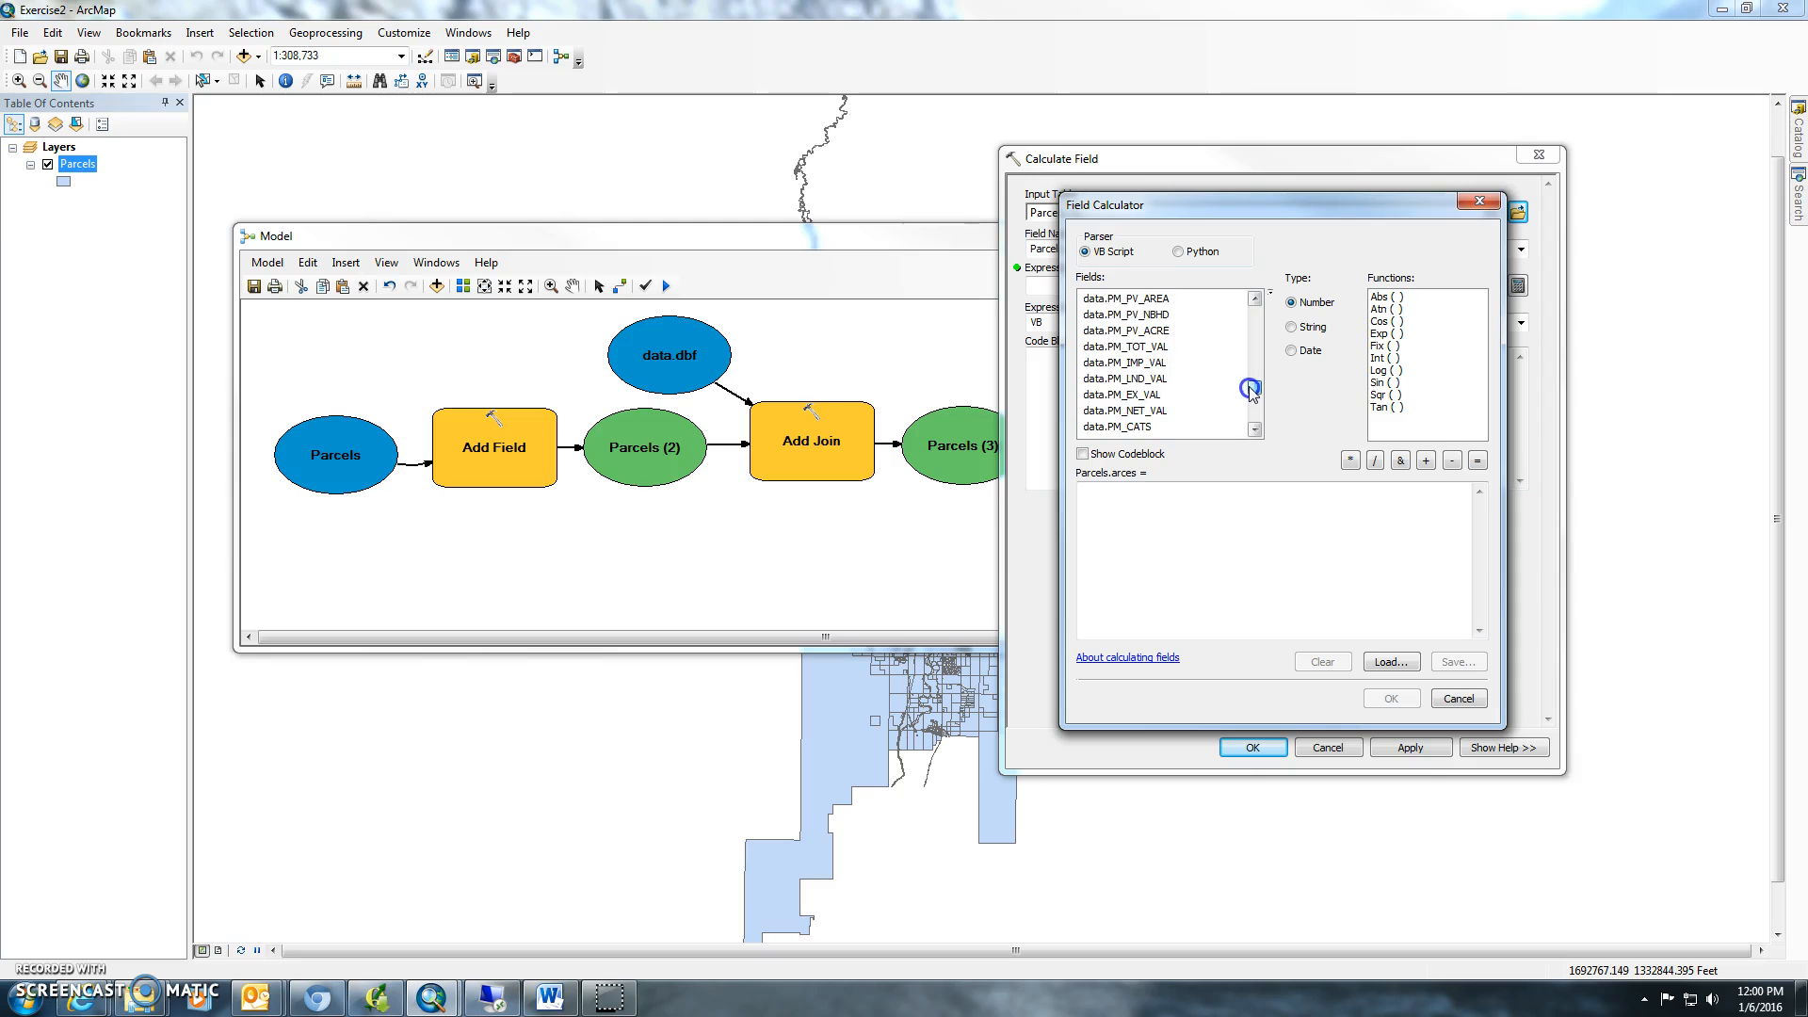
{"action": "double_click", "coordinate": [1125, 332]}
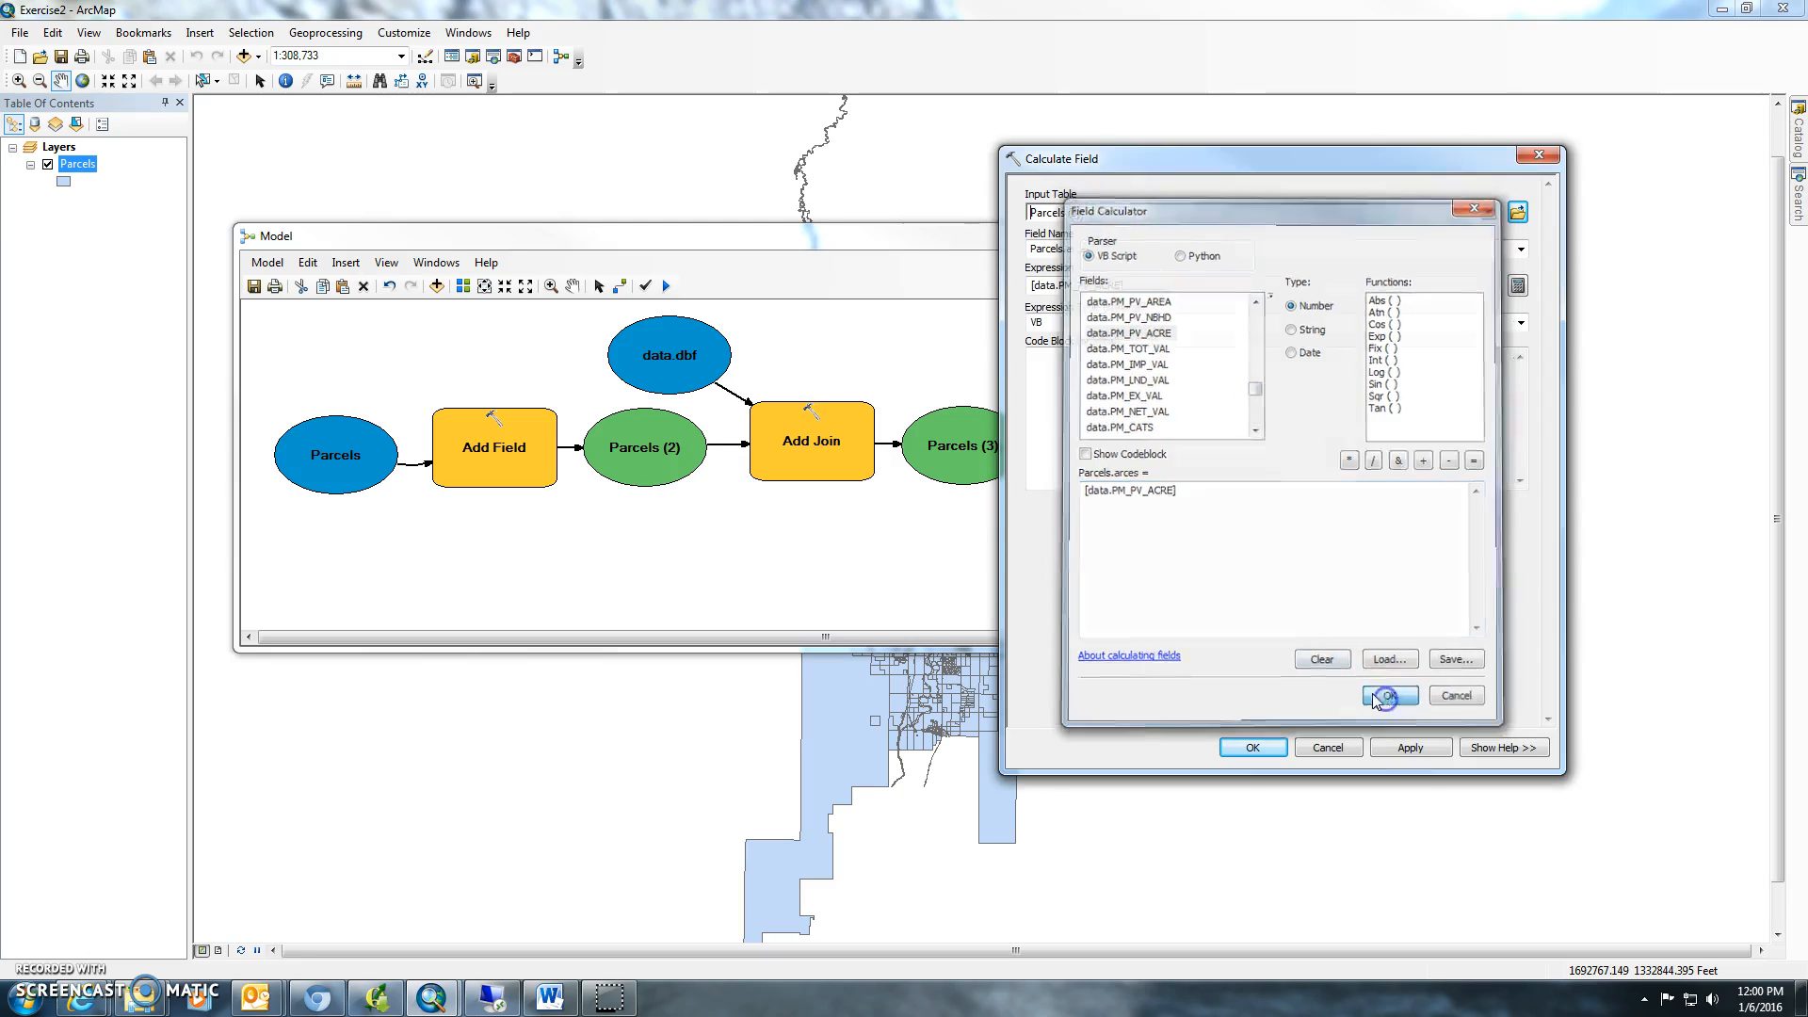
{"action": "left_click", "coordinate": [1388, 695]}
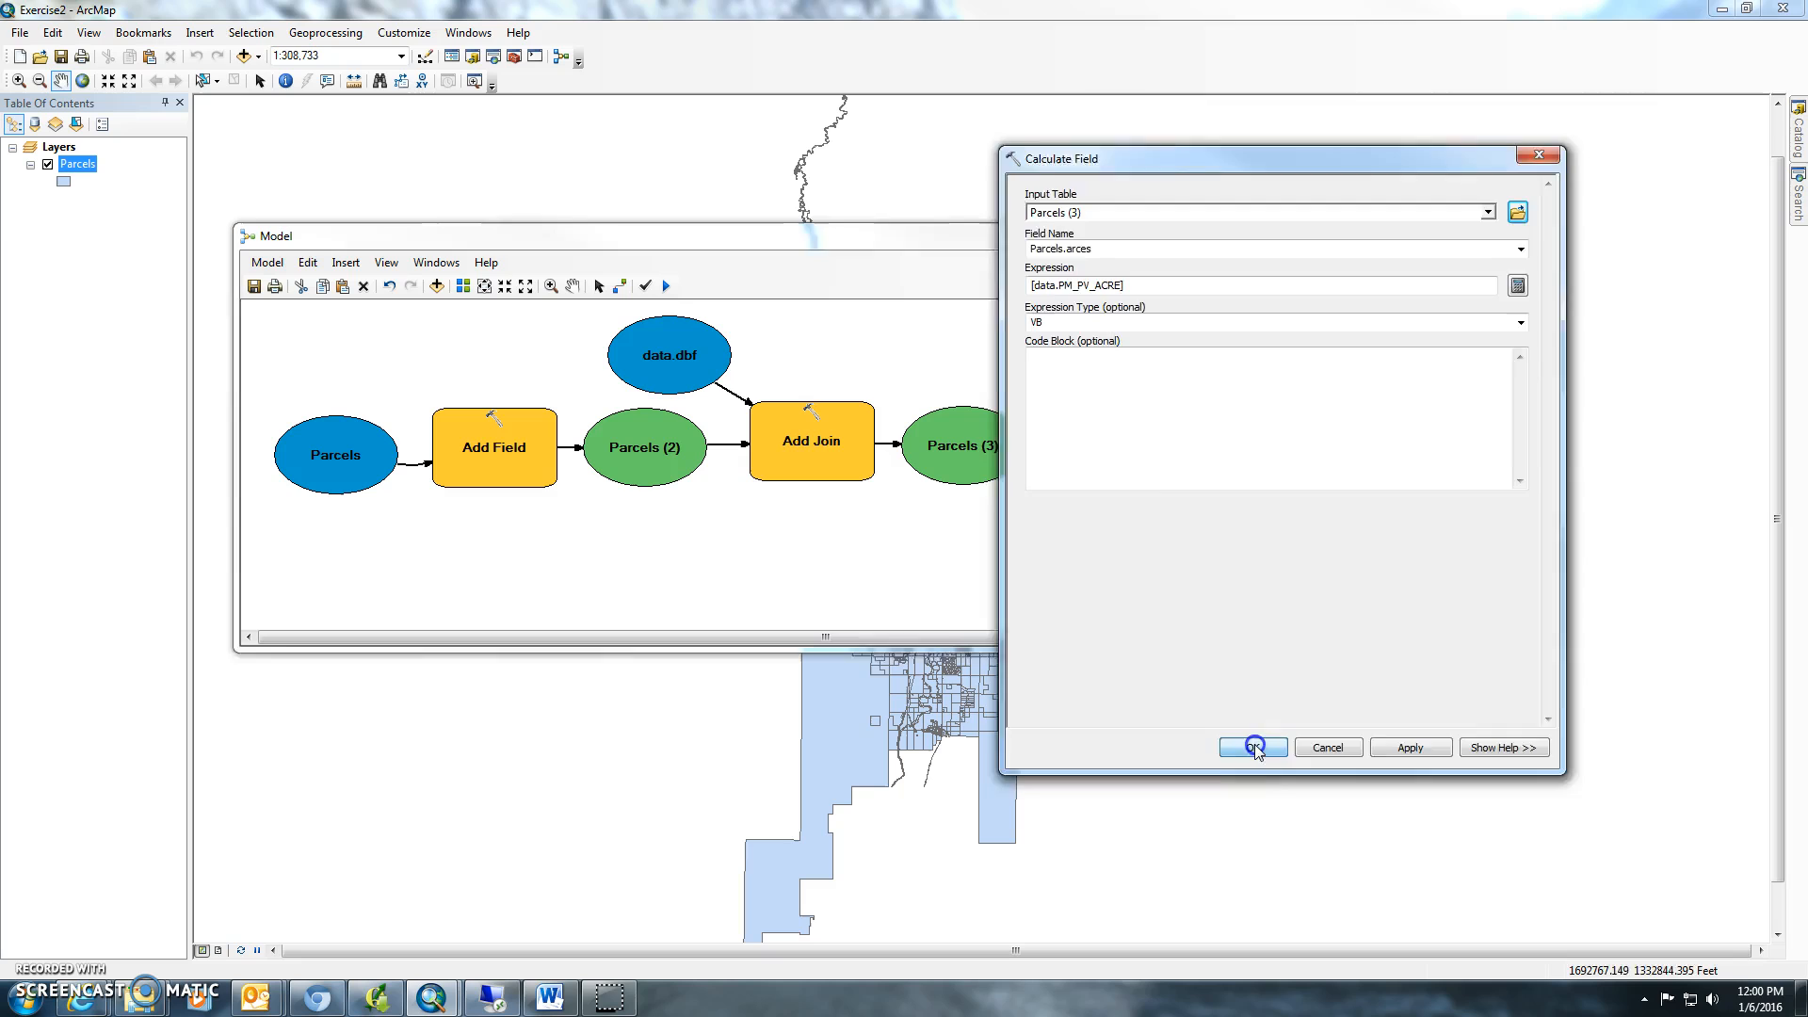
{"action": "left_click", "coordinate": [1252, 747]}
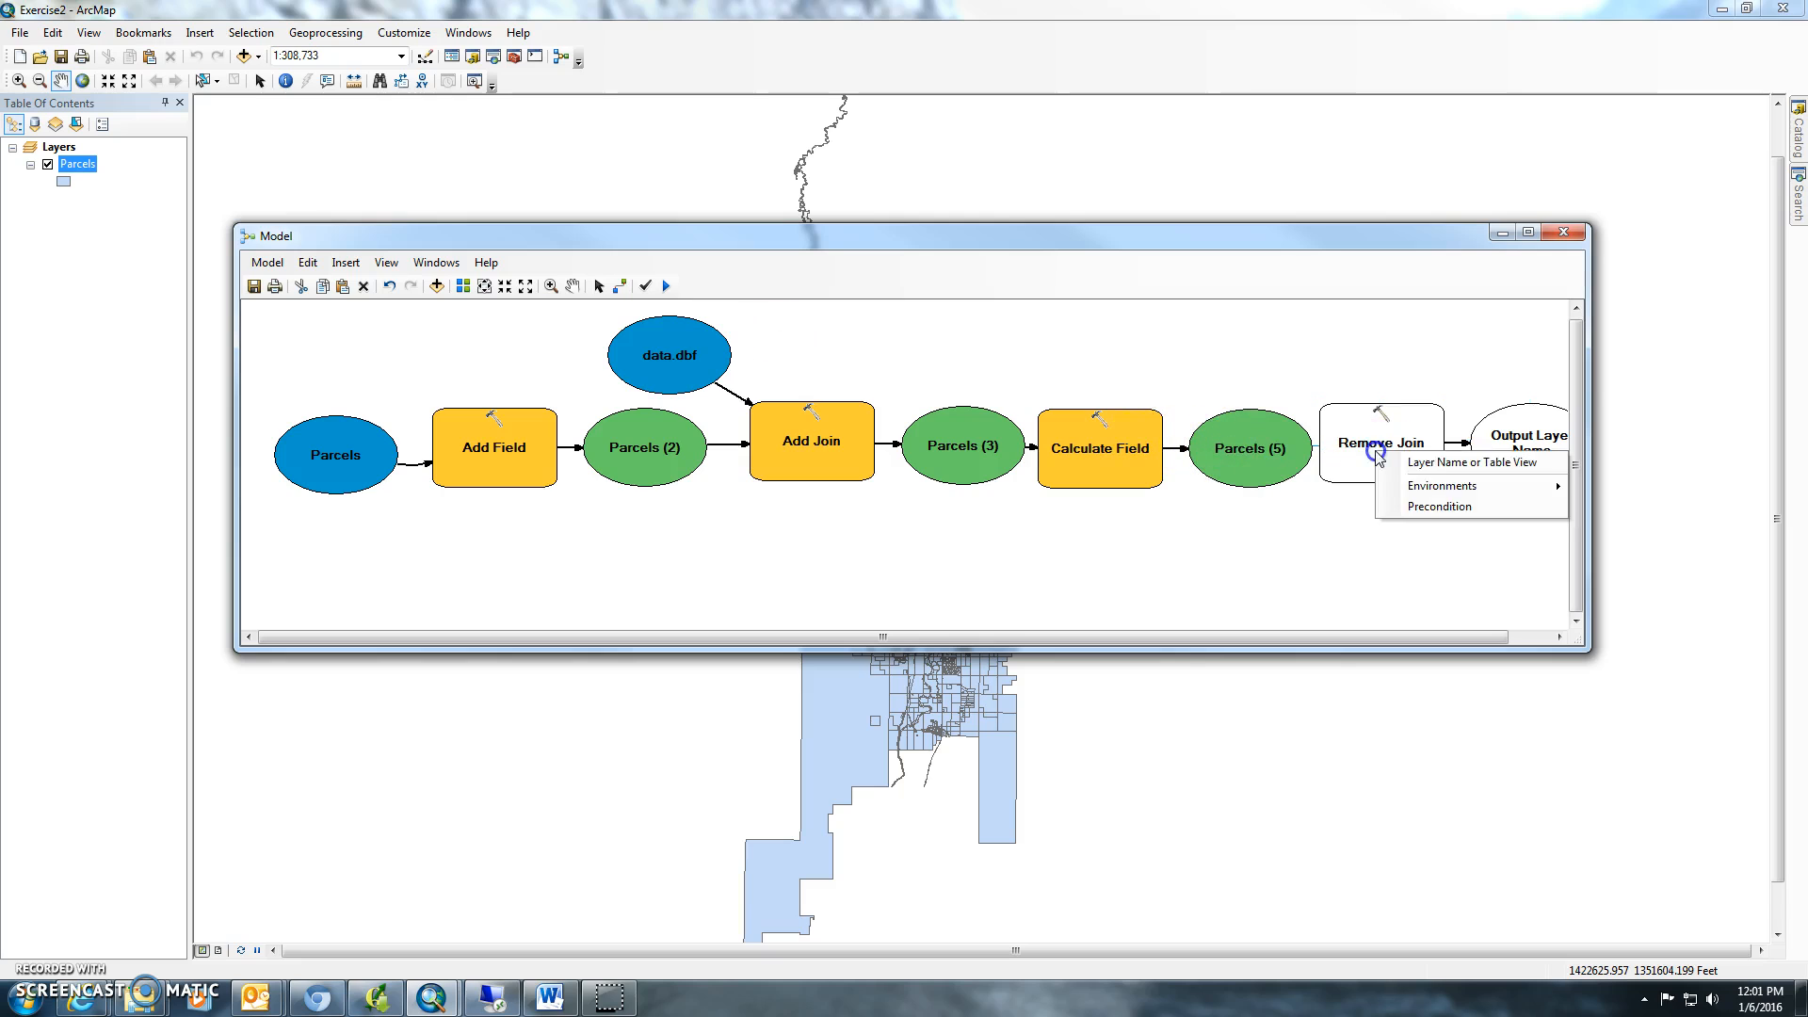
Step: Connect Parcels (5) as Remove Join's input layer and accept its settings
{"action": "left_click", "coordinate": [597, 287]}
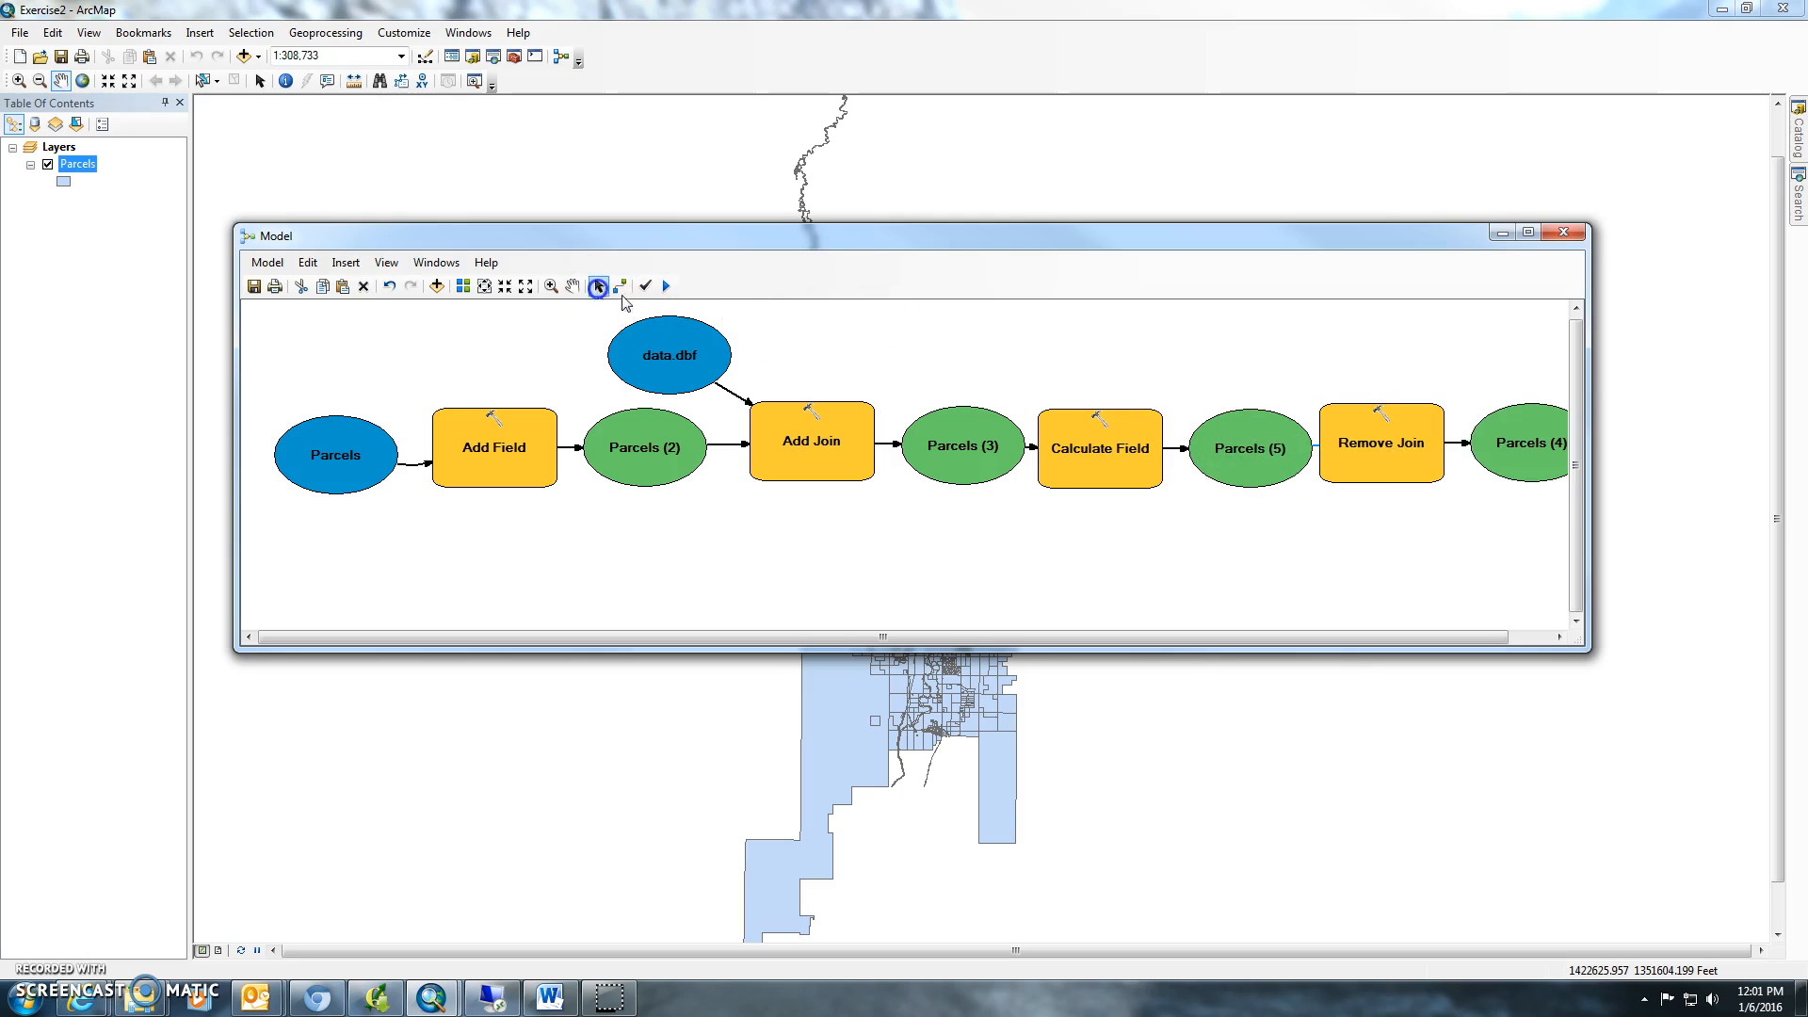
{"action": "double_click", "coordinate": [1378, 443]}
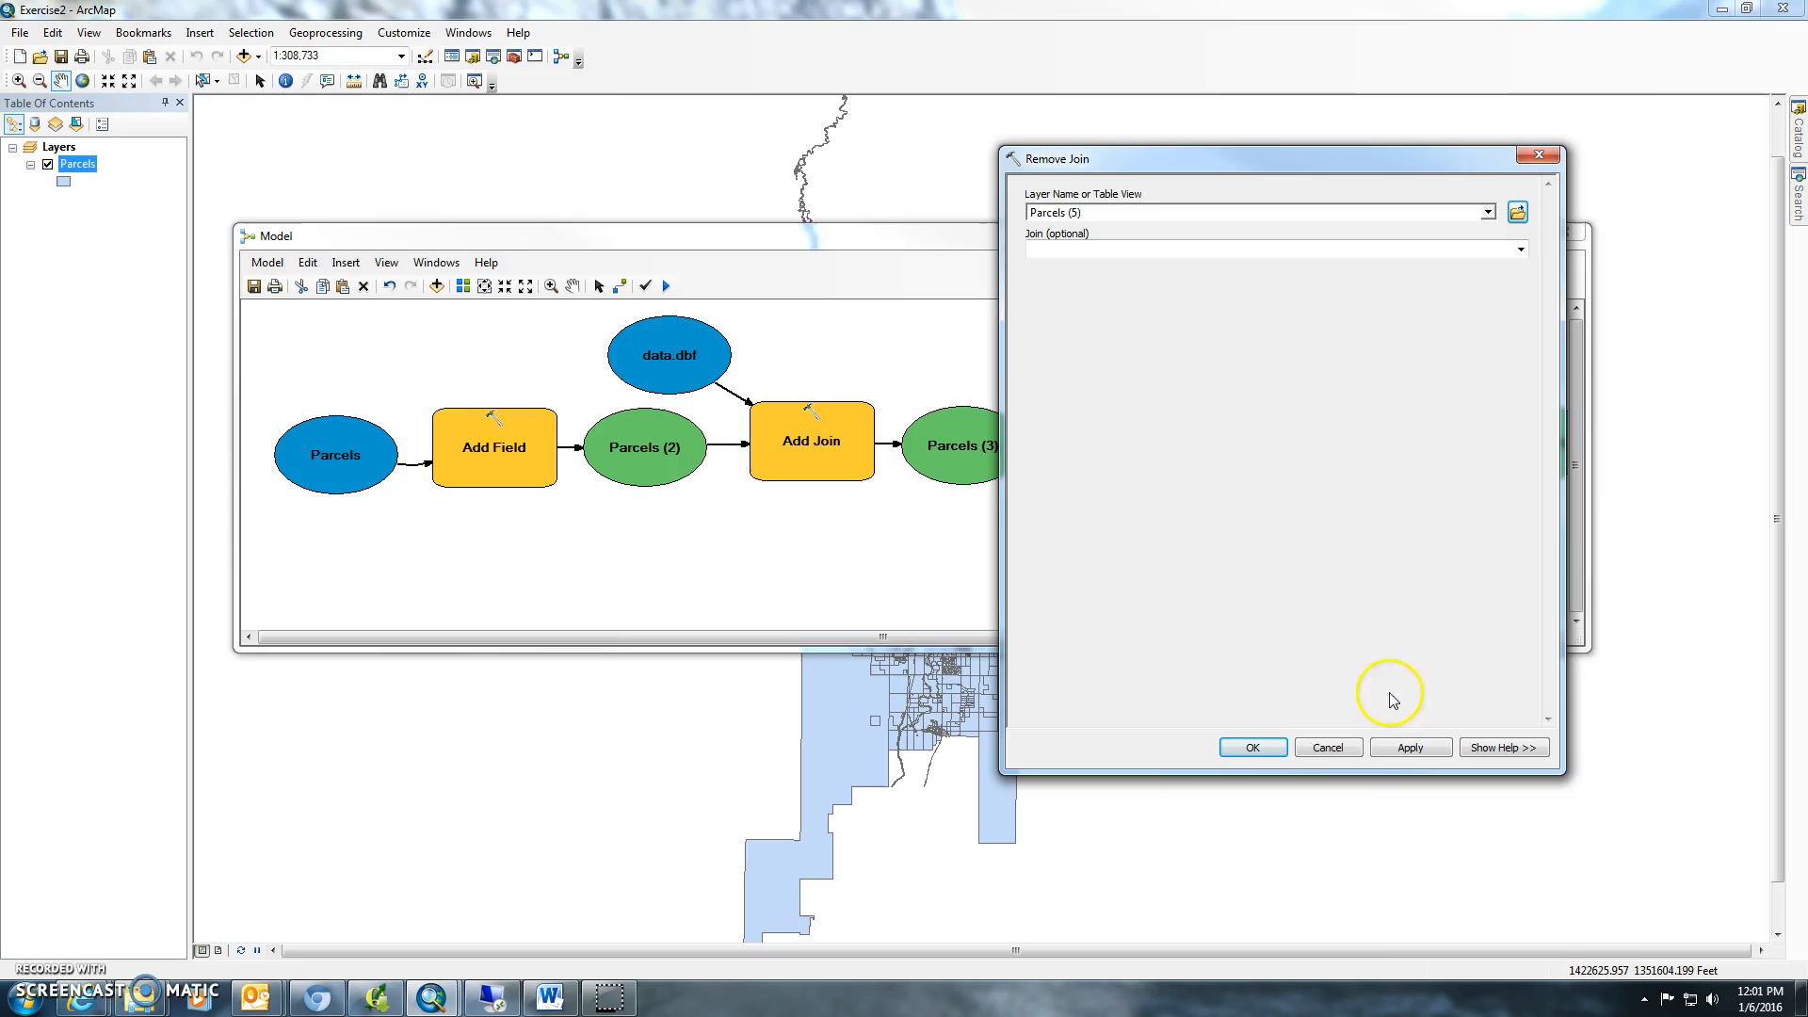
{"action": "left_click", "coordinate": [1251, 746]}
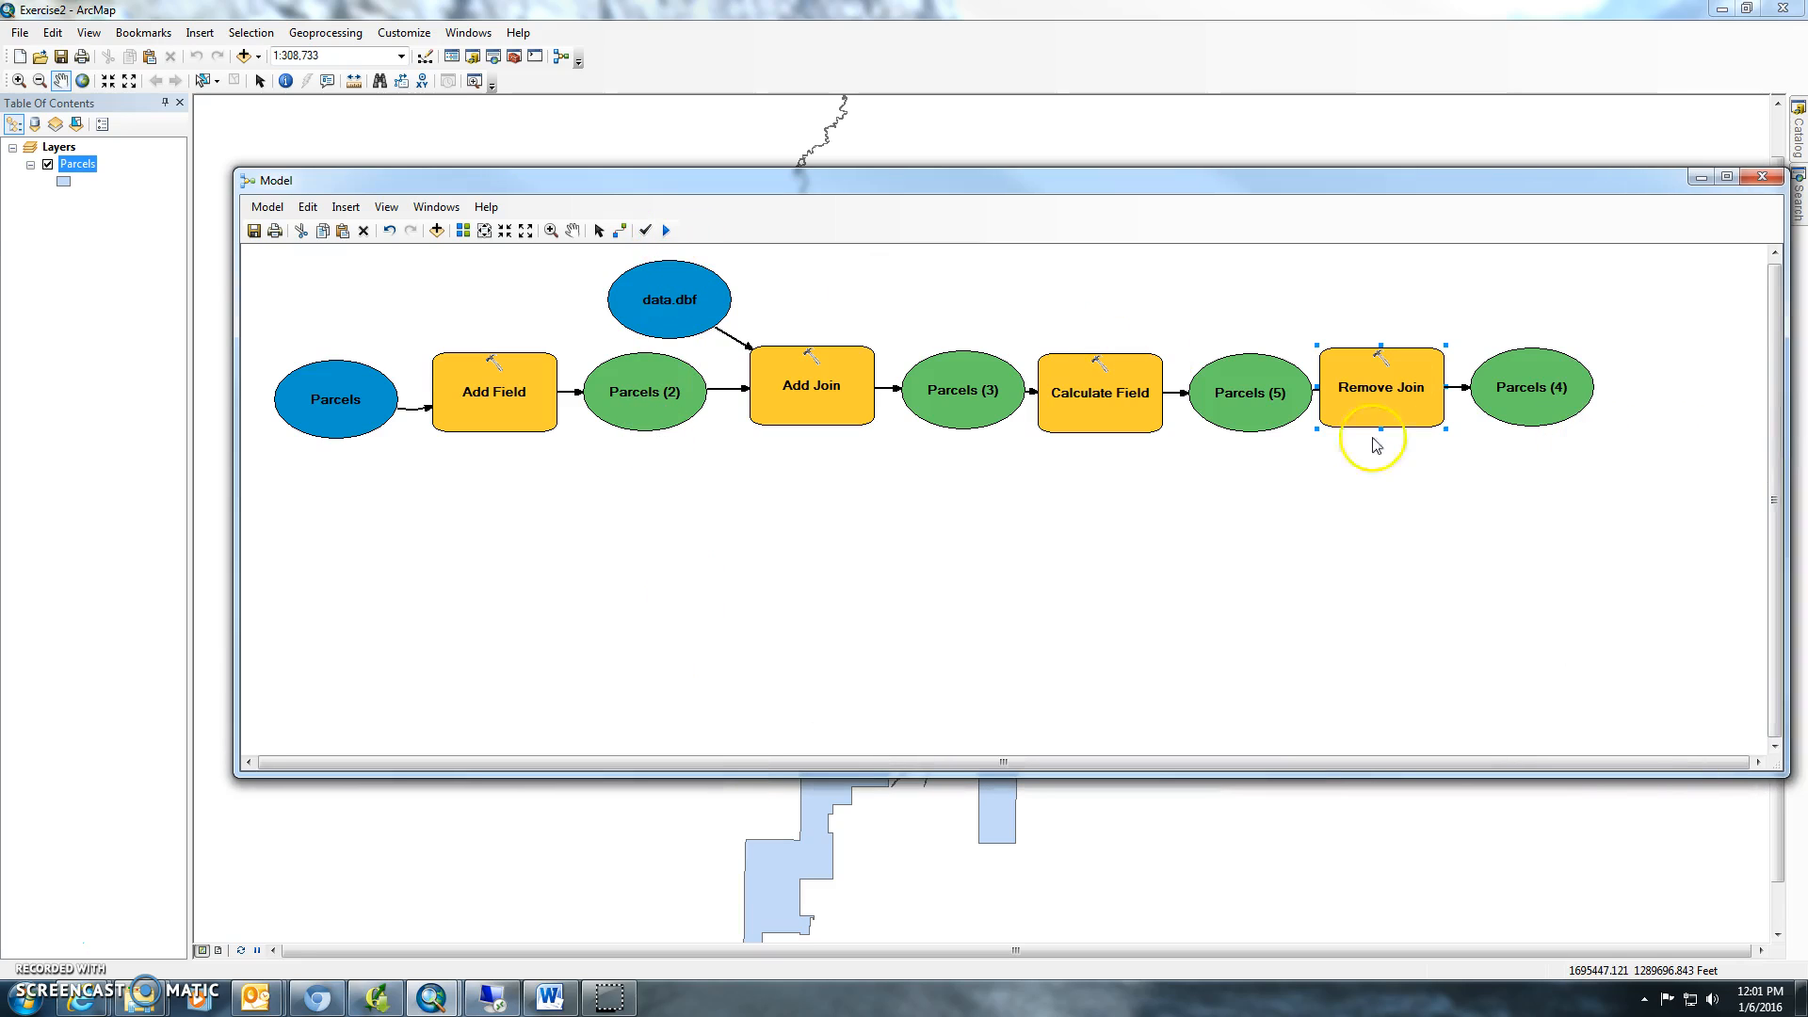
{"action": "mouse_move", "coordinate": [664, 231]}
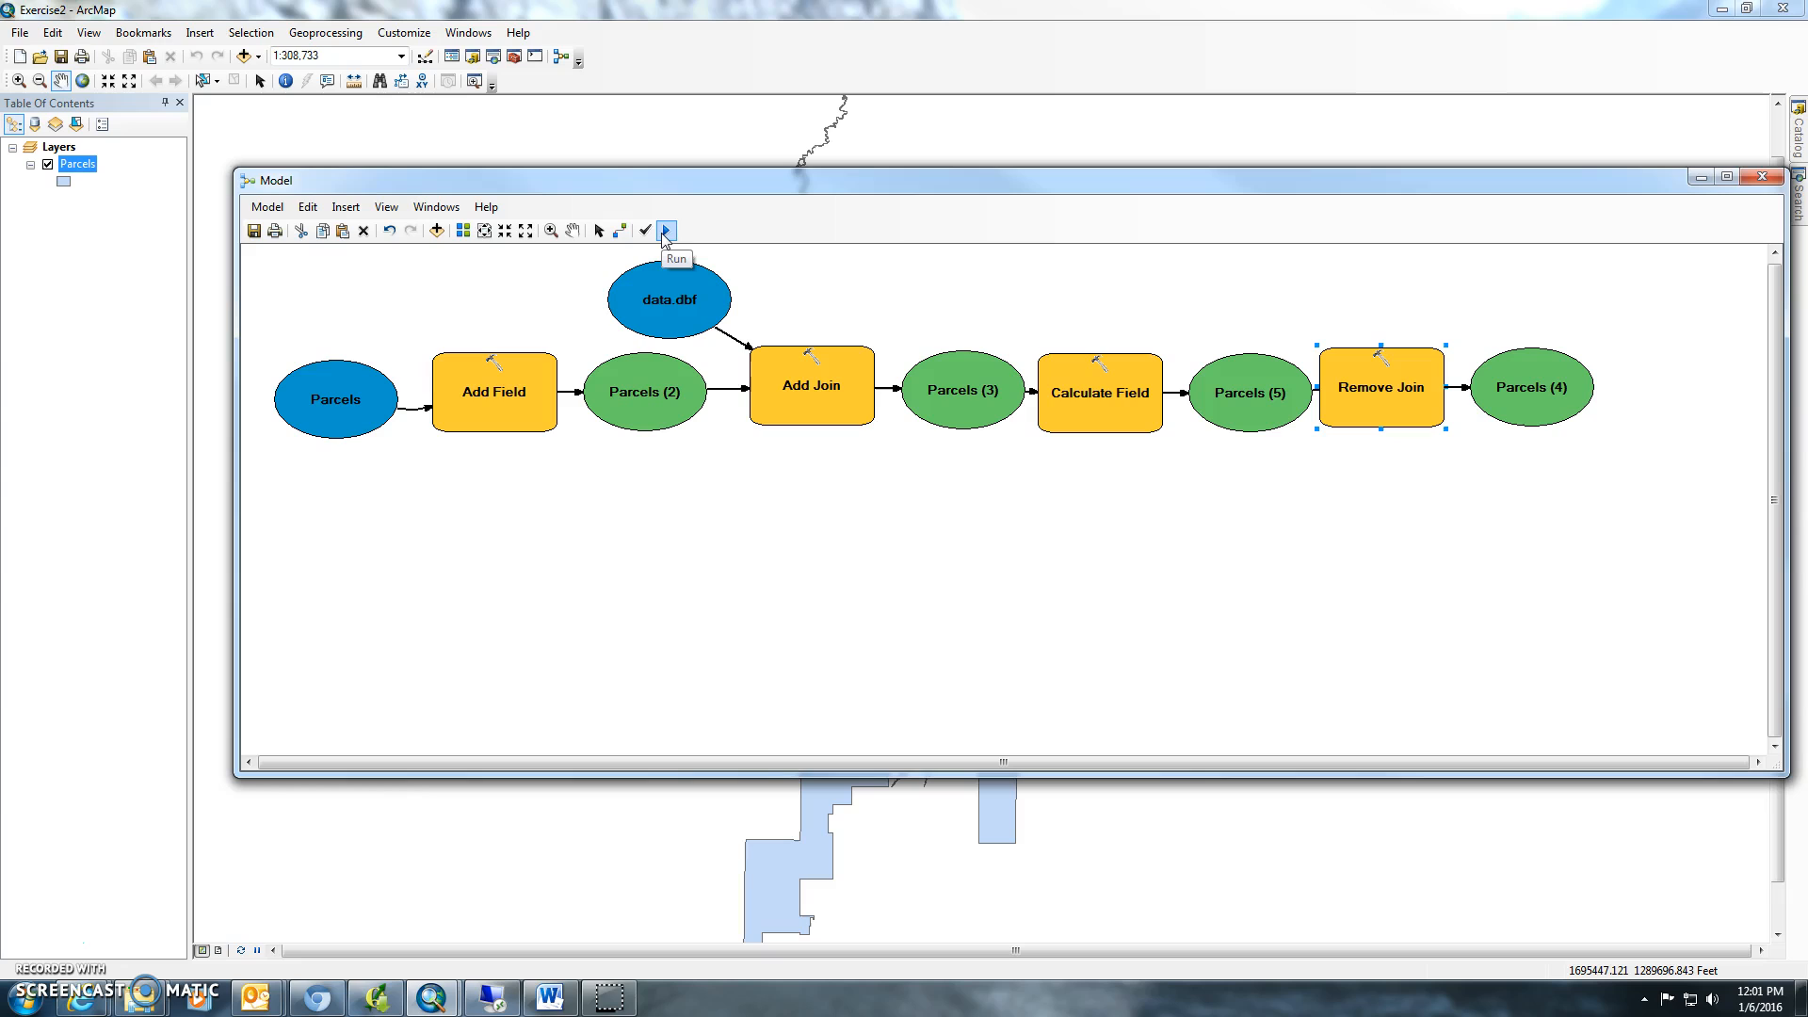
{"action": "mouse_move", "coordinate": [295, 256]}
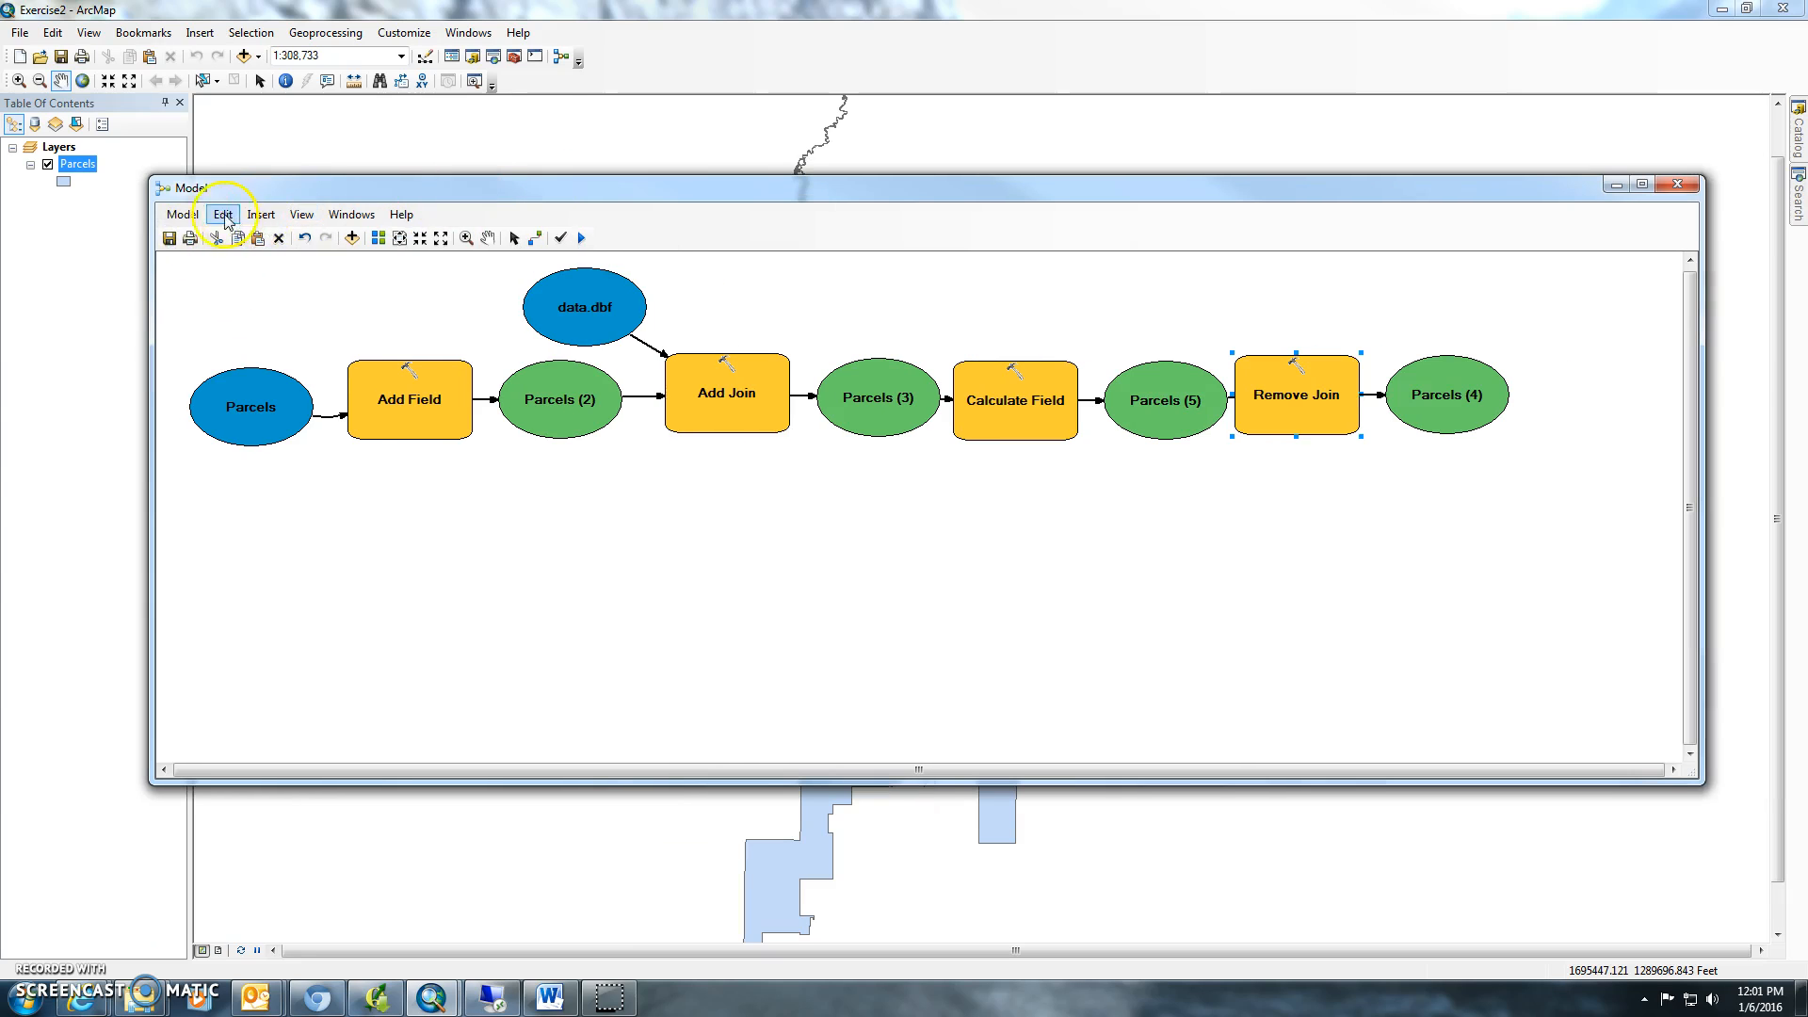
Step: Set the model description to 'Join model for features', then close and save the model
{"action": "left_click", "coordinate": [181, 214]}
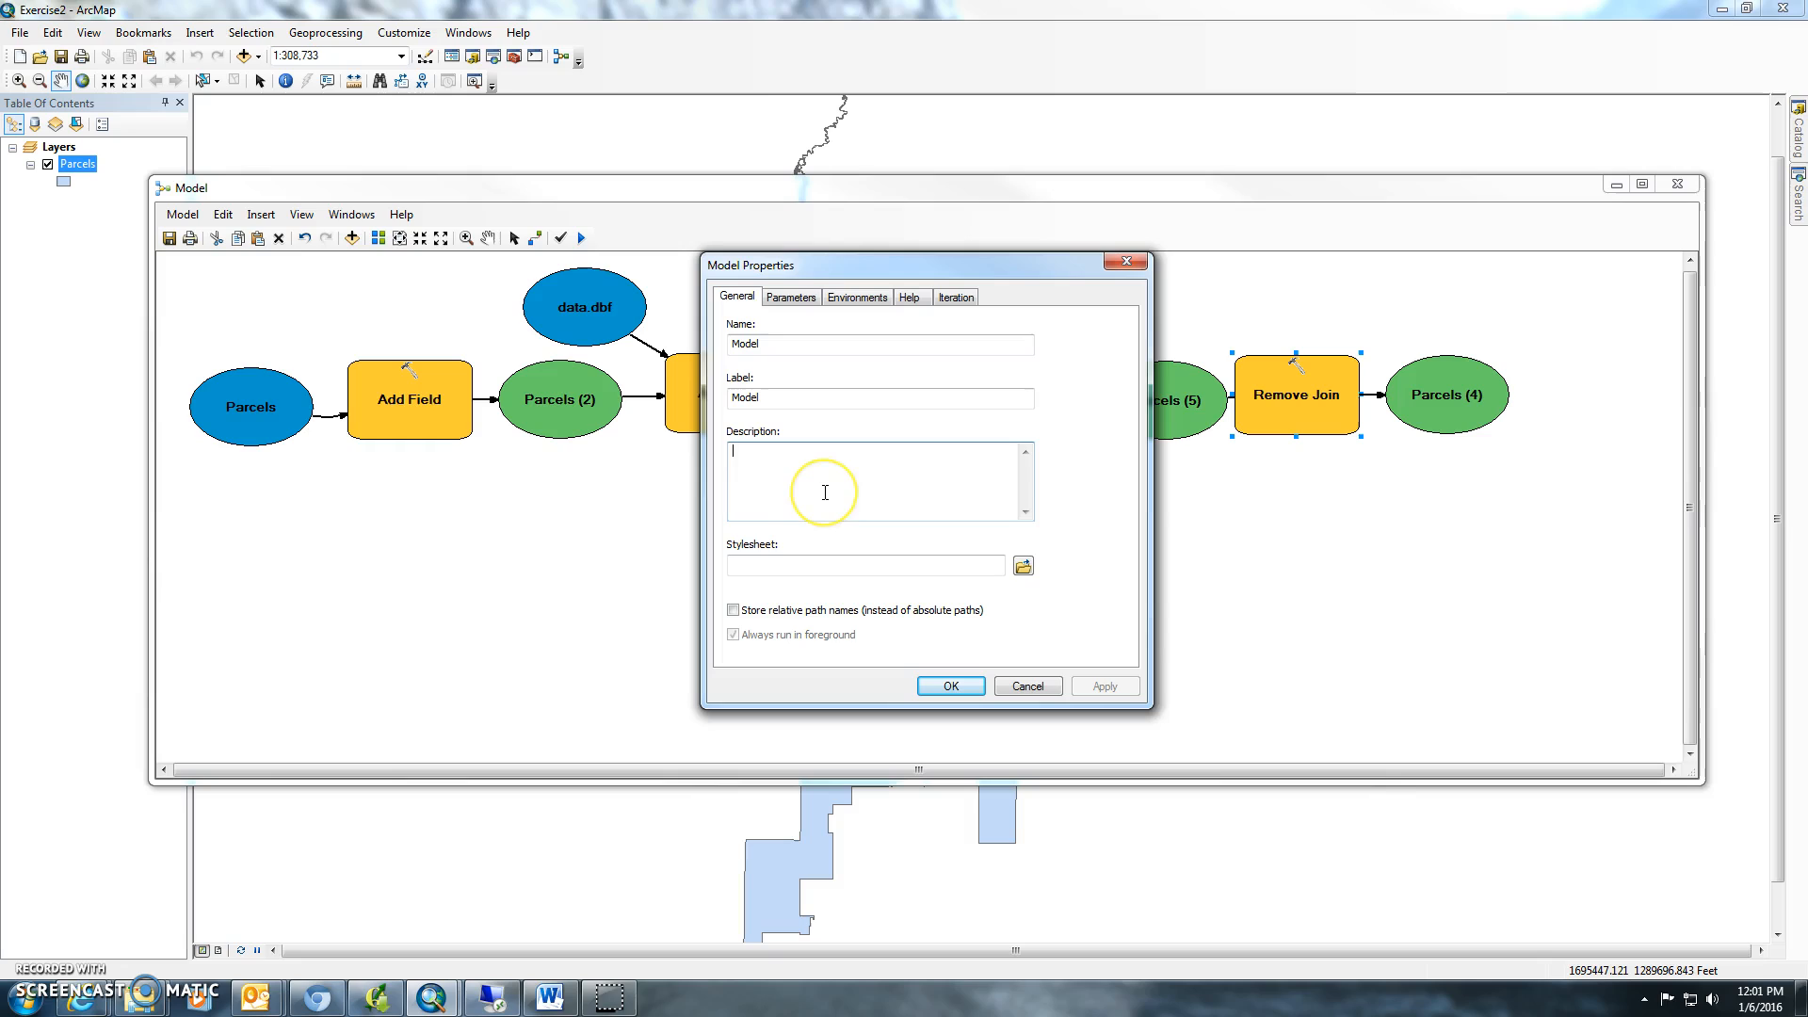
{"action": "type", "text": "Join m"}
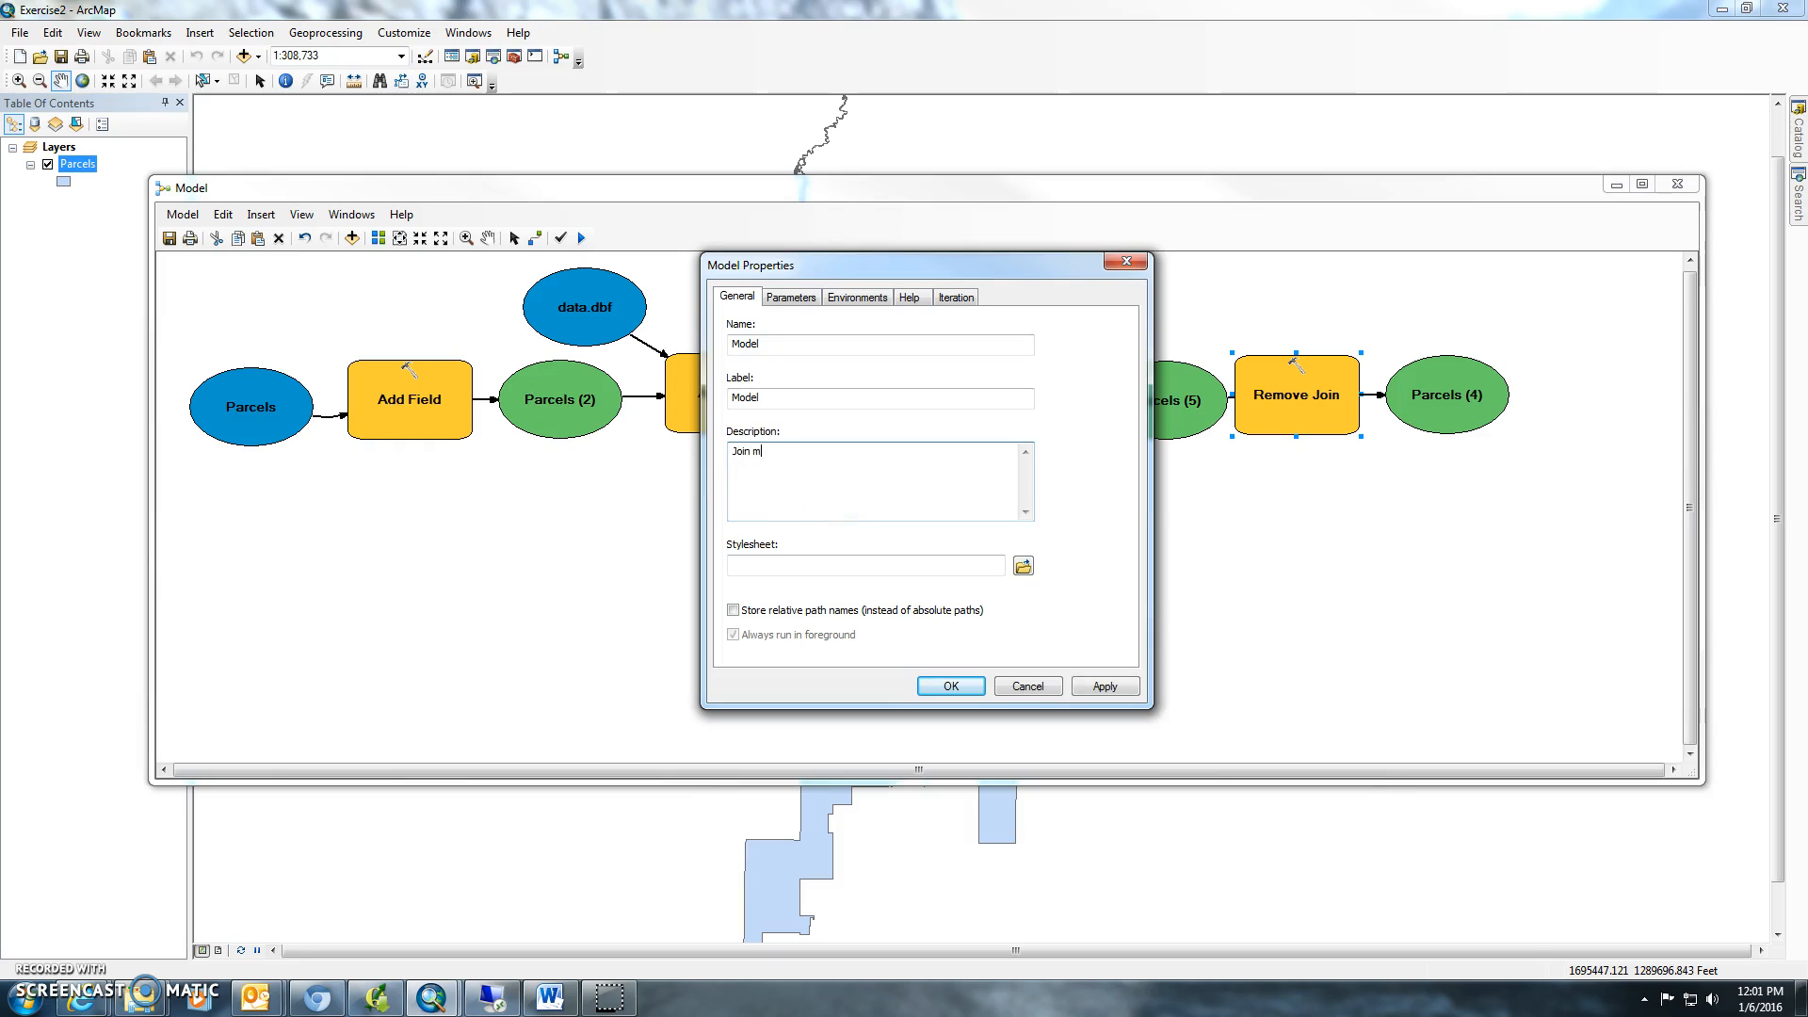
{"action": "type", "text": "odel for features"}
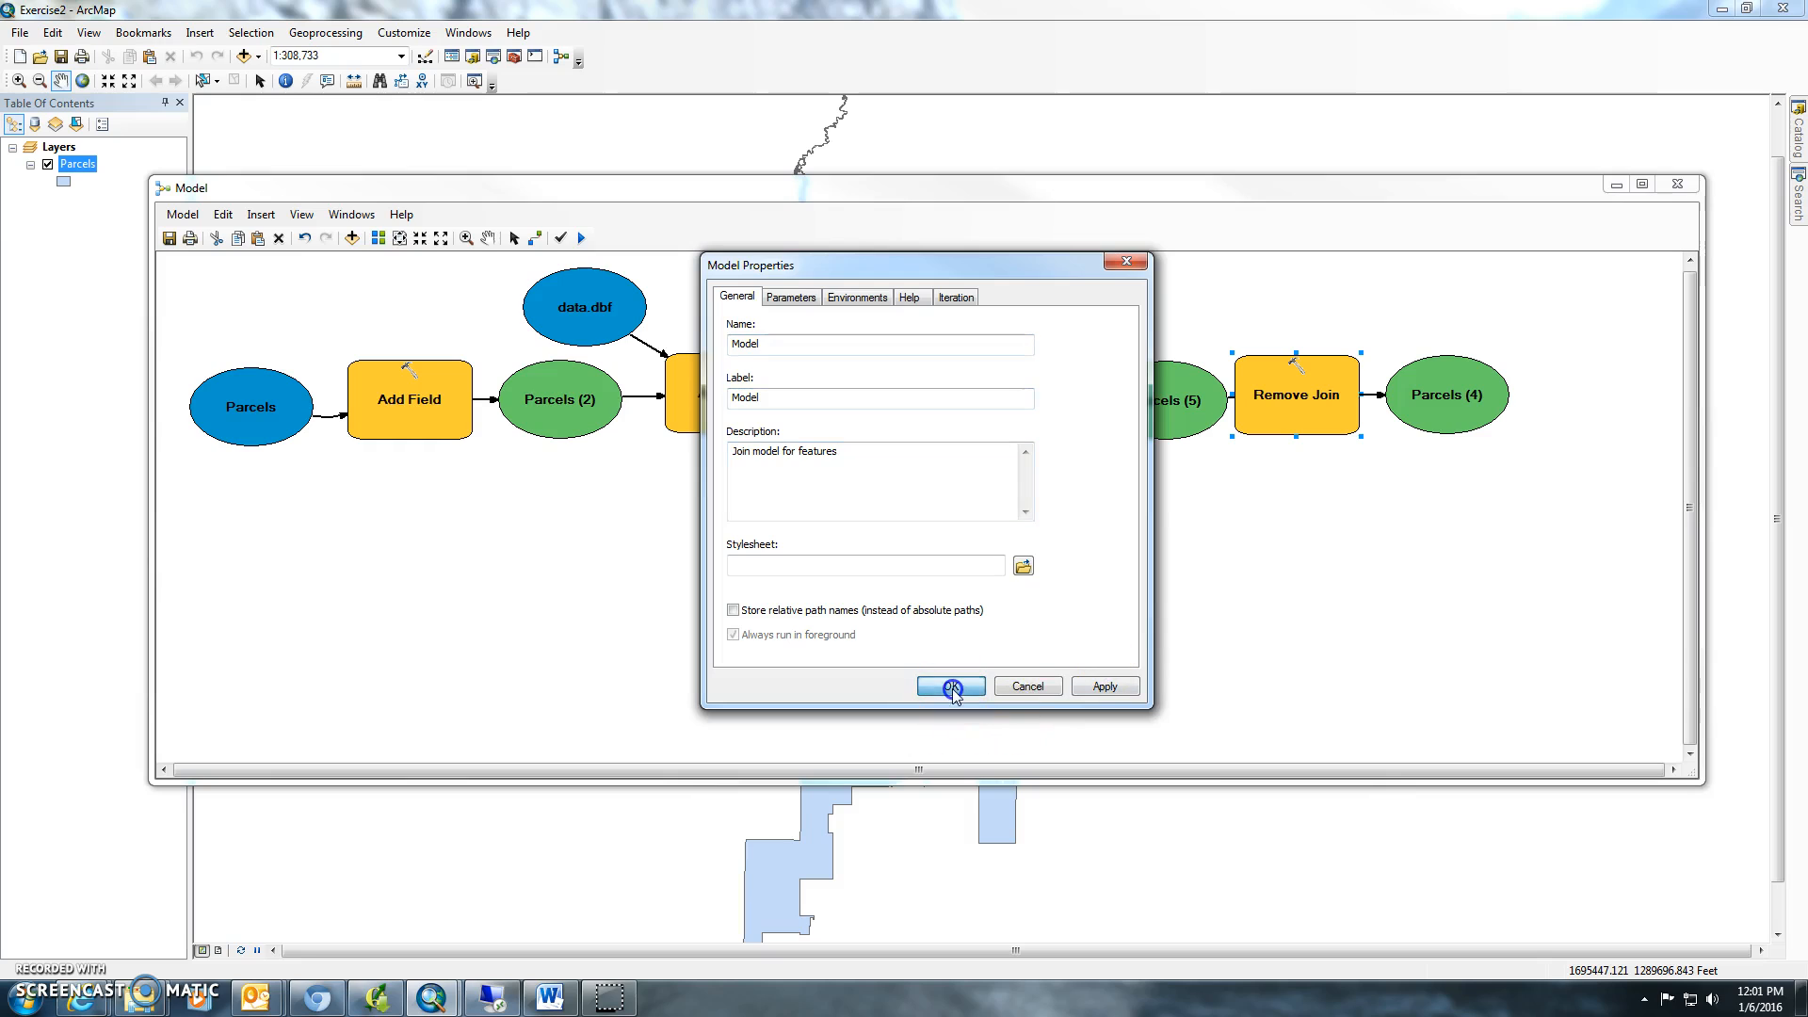
{"action": "left_click", "coordinate": [949, 686]}
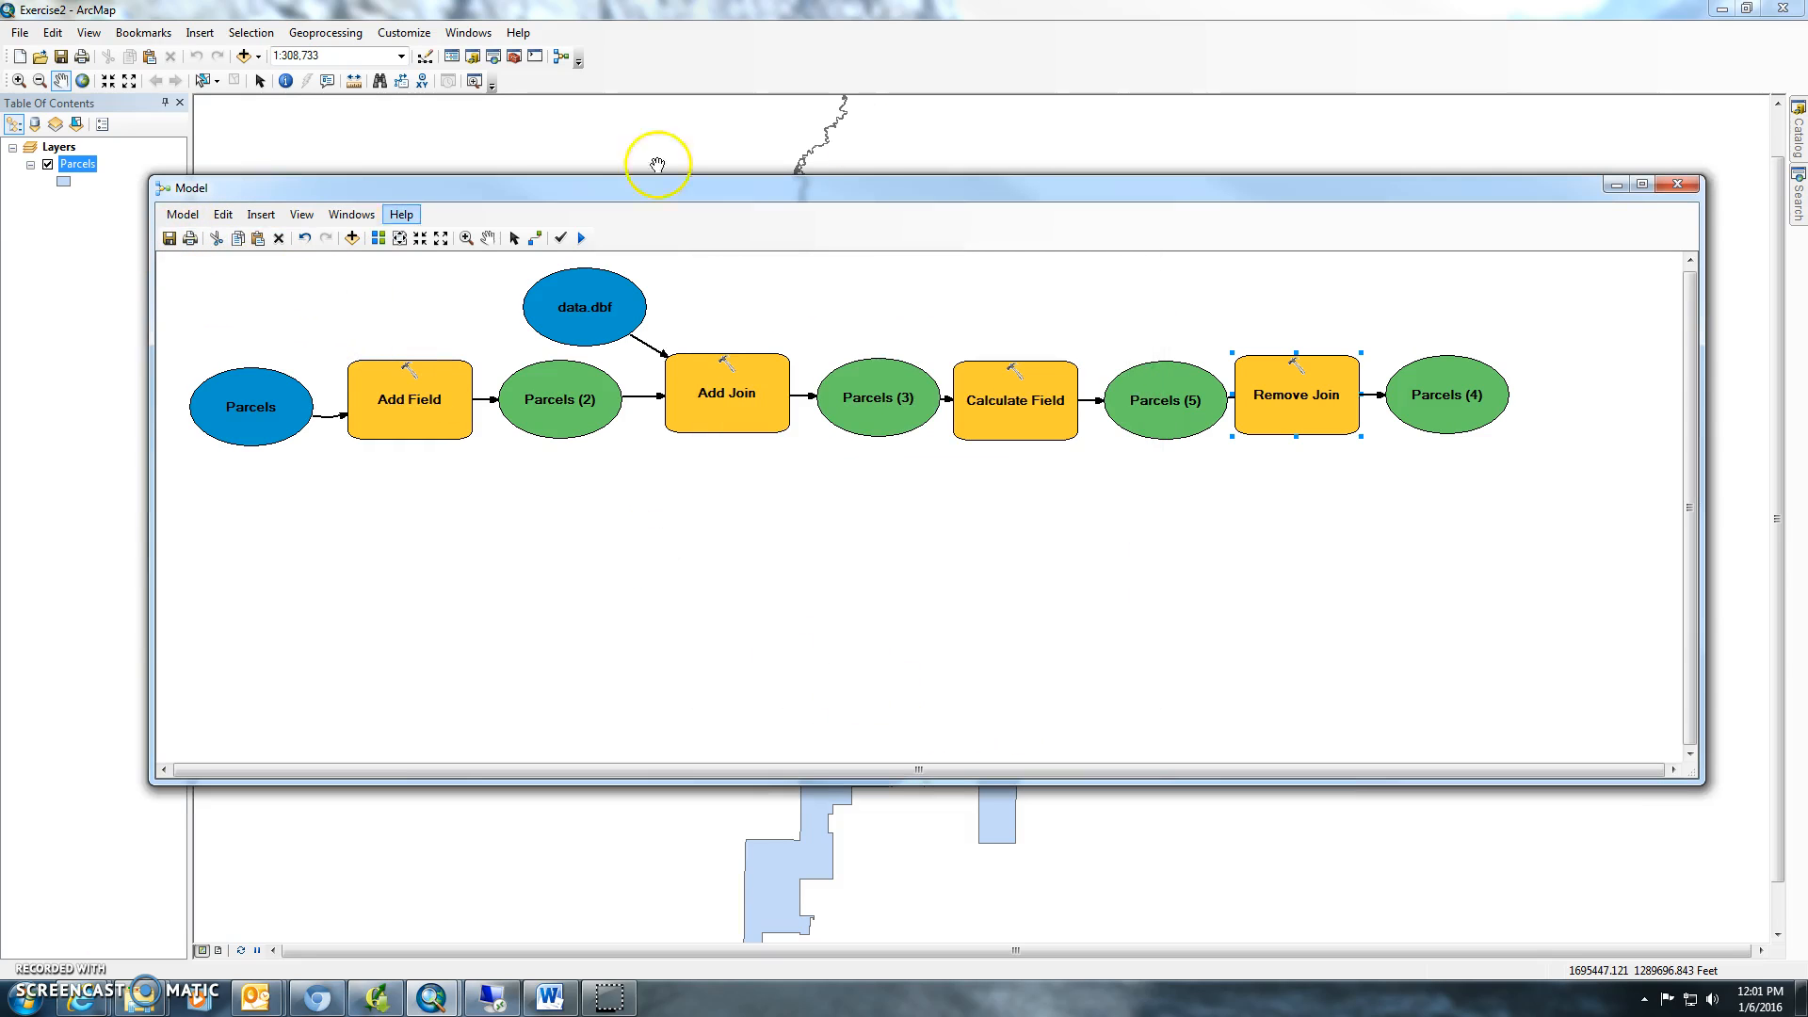
{"action": "left_click", "coordinate": [1676, 184]}
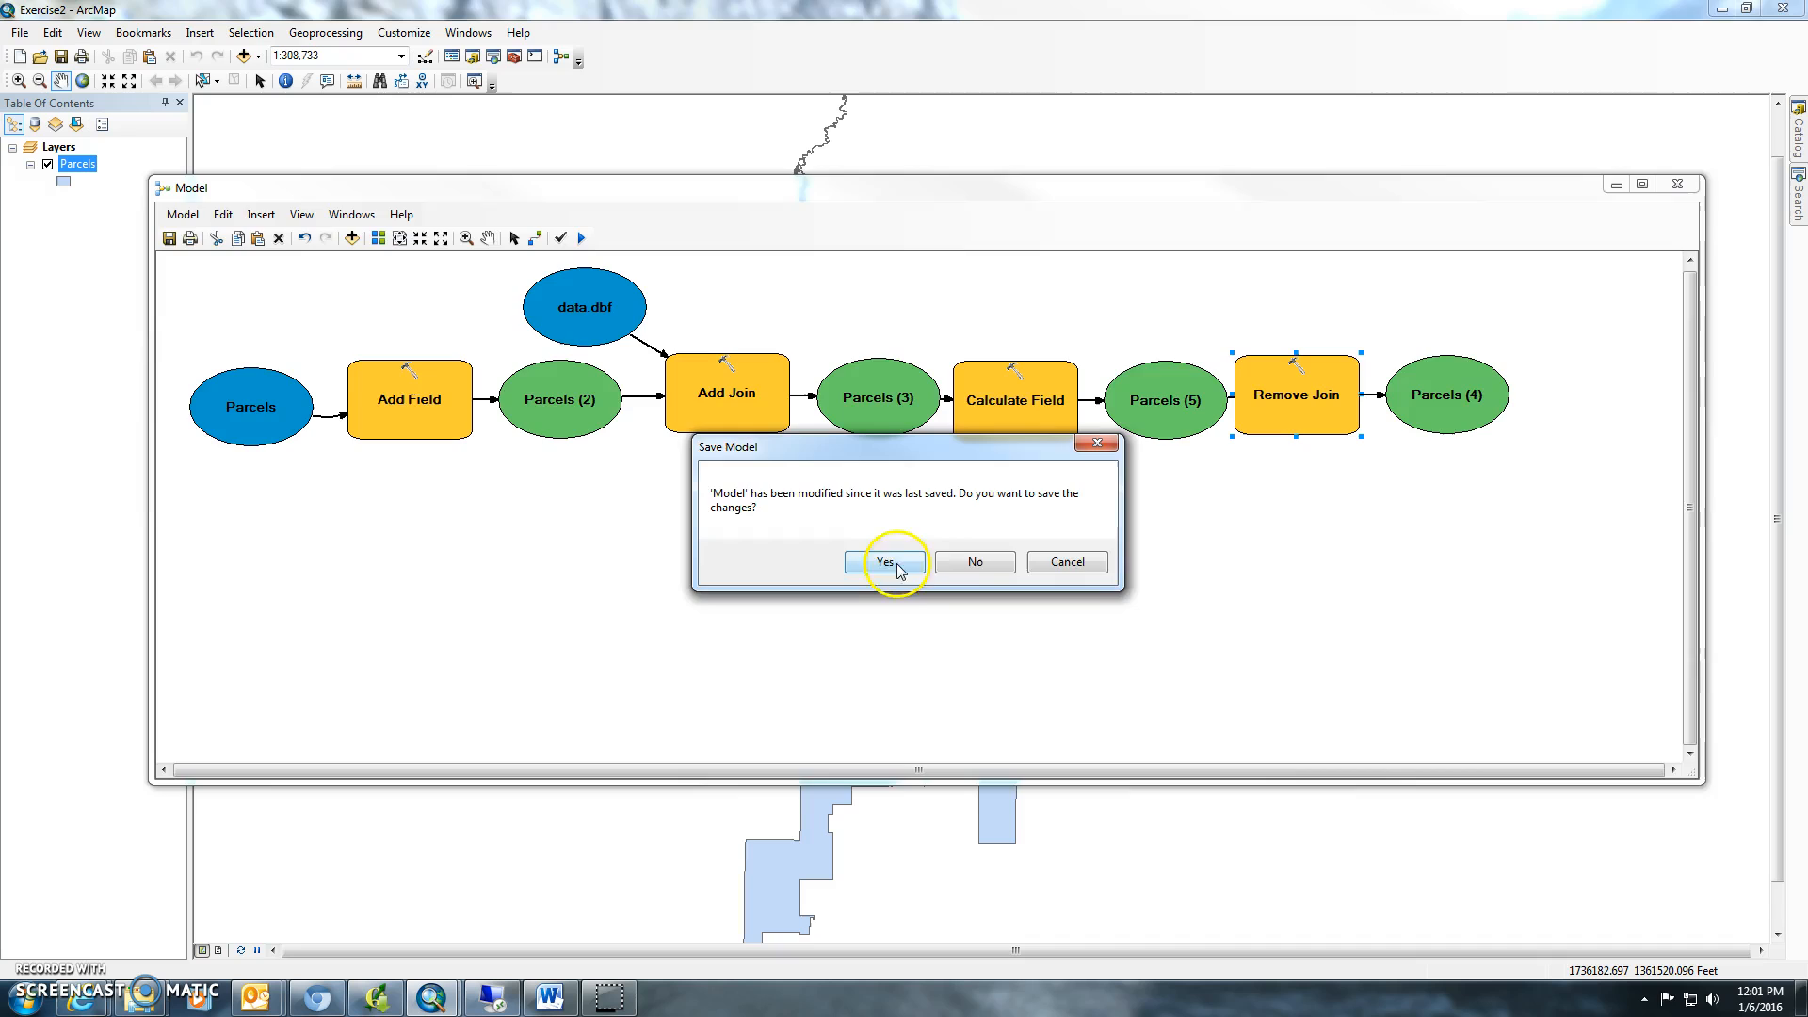
{"action": "left_click", "coordinate": [884, 563]}
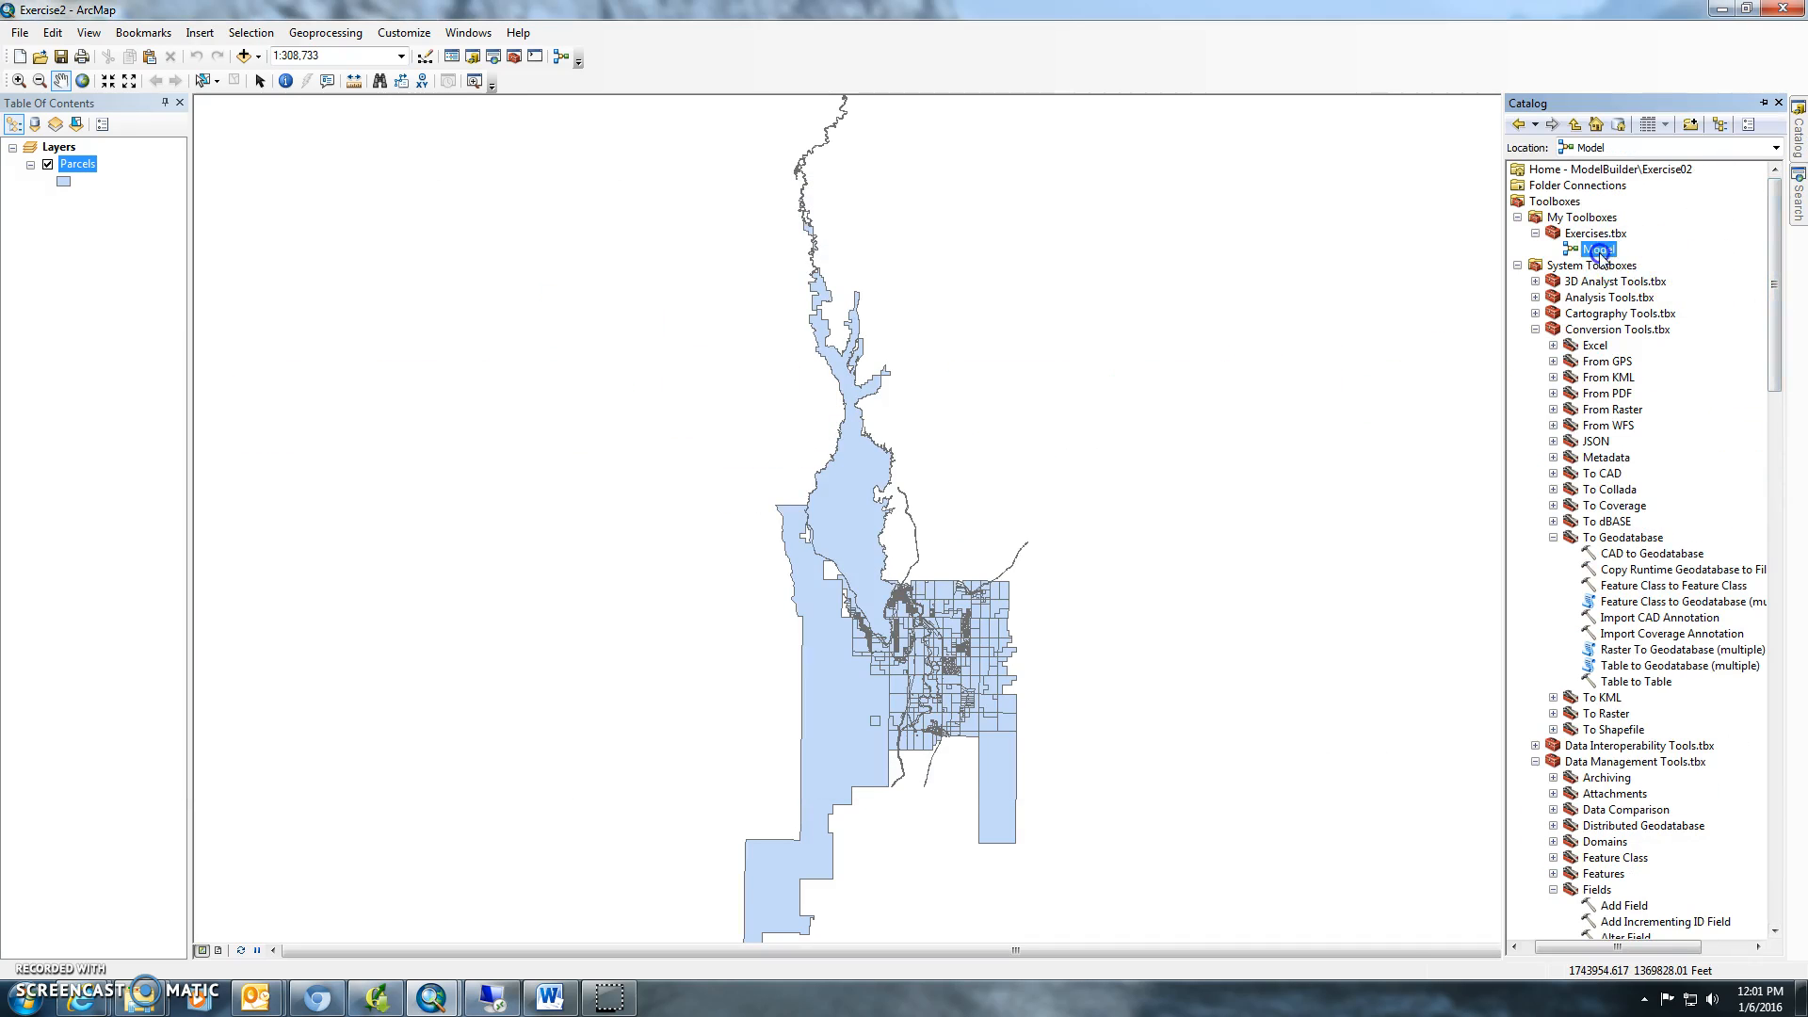
Step: Rename the model in Exercises.tbx to 'Exercise 2' and run it from its tool dialog
{"action": "type", "text": "Exercise 2"}
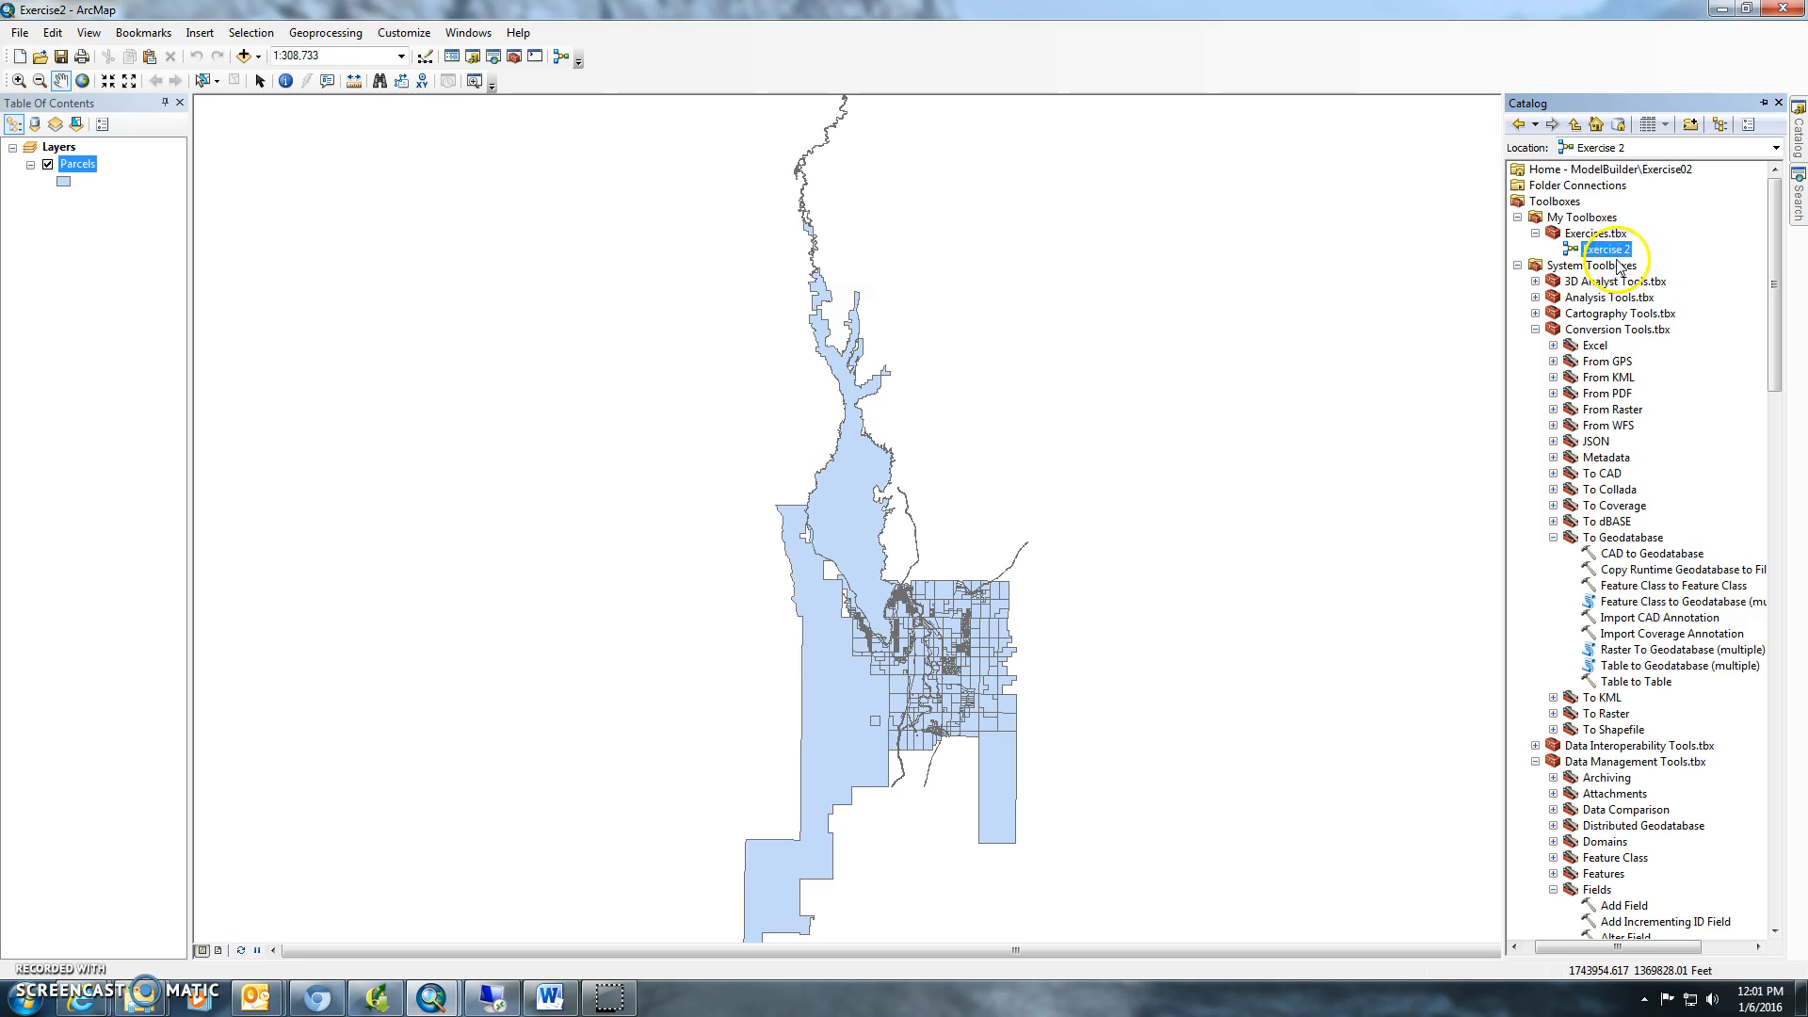
{"action": "double_click", "coordinate": [1603, 249]}
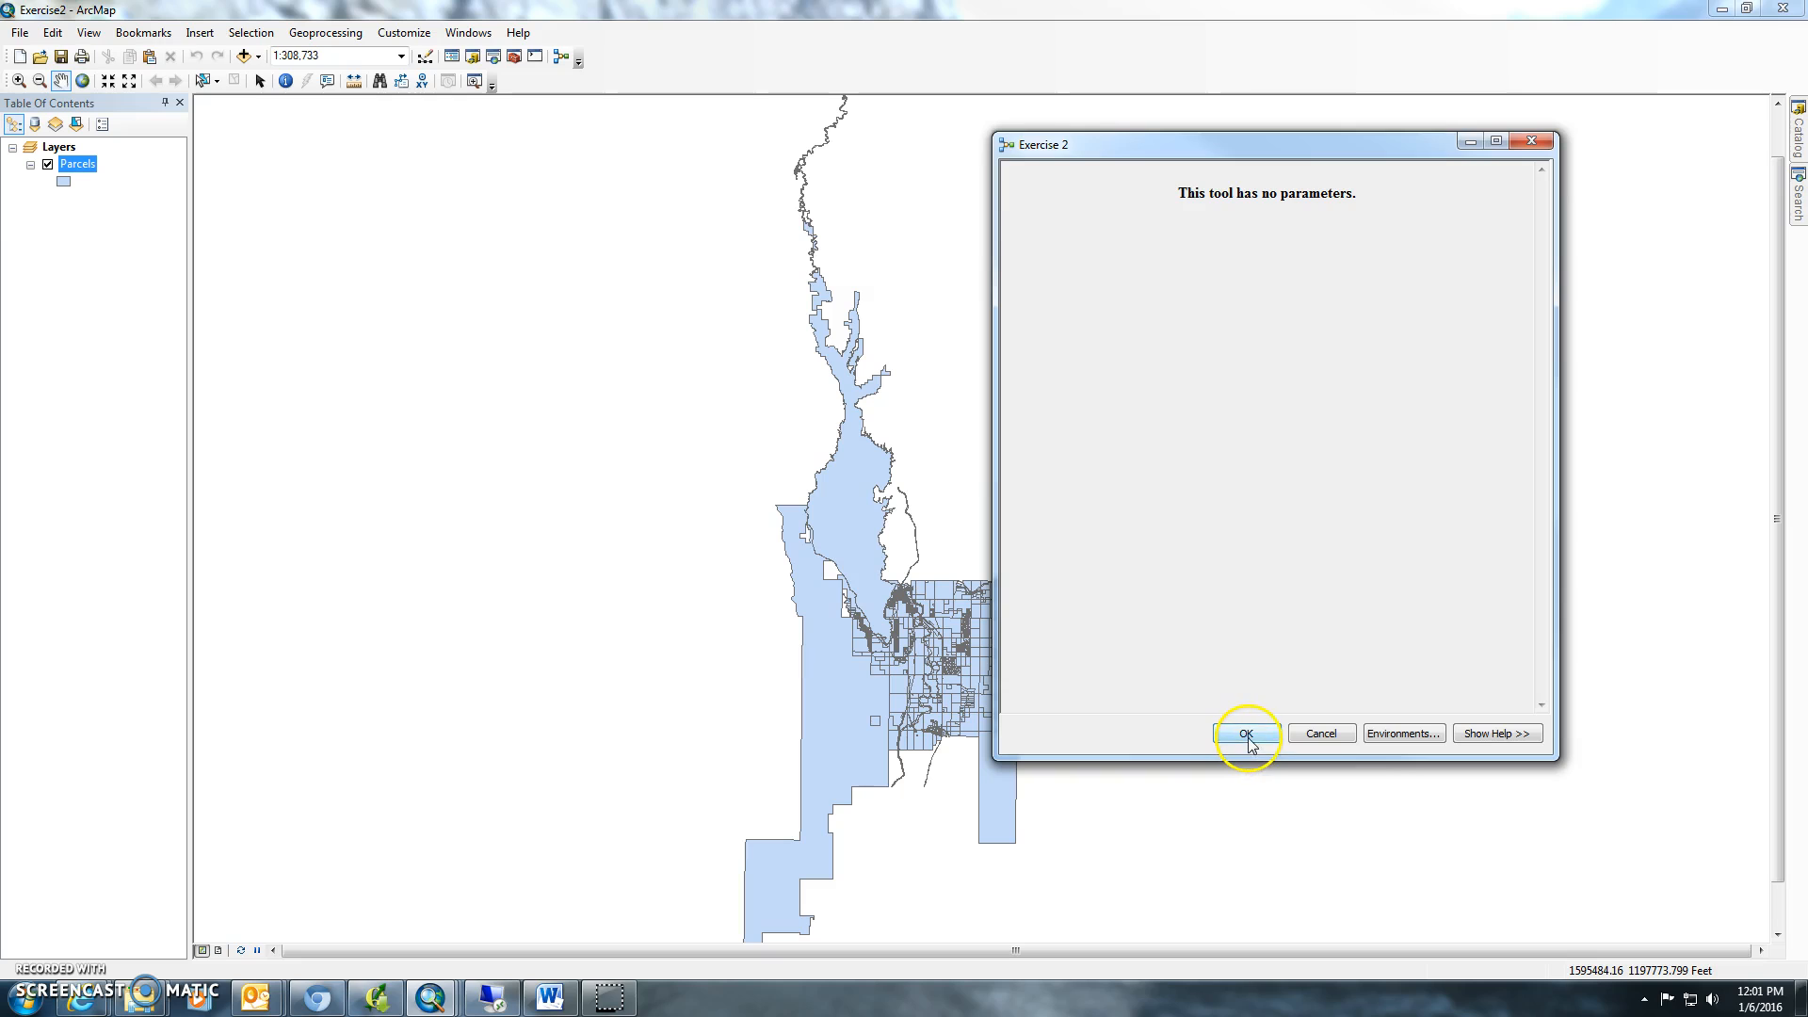
{"action": "left_click", "coordinate": [1245, 733]}
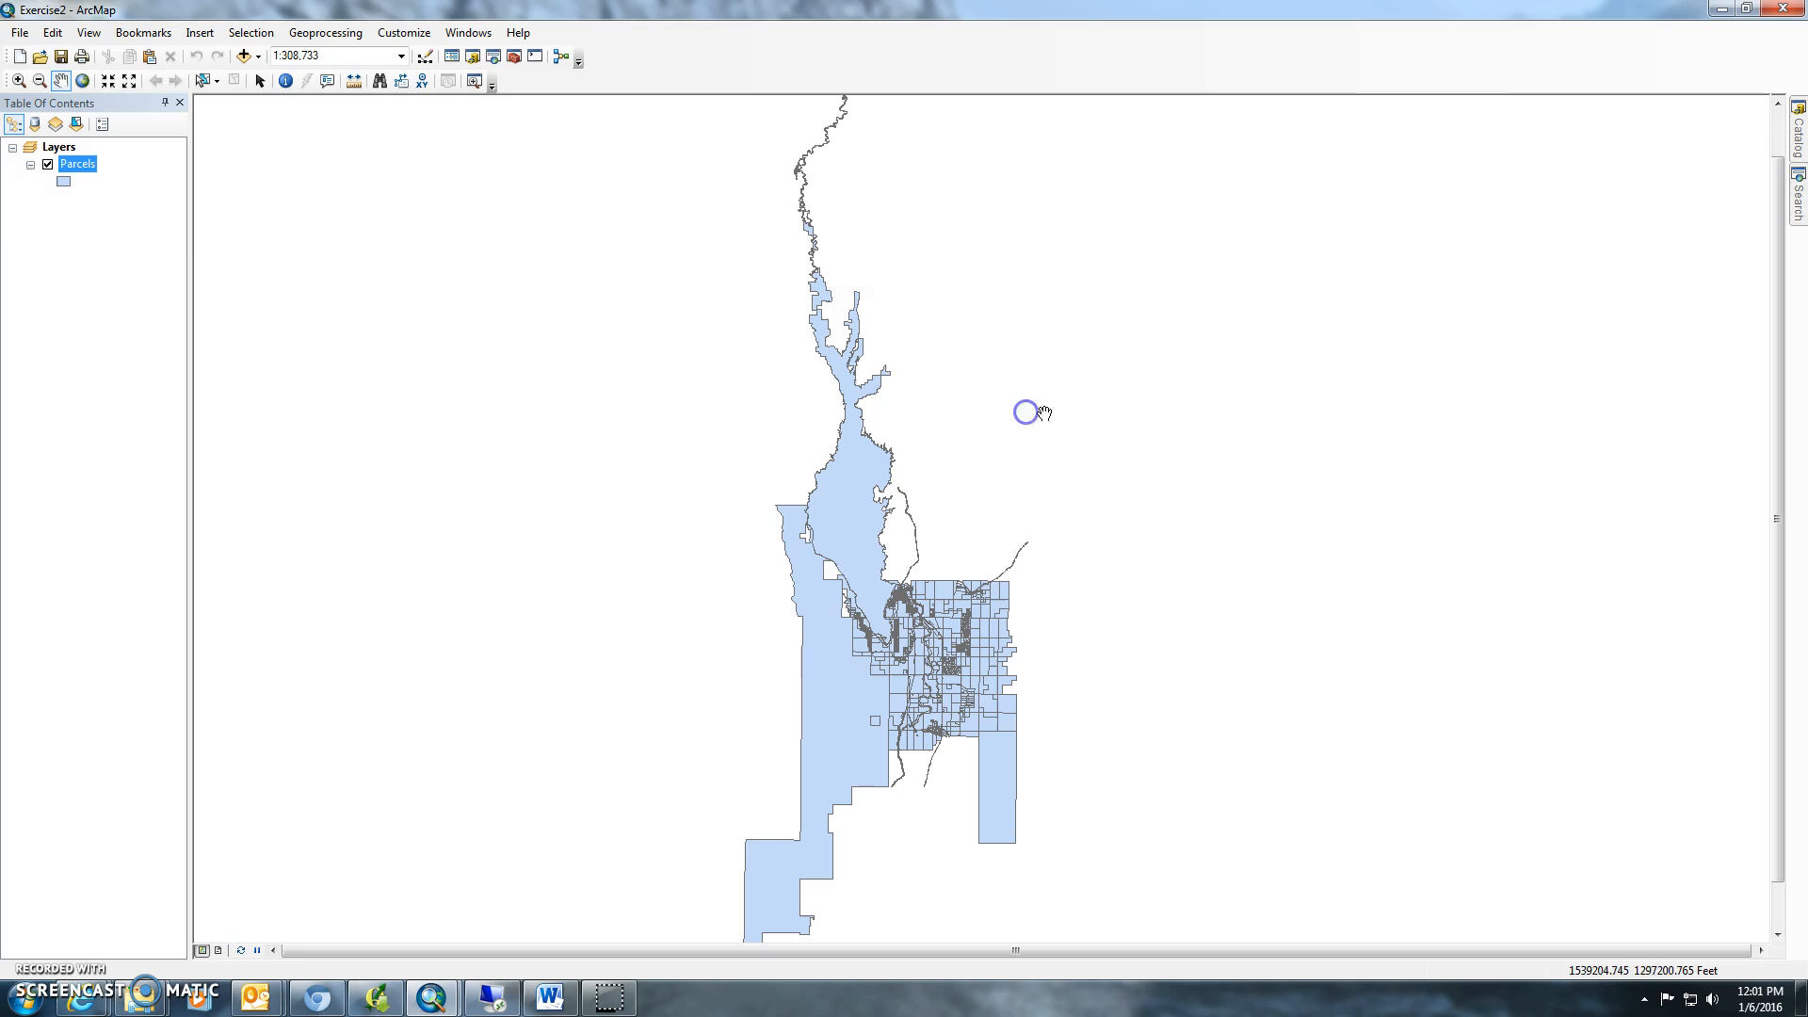
Step: Open the Parcels layer's attribute table to view the filled arces acreage values
{"action": "right_click", "coordinate": [77, 163]}
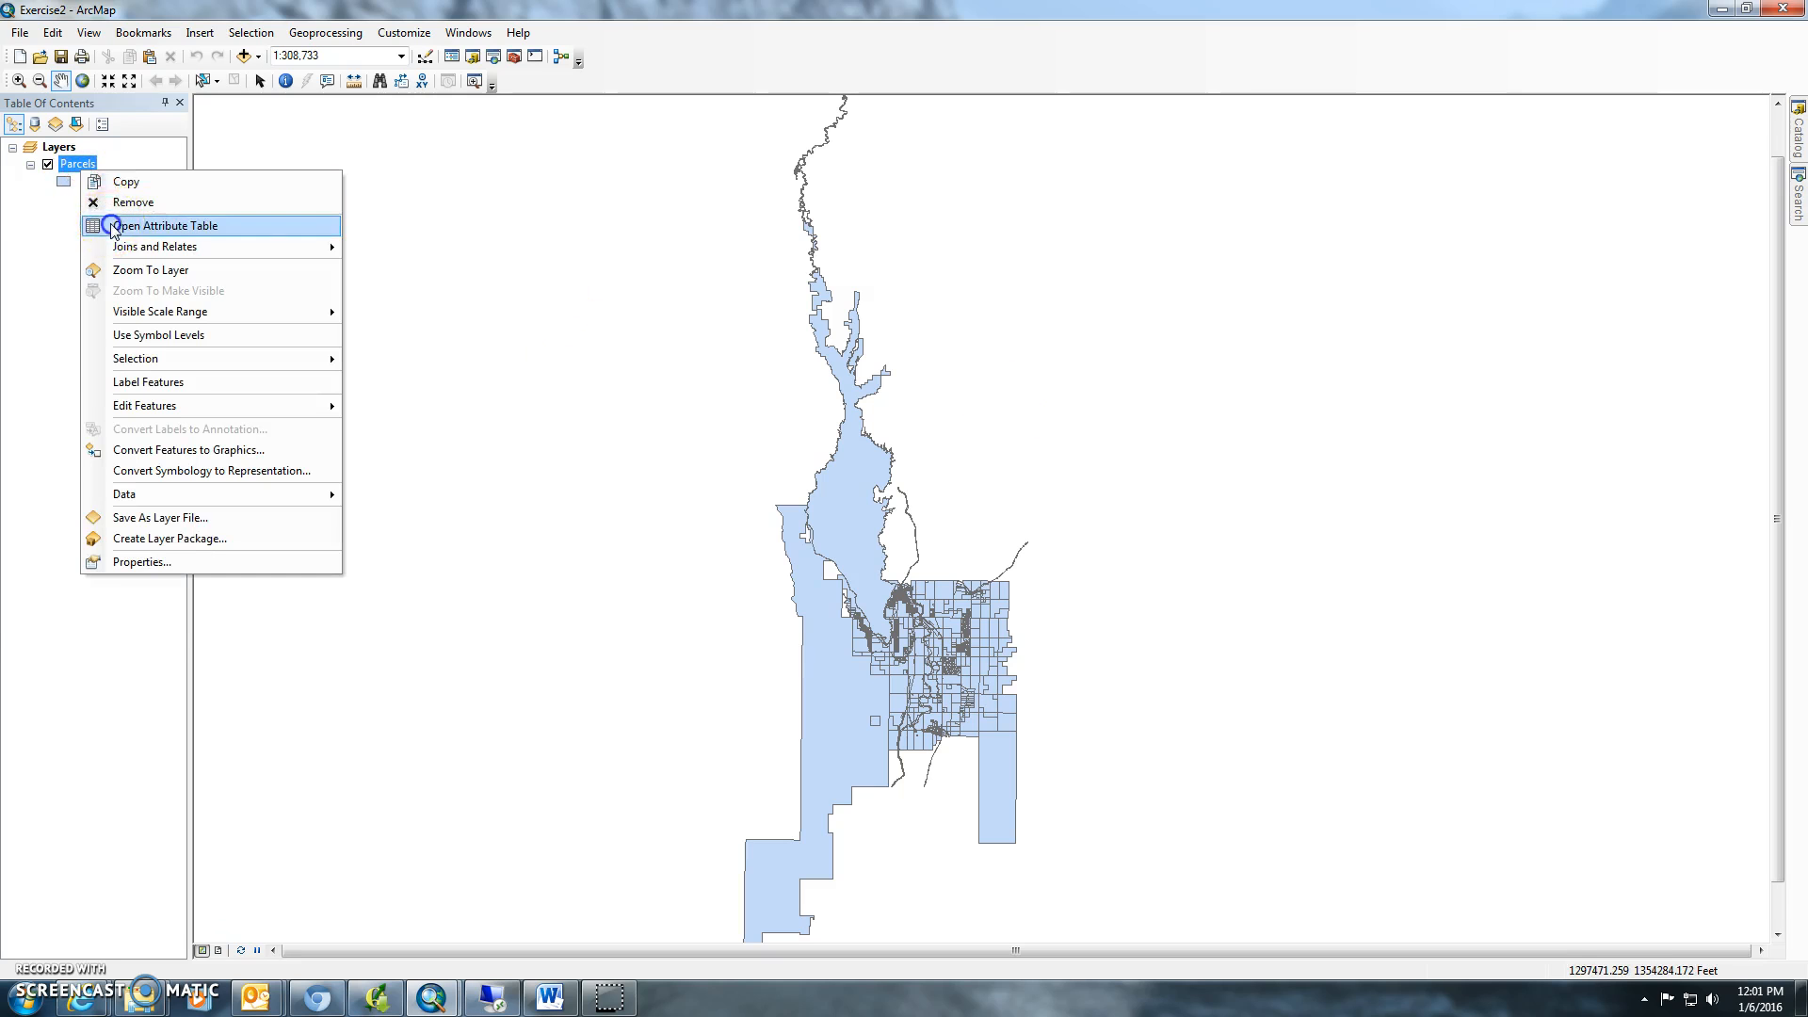
{"action": "left_click", "coordinate": [166, 225]}
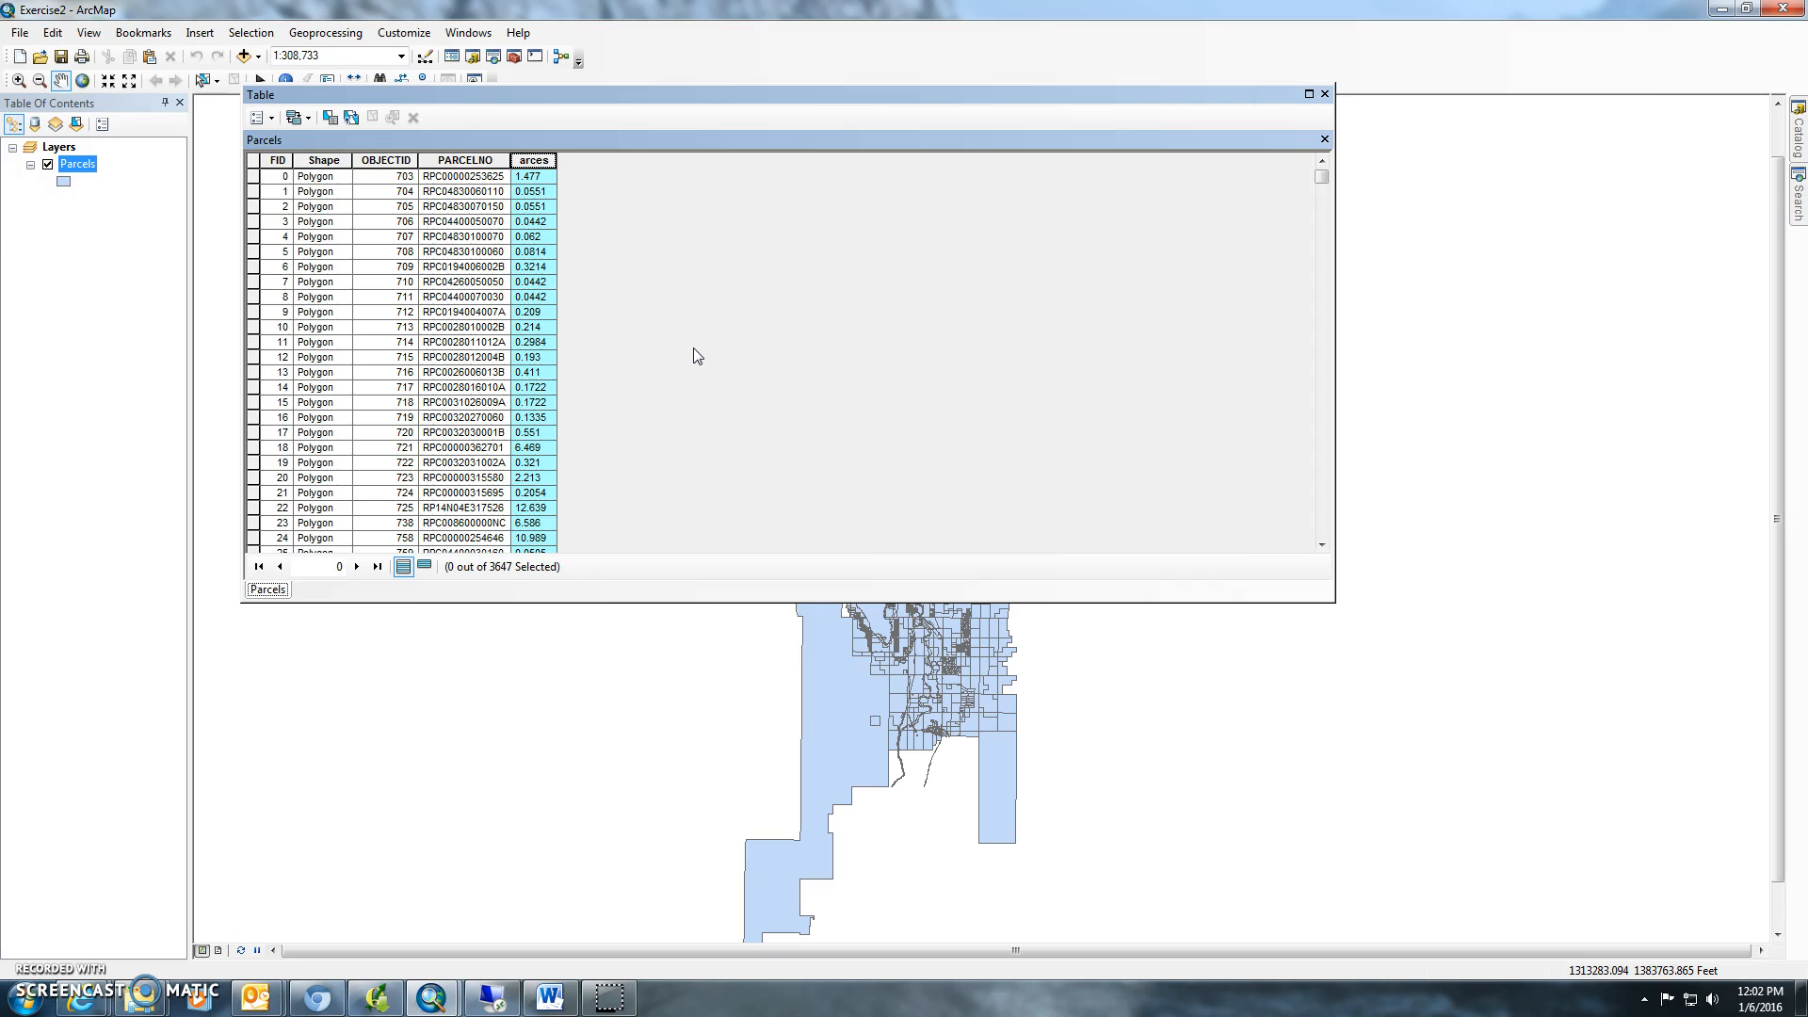
{"action": "mouse_move", "coordinate": [622, 980]}
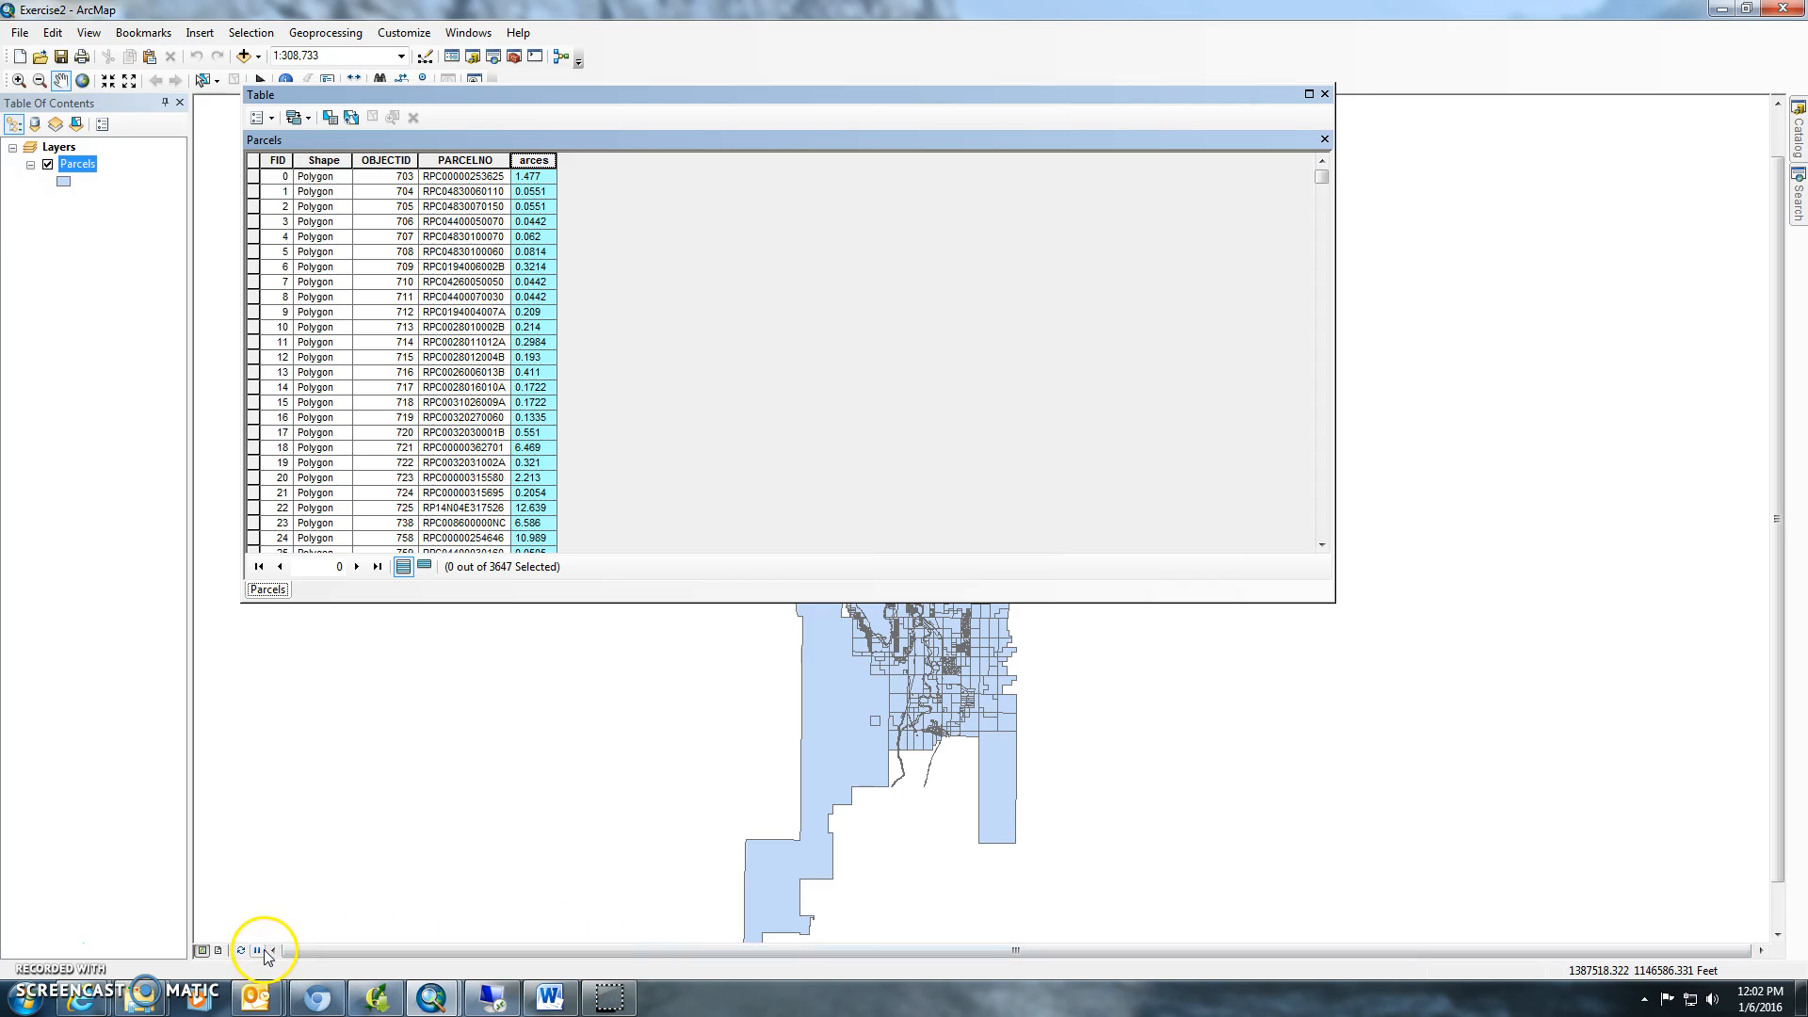
{"action": "mouse_move", "coordinate": [64, 942]}
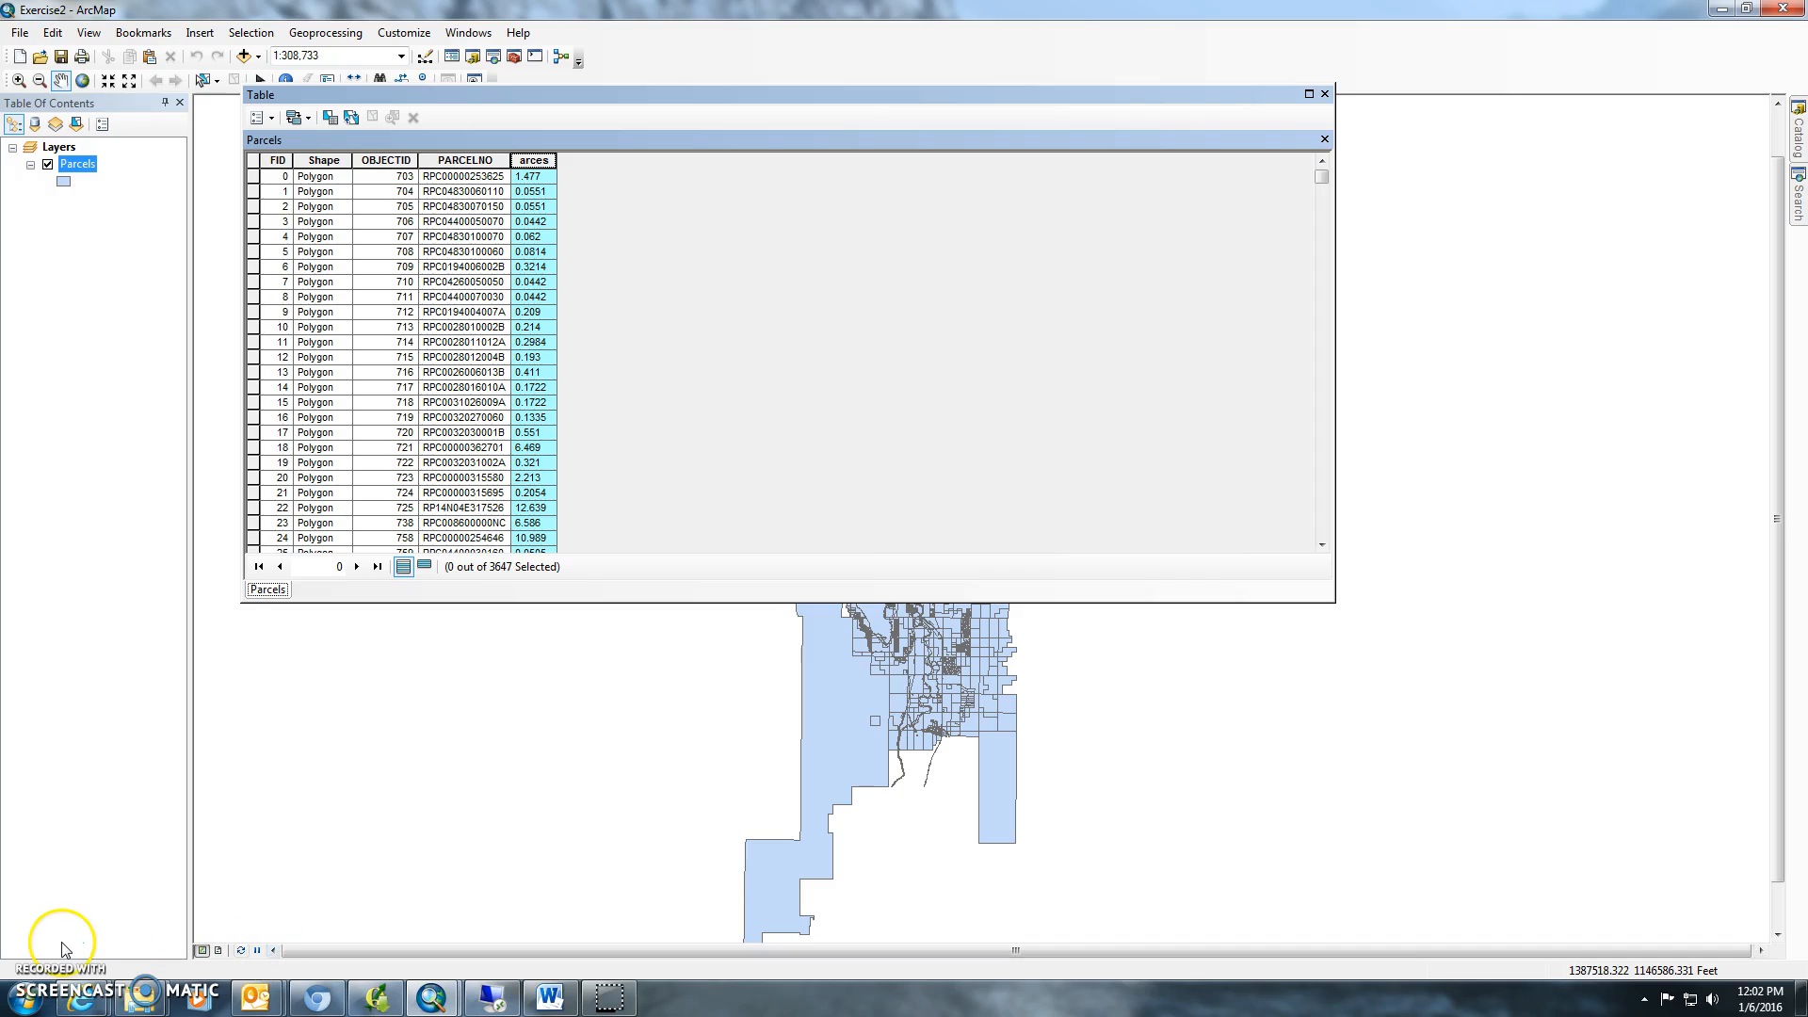